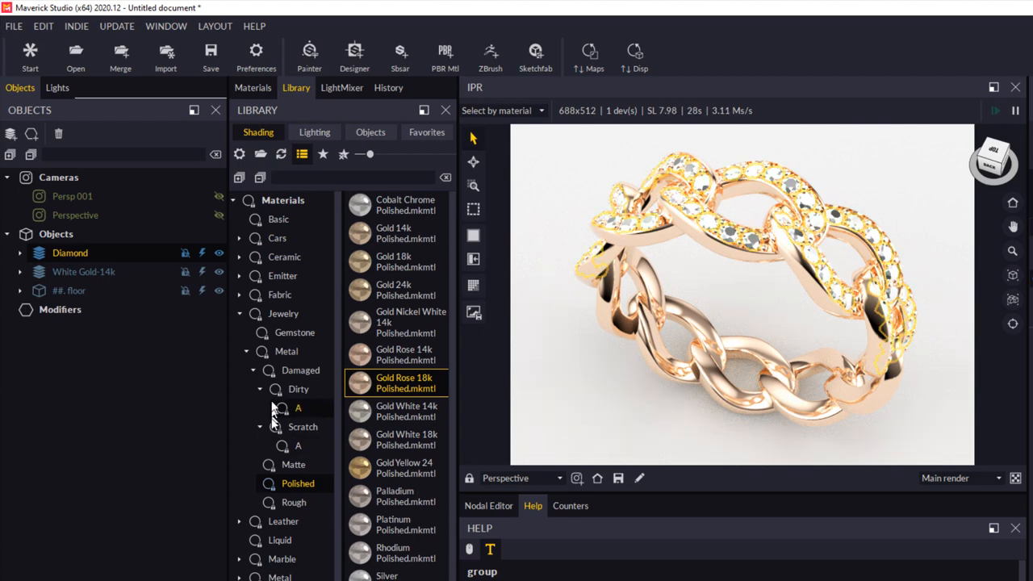
# Browse the Gemstone library materials and start a new document with the default teapot scene.
pyautogui.click(294, 332)
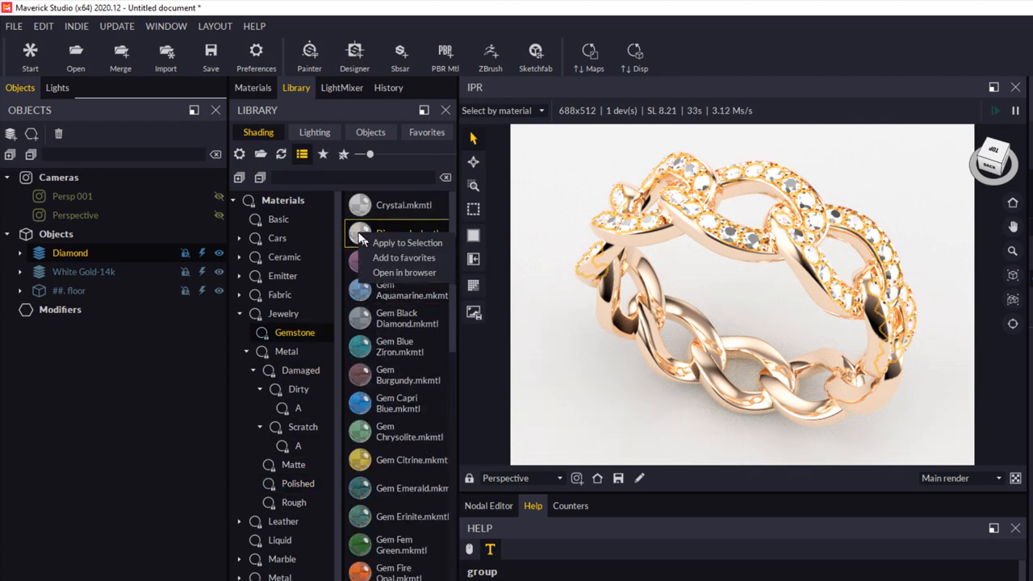
pyautogui.click(407, 242)
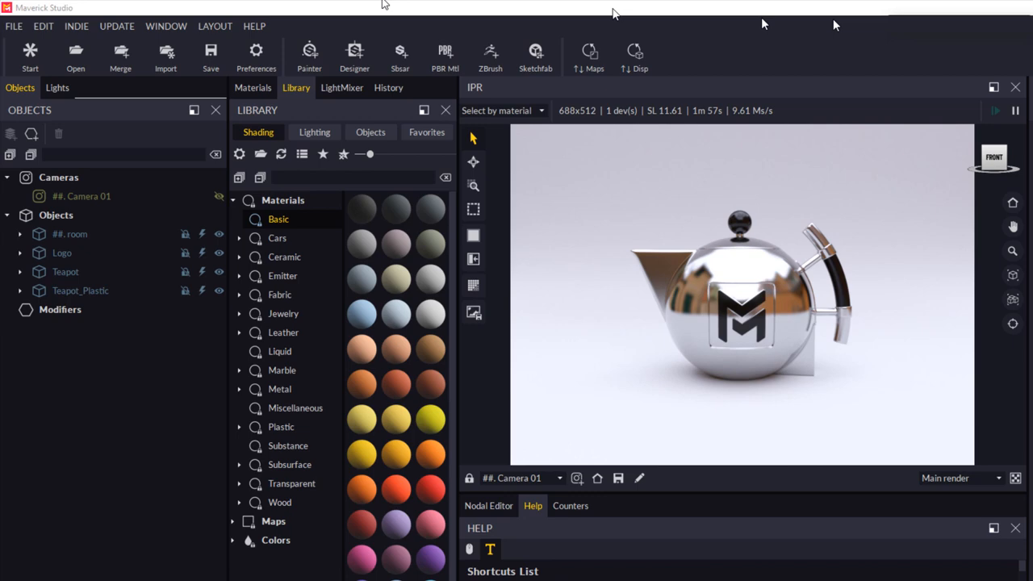
# Review the navigation modes in Preferences > Settings and keep McNeel Rhinoceros selected.
pyautogui.click(255, 57)
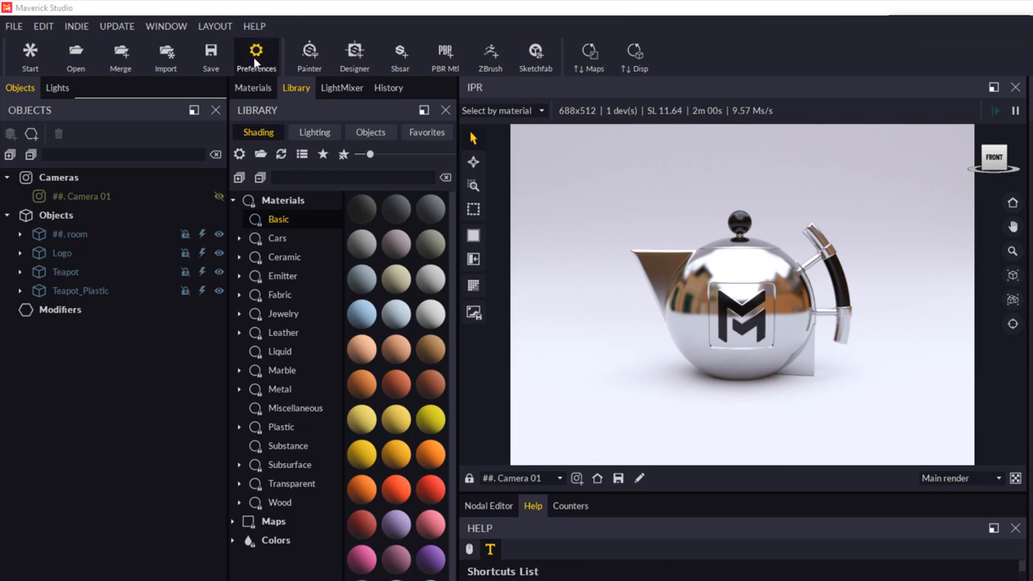
pyautogui.click(255, 56)
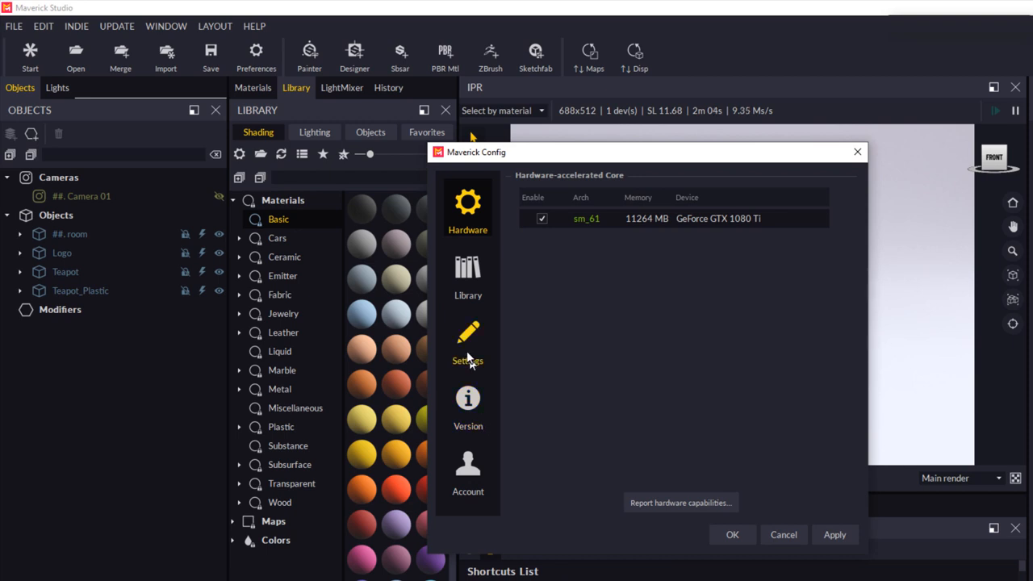
pyautogui.click(468, 339)
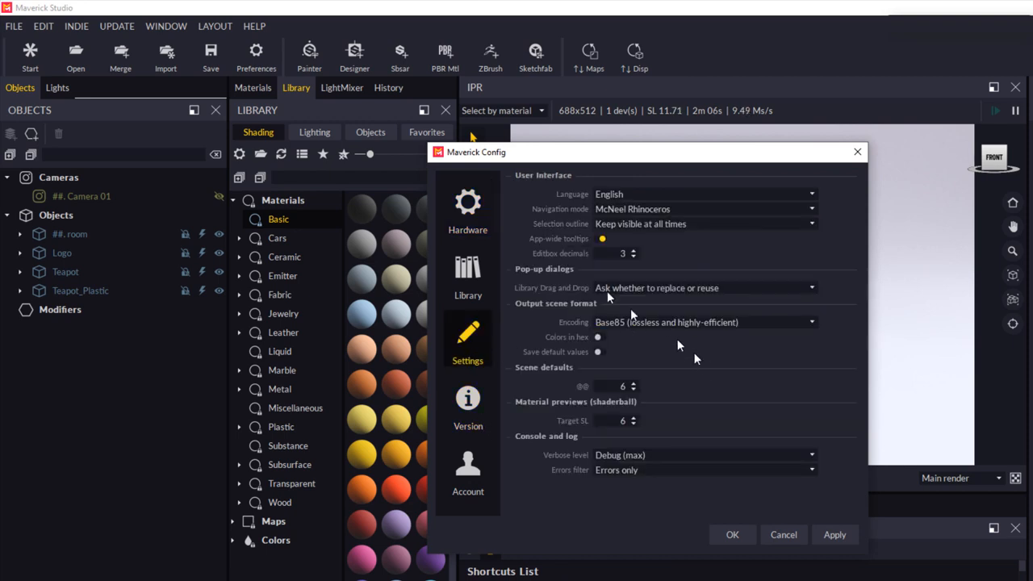
pyautogui.click(703, 208)
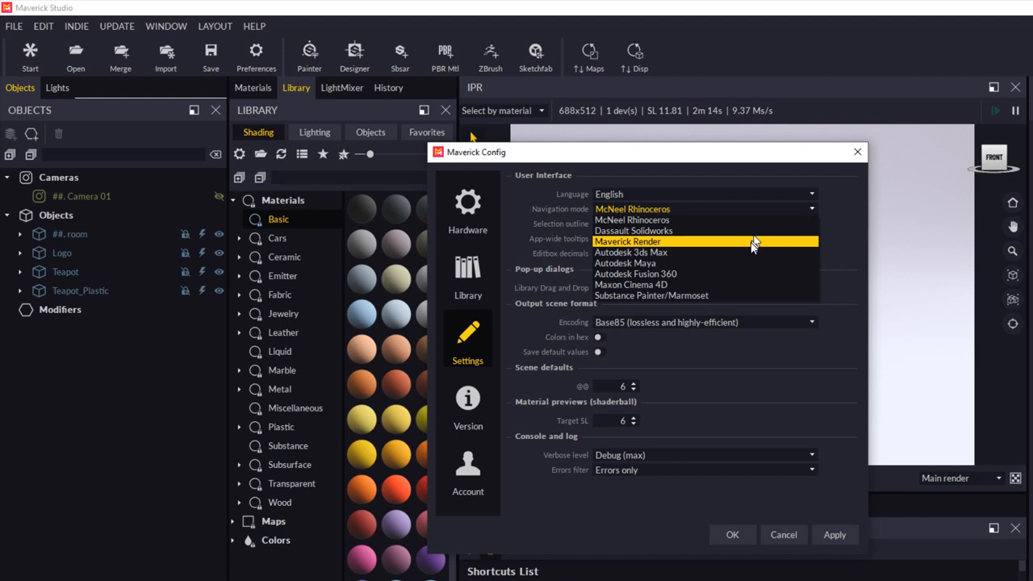
pyautogui.moveTo(744, 246)
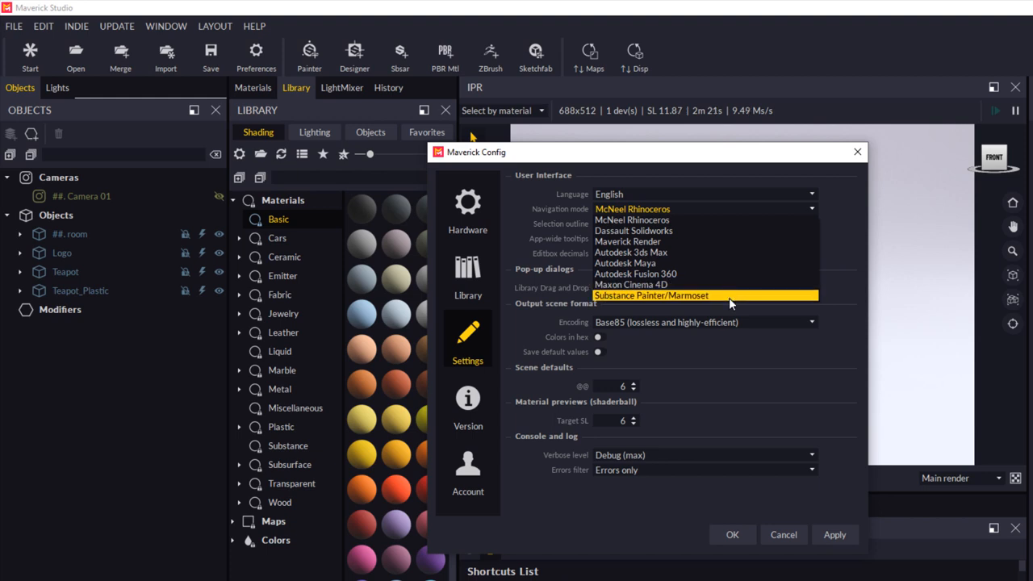
pyautogui.moveTo(694, 219)
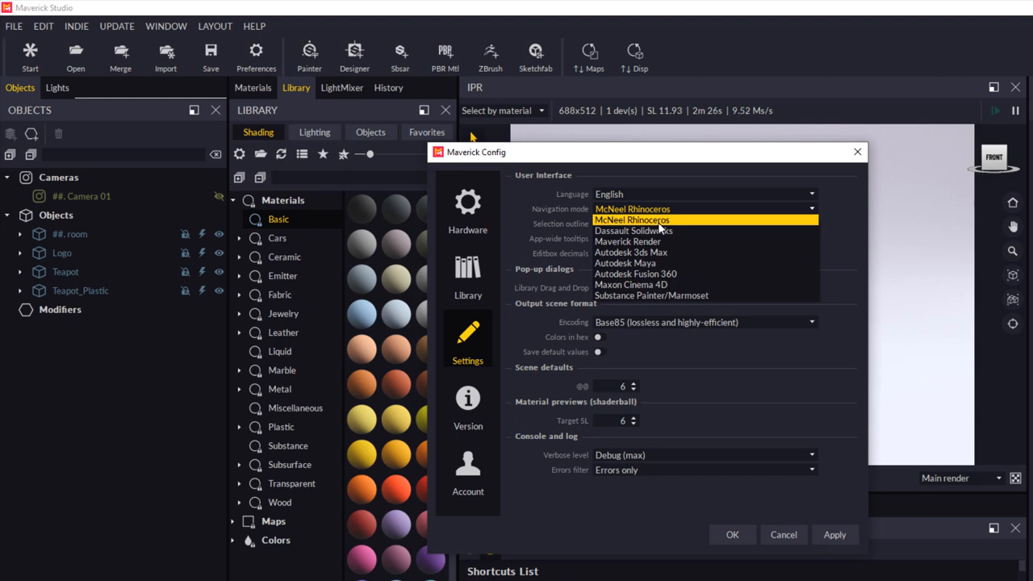
pyautogui.click(639, 222)
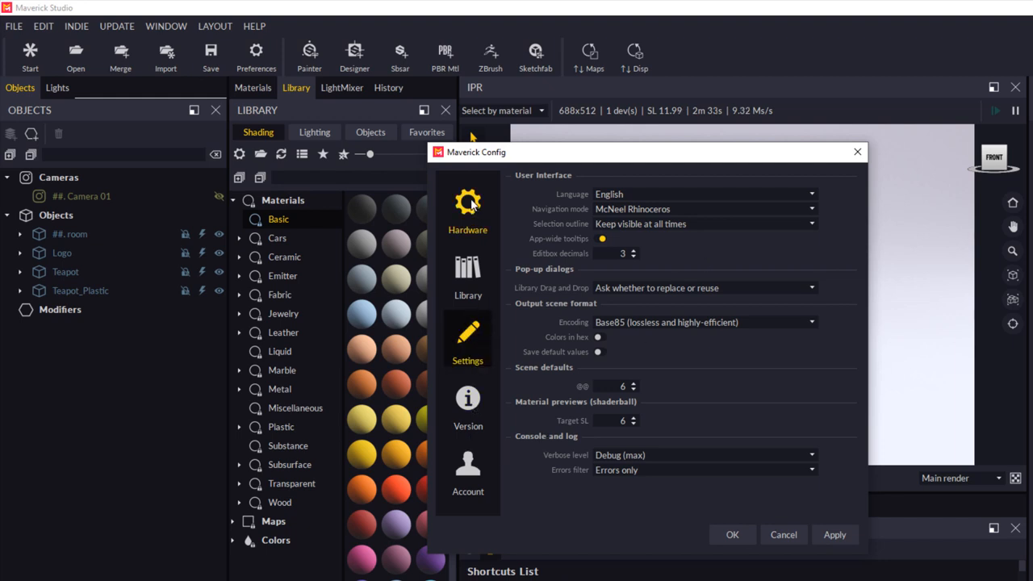
# Confirm the GeForce GTX 1080 Ti is enabled on the Hardware page and close the configuration with OK.
pyautogui.click(468, 207)
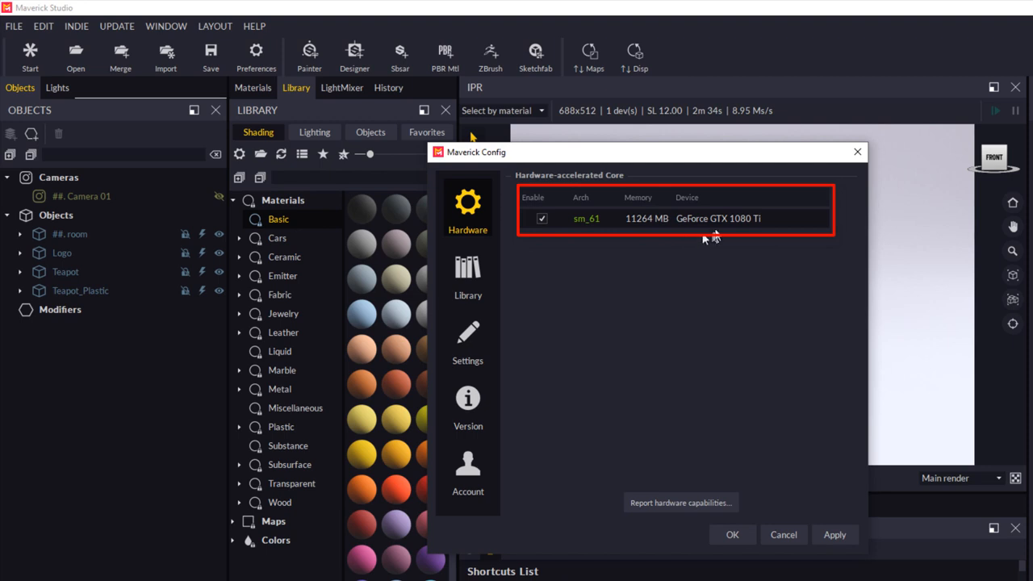
pyautogui.moveTo(767, 234)
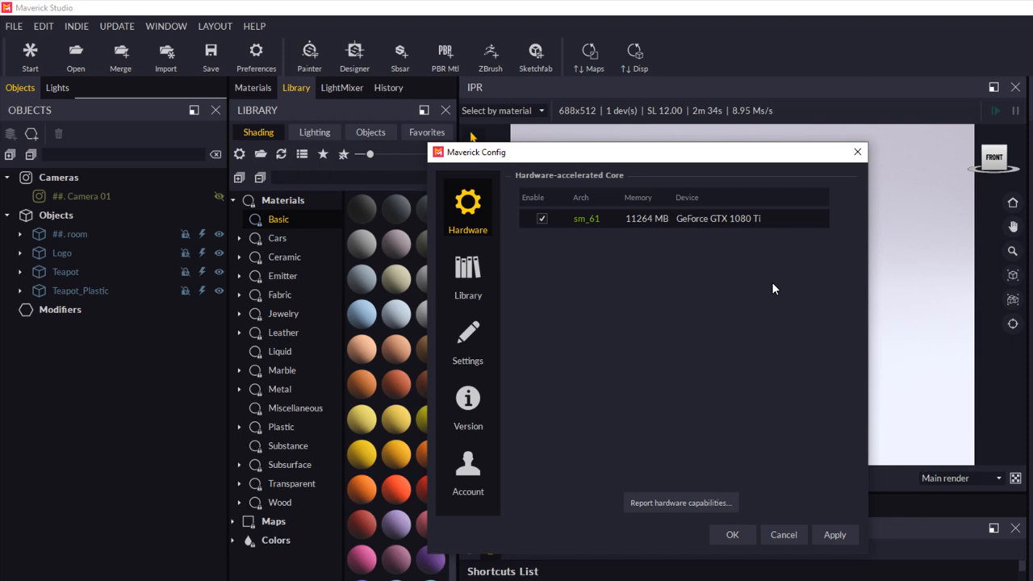
pyautogui.moveTo(723, 558)
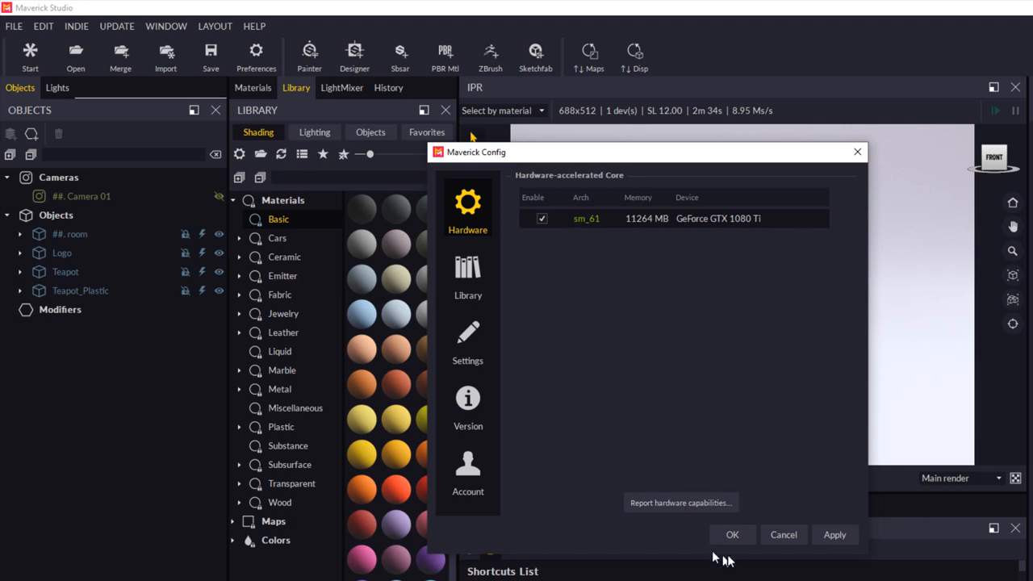
pyautogui.click(731, 534)
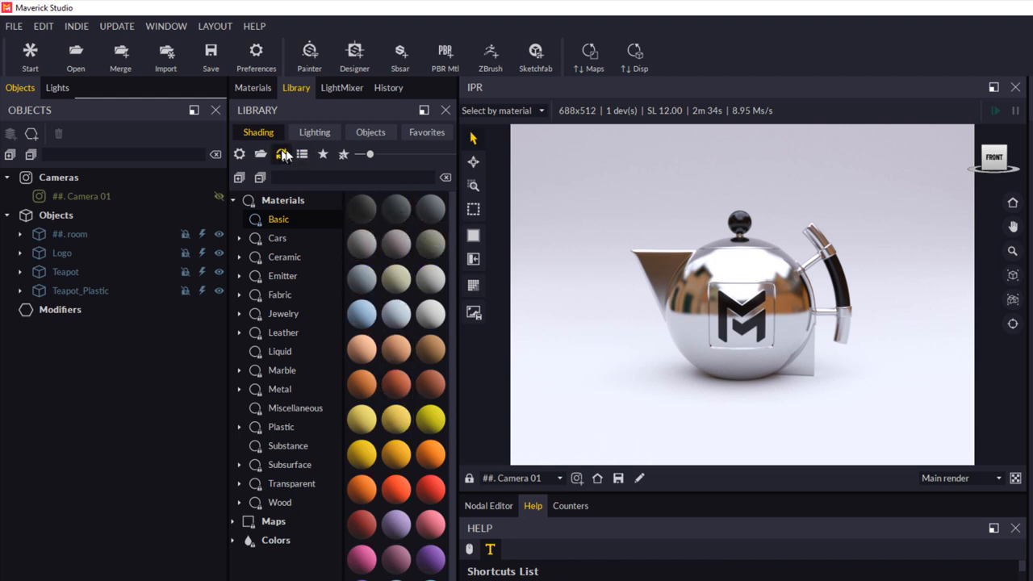
pyautogui.moveTo(302, 155)
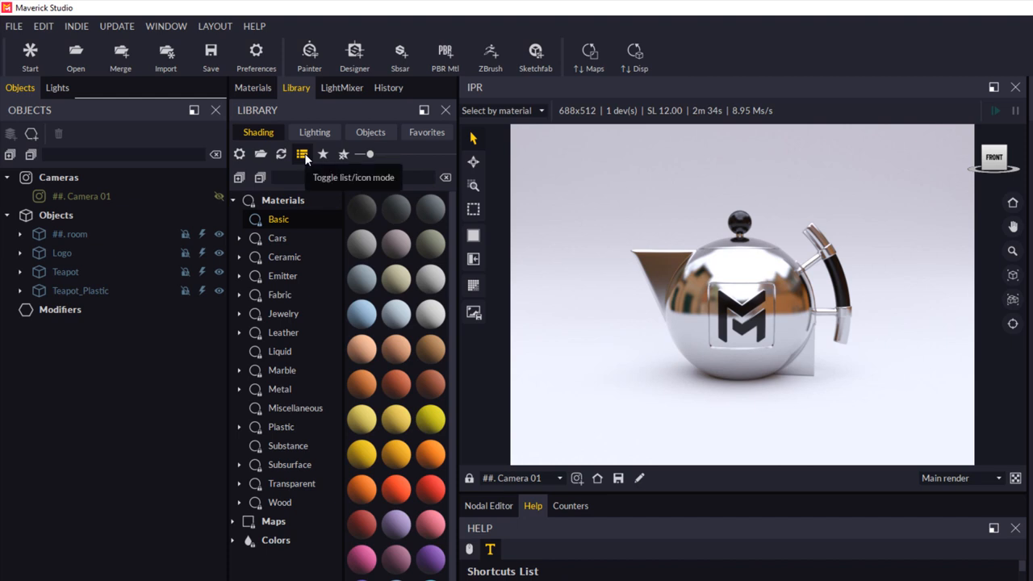
pyautogui.click(300, 155)
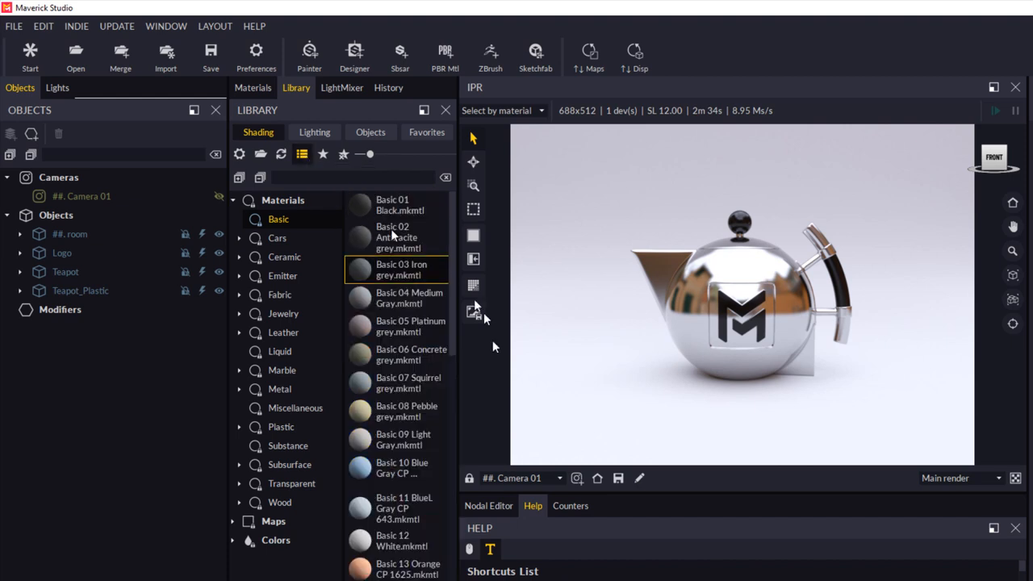
pyautogui.scroll(-3)
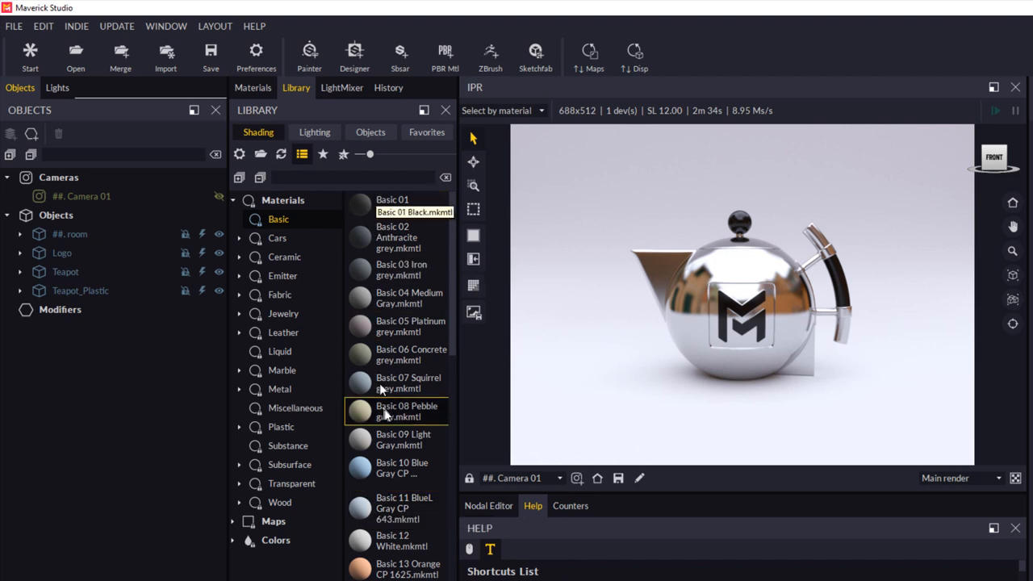
pyautogui.click(302, 153)
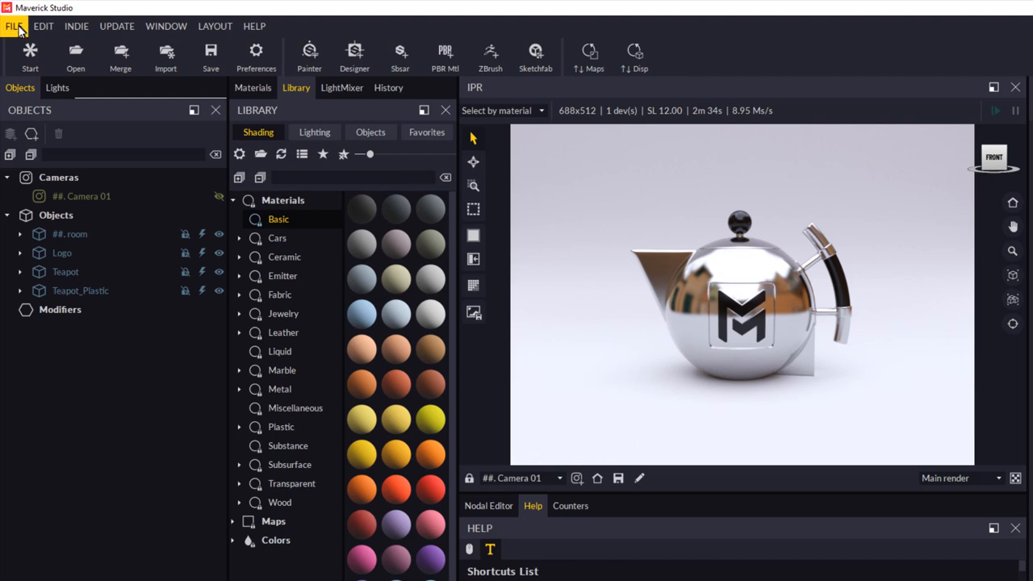
# Import the chain ring Rhino model from the Desktop via File > Import.
pyautogui.click(13, 26)
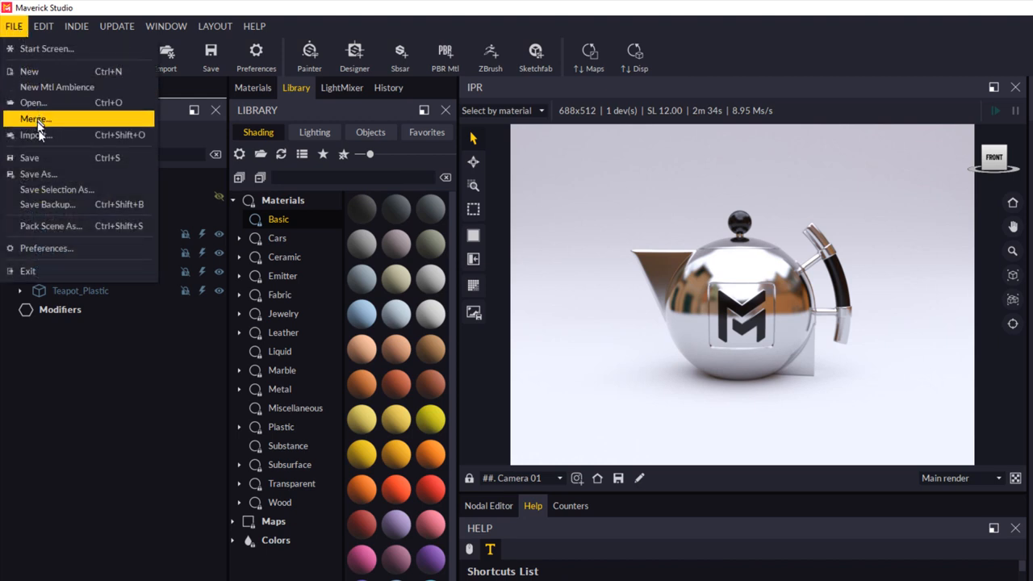
pyautogui.moveTo(36, 135)
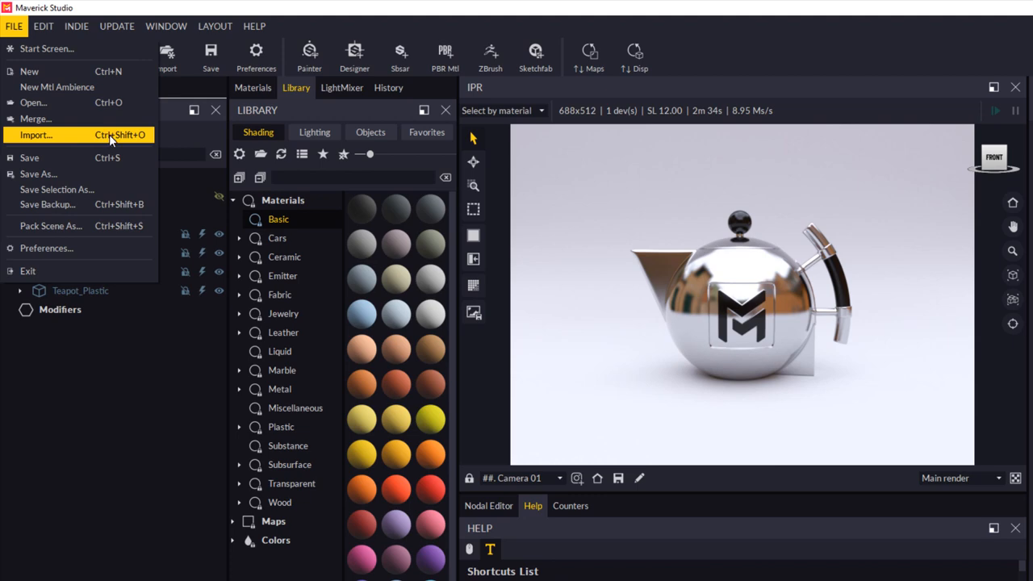
pyautogui.click(35, 136)
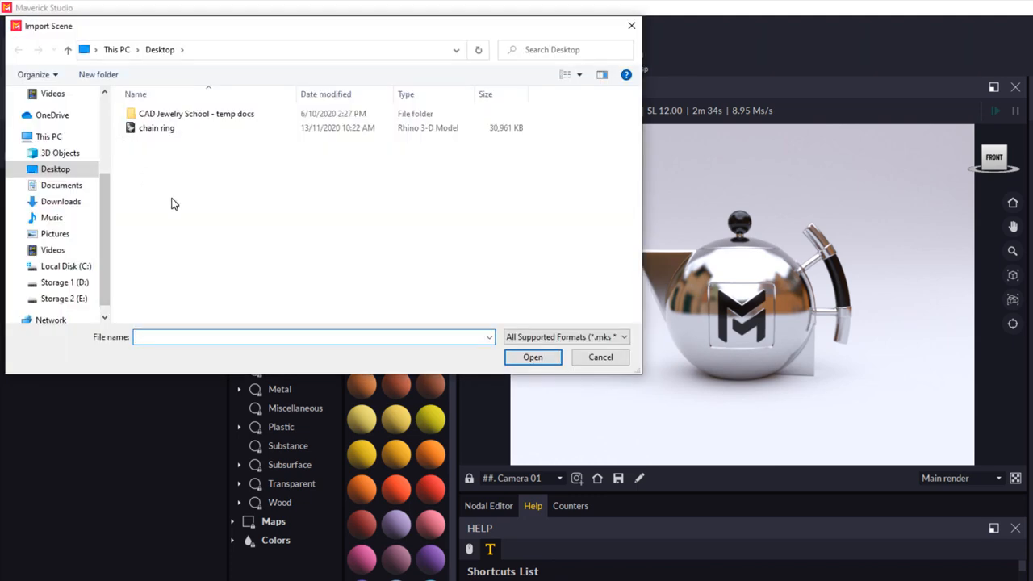
pyautogui.click(157, 128)
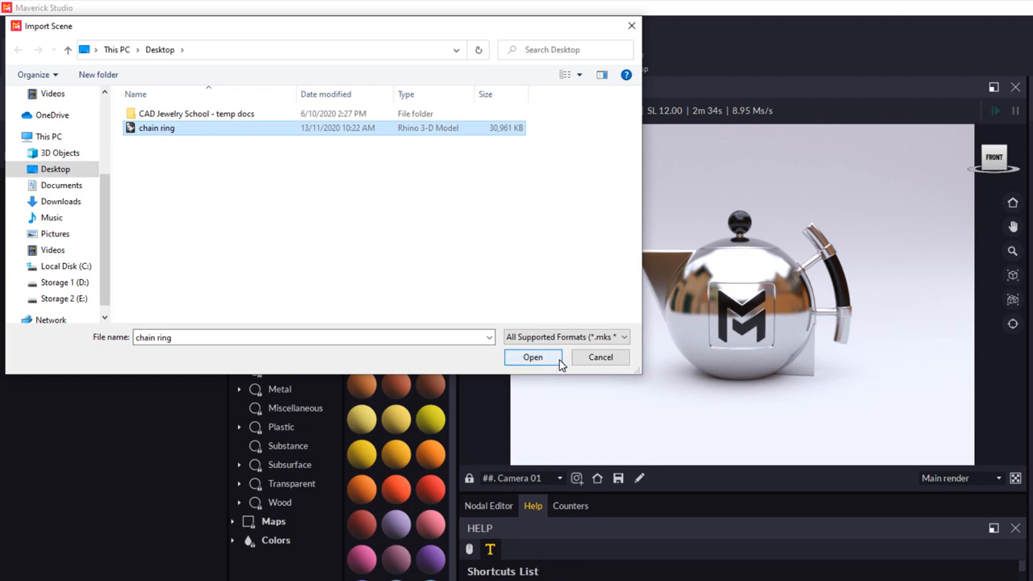
pyautogui.click(532, 357)
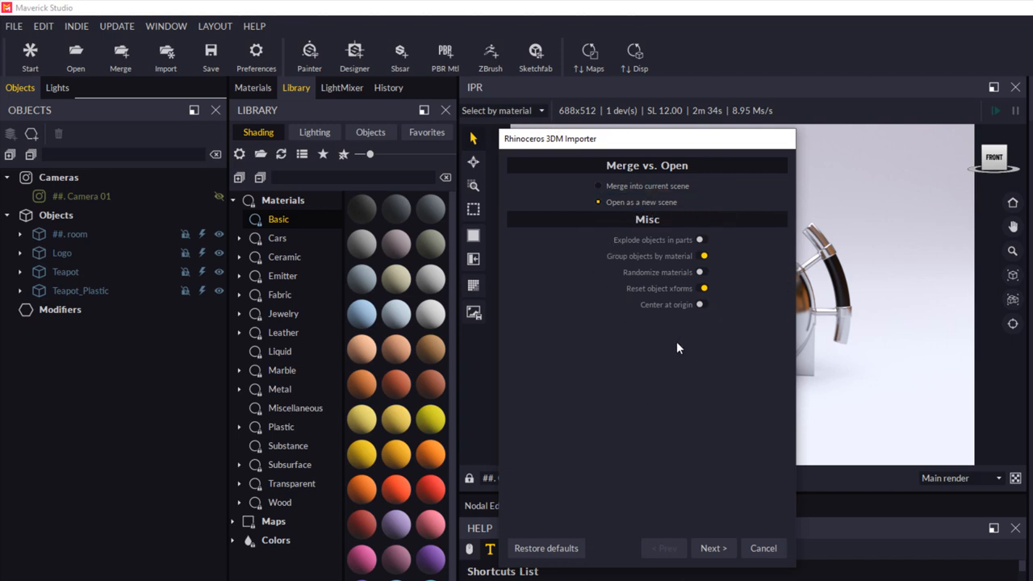
pyautogui.moveTo(661, 548)
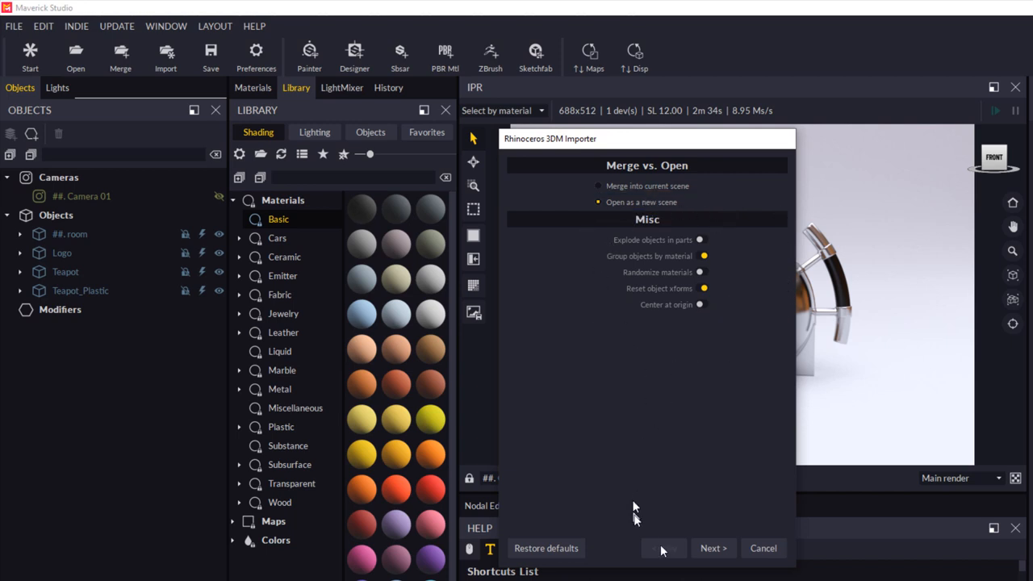
# Keep 'Open as a new scene' and advance the importer to the ambience choices.
pyautogui.click(714, 549)
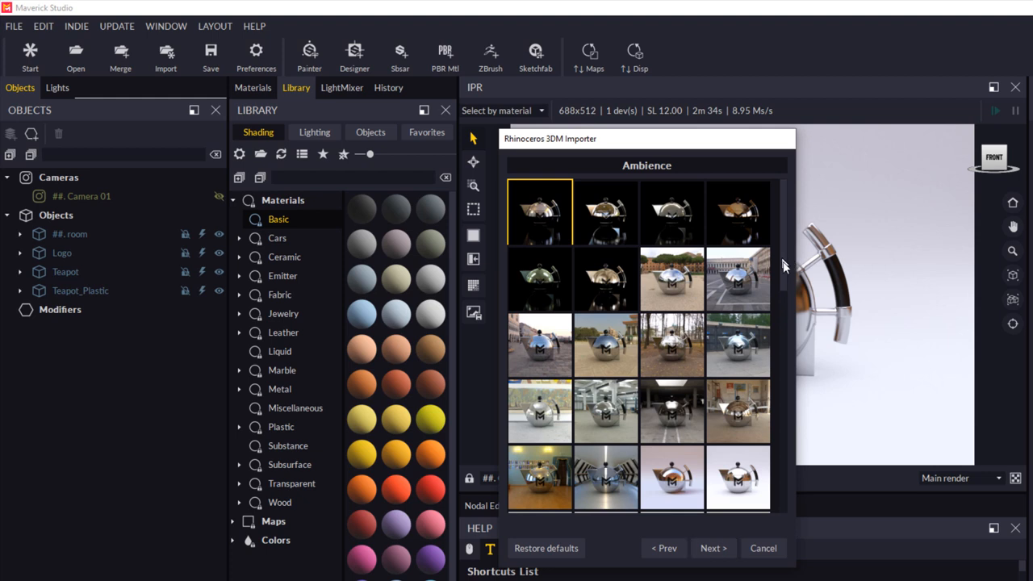
# Choose the bright white studio teapot ambience and continue to the preview and scale step.
pyautogui.scroll(-3)
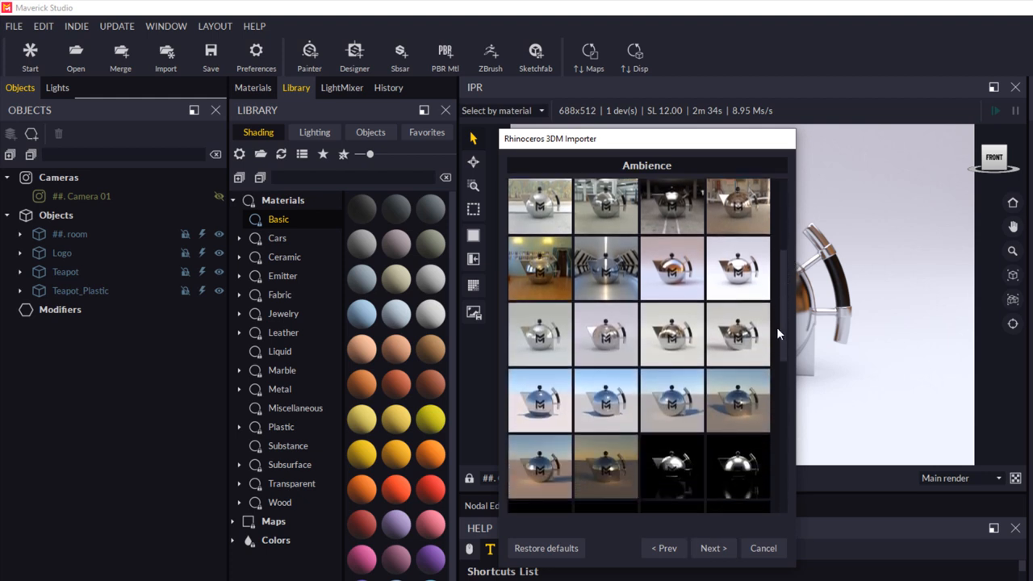
pyautogui.scroll(-3)
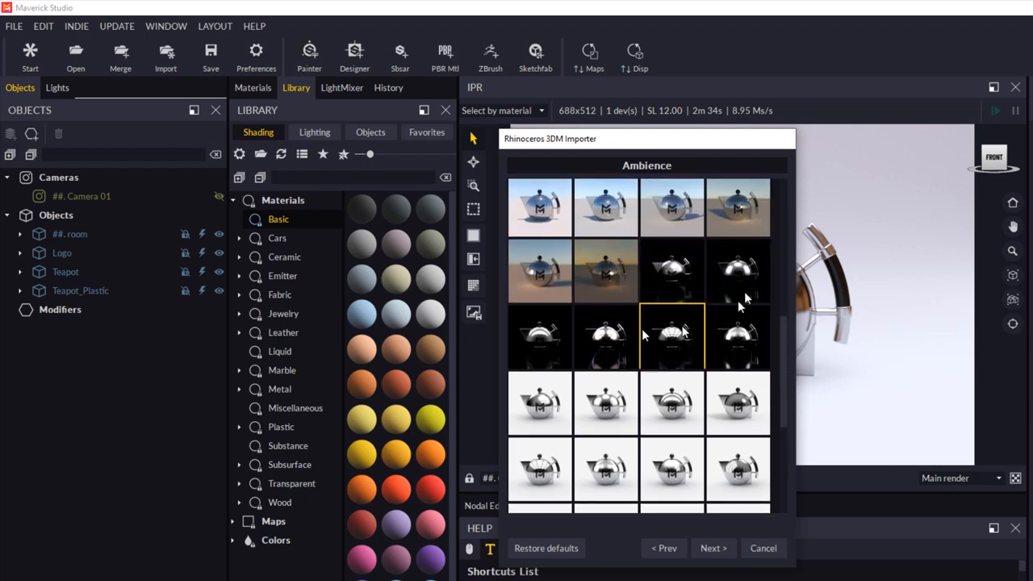
pyautogui.click(605, 403)
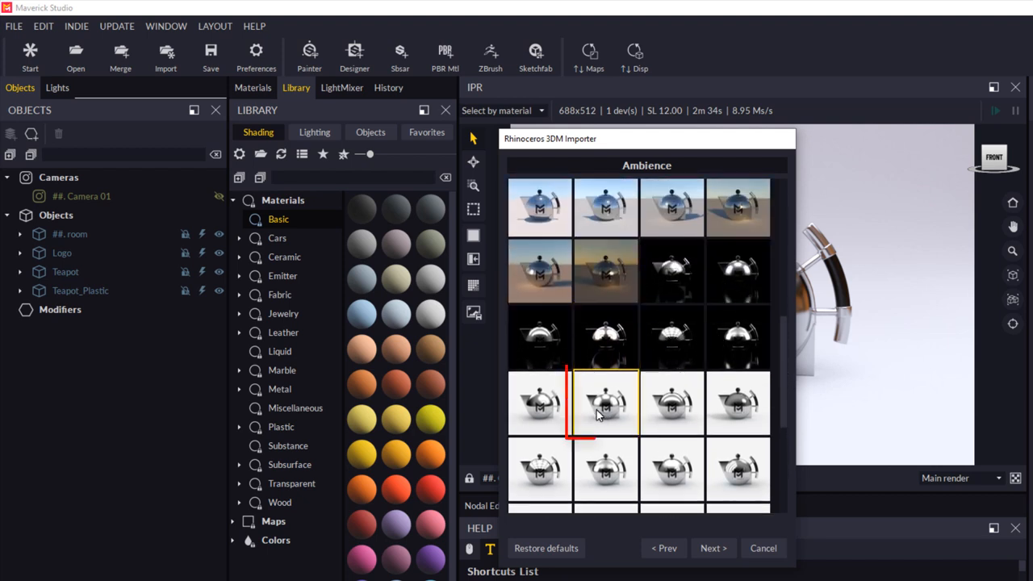
pyautogui.click(606, 400)
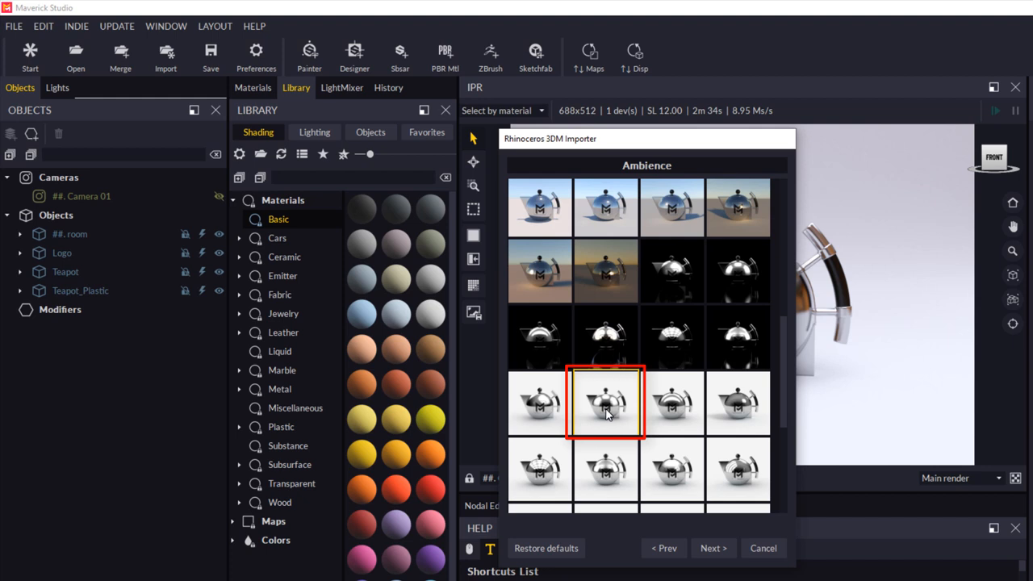
pyautogui.moveTo(596, 423)
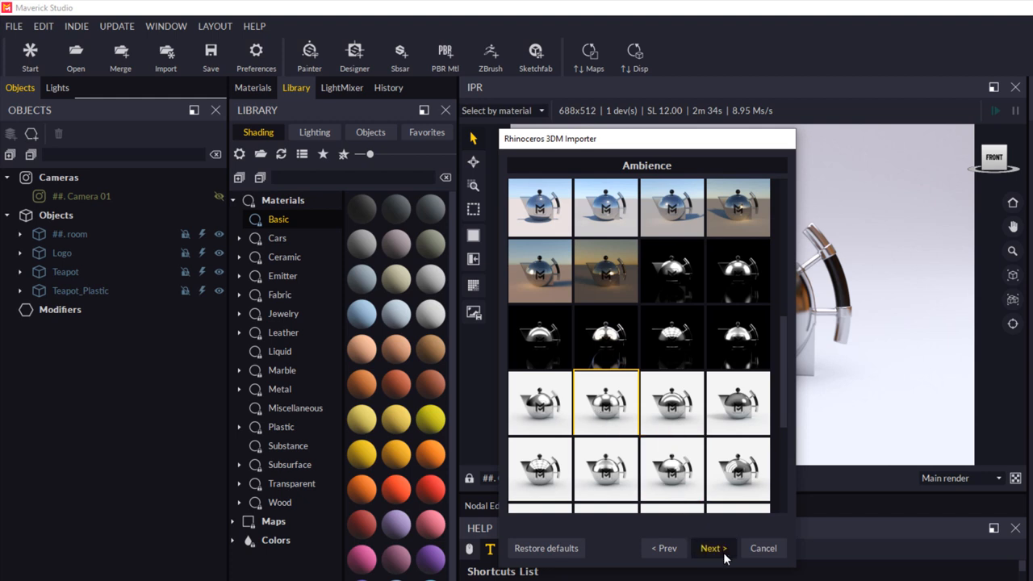
pyautogui.click(712, 549)
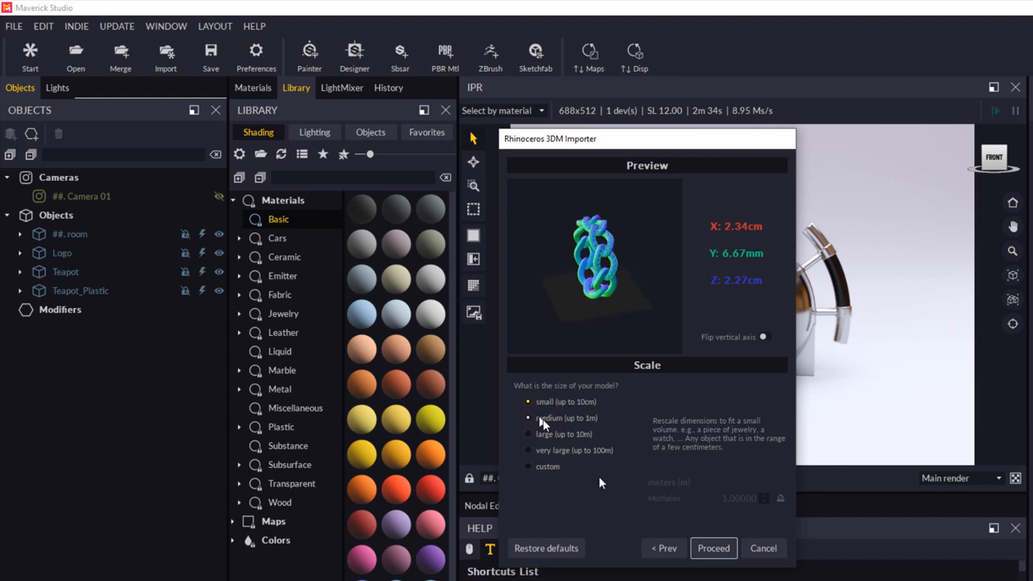
# Keep the 'small (up to 10cm)' scale and proceed to finish importing the ring.
pyautogui.click(529, 400)
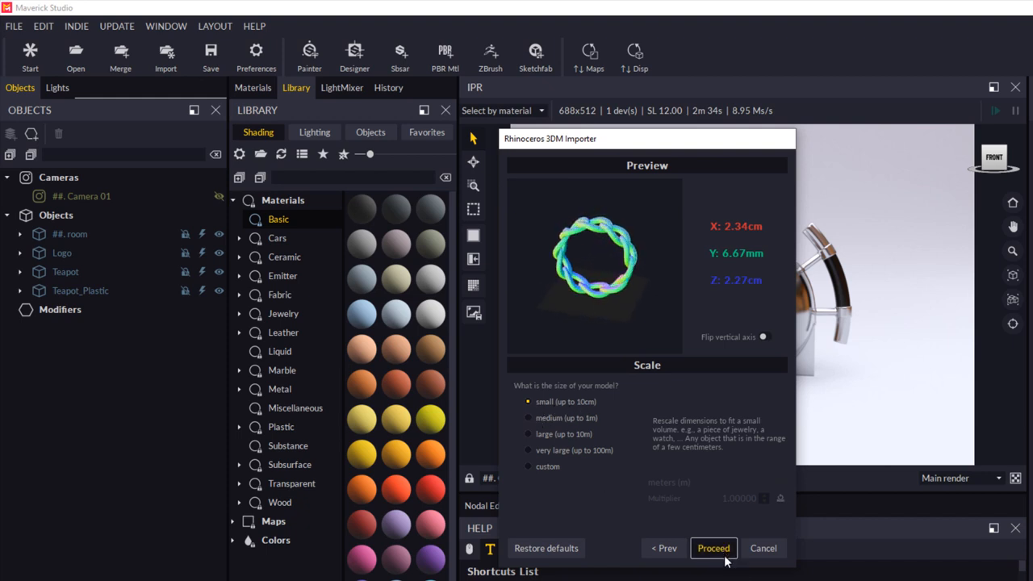
pyautogui.click(713, 549)
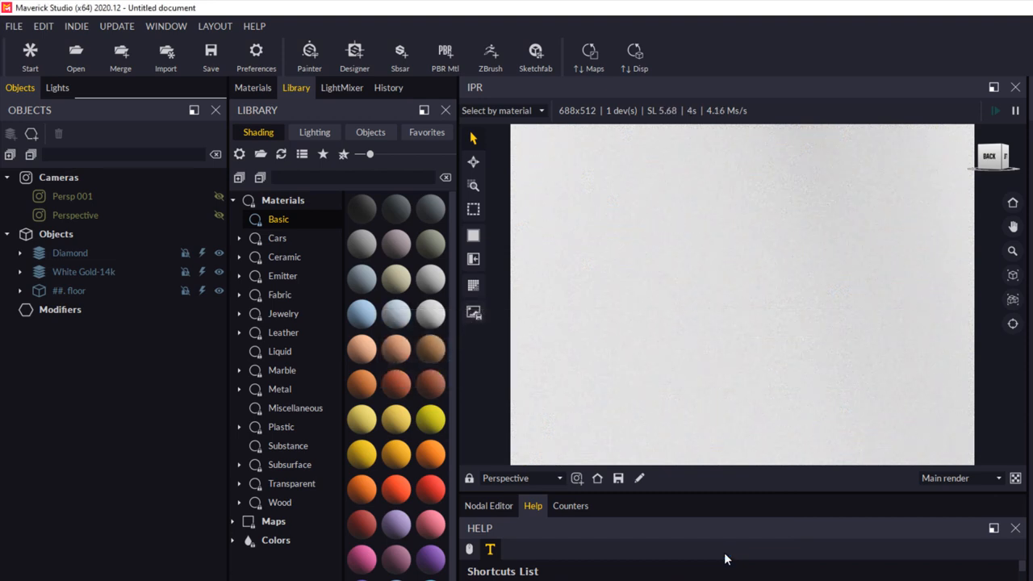
pyautogui.moveTo(733, 333)
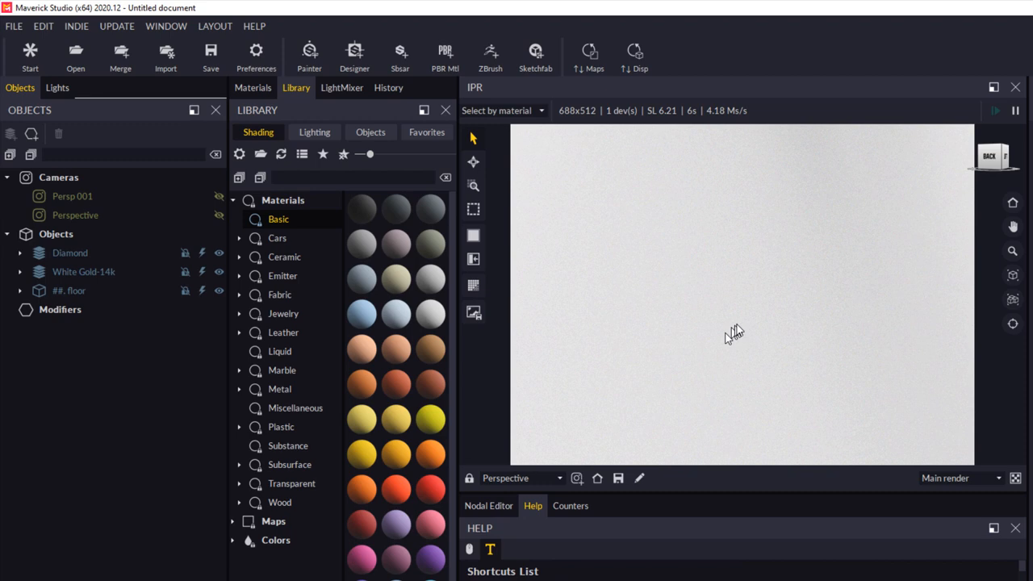
# Frame the ring in the IPR viewport and select the White Gold-14k and Diamond parts.
pyautogui.click(84, 271)
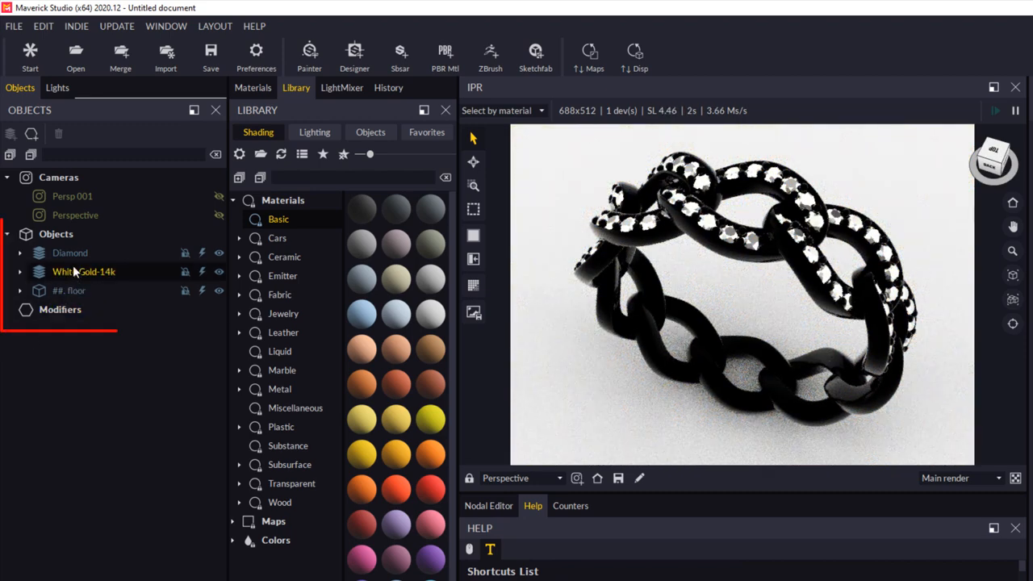
pyautogui.click(69, 252)
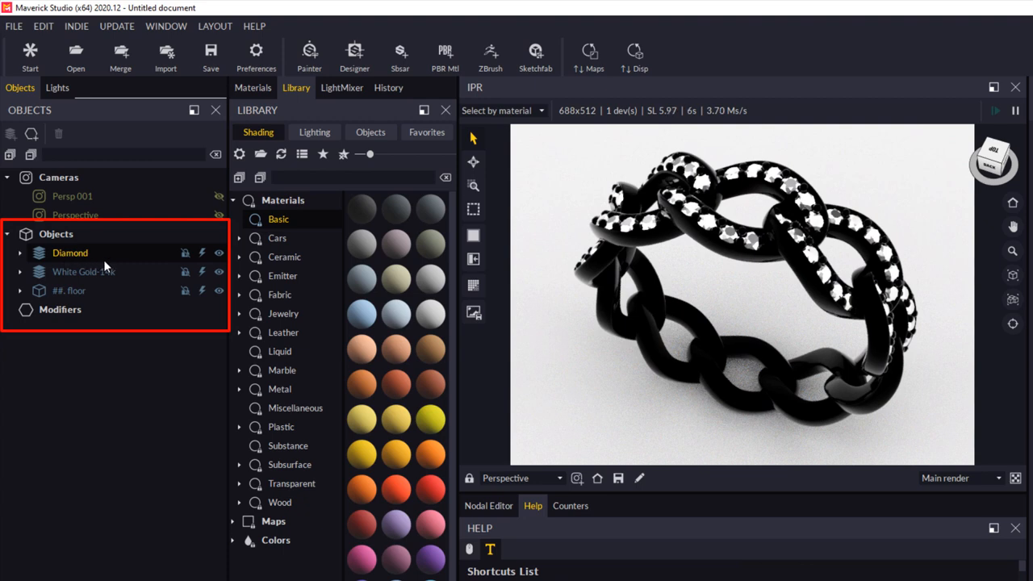
pyautogui.click(84, 271)
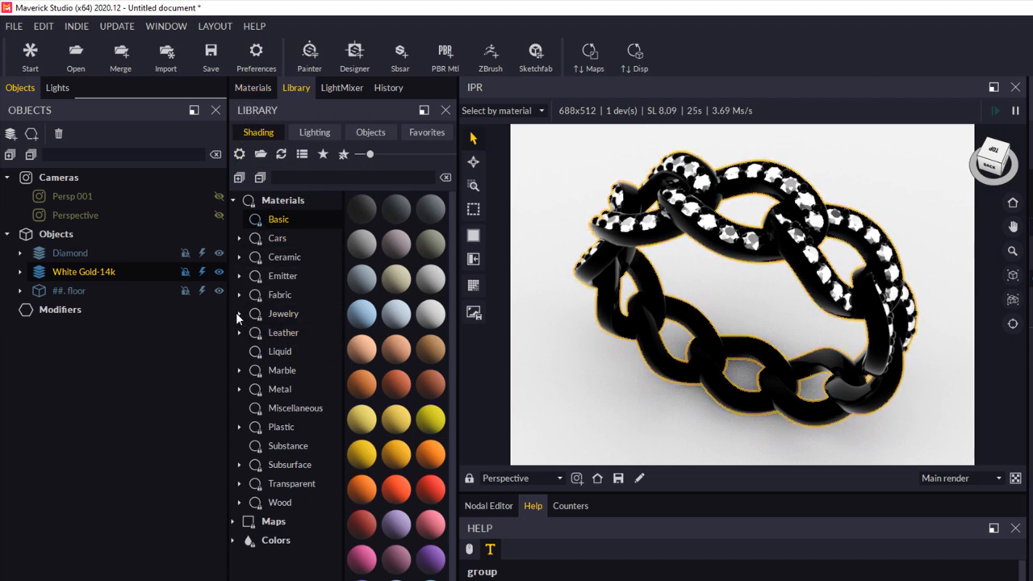
# Browse to Library > Jewelry > Metal > Polished and show the materials as a named list.
pyautogui.click(239, 313)
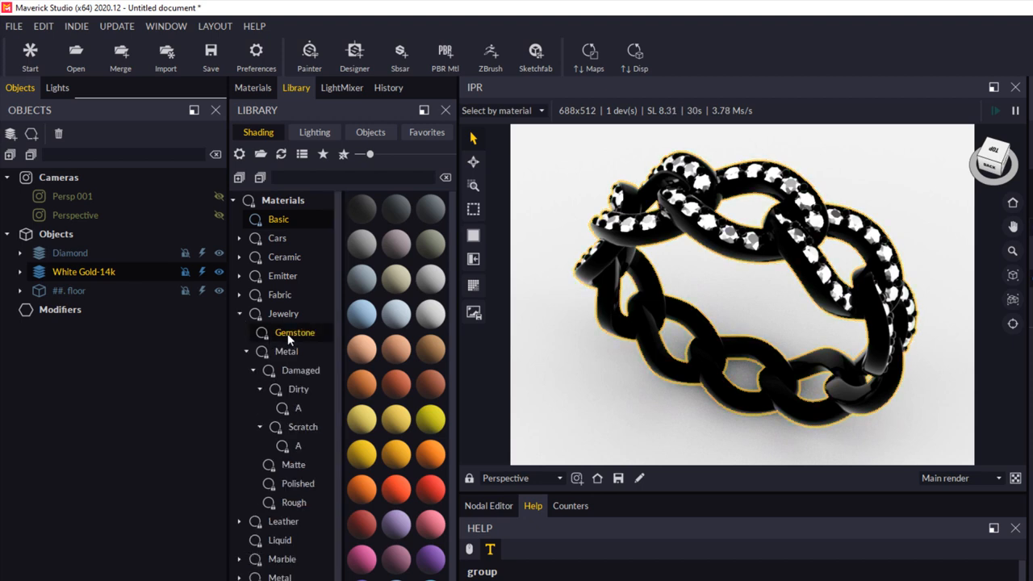
pyautogui.click(297, 483)
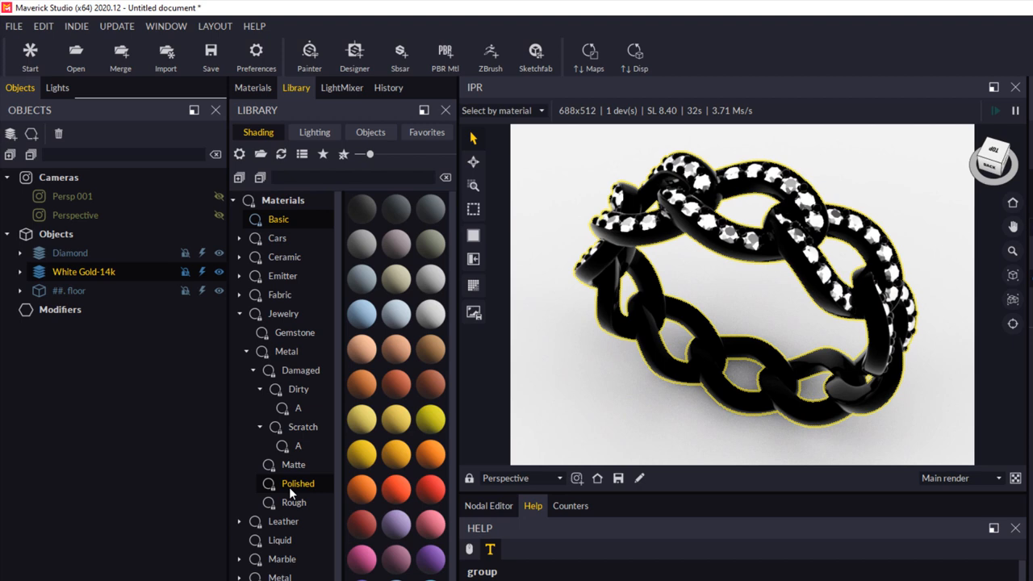
pyautogui.click(297, 483)
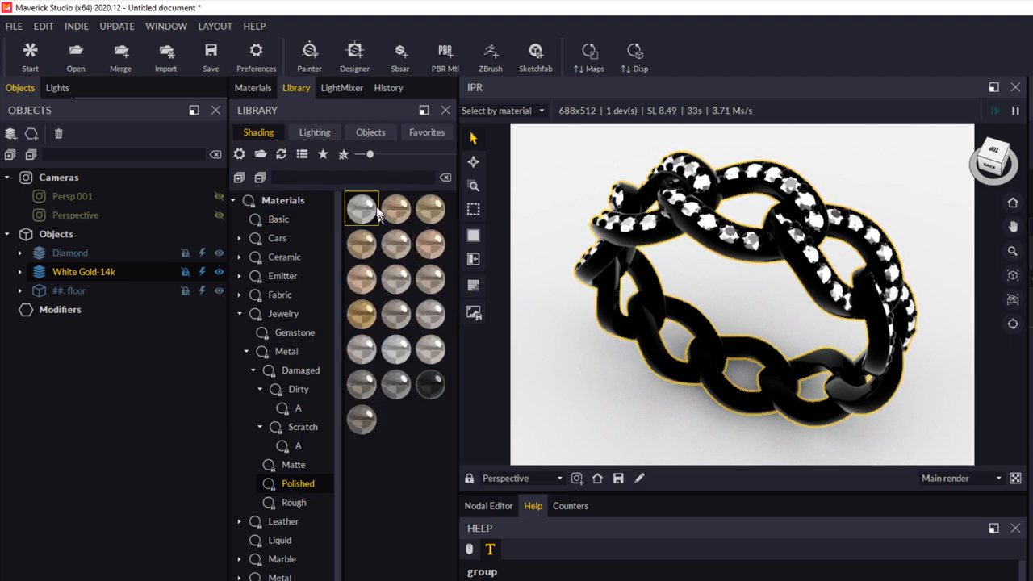
pyautogui.click(396, 348)
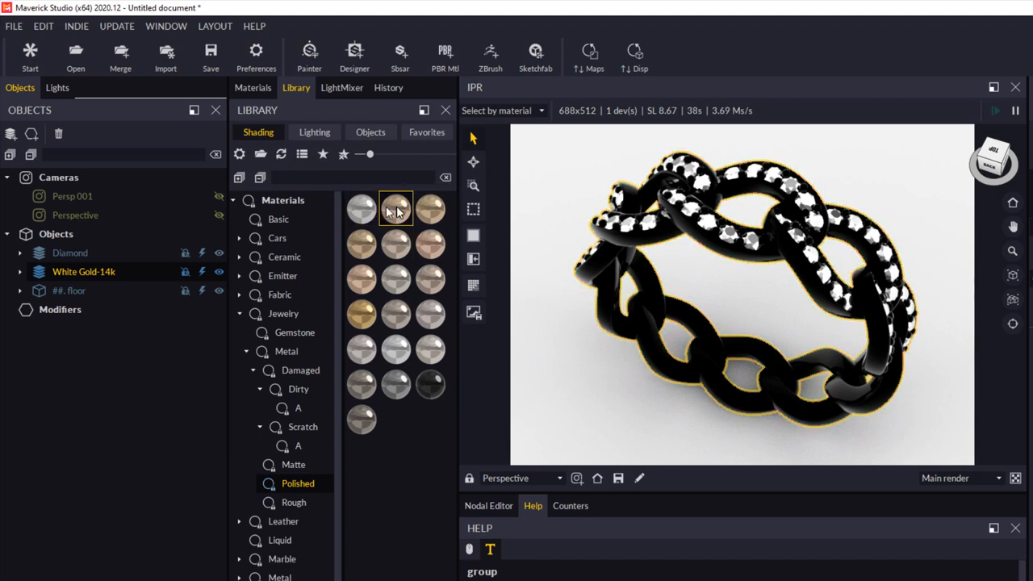
pyautogui.moveTo(429, 208)
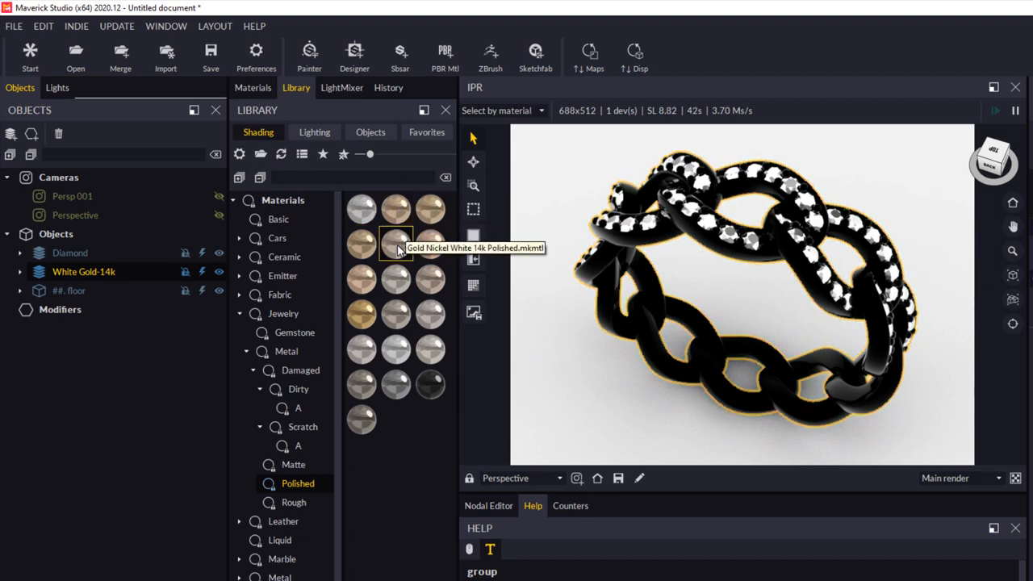
pyautogui.moveTo(302, 155)
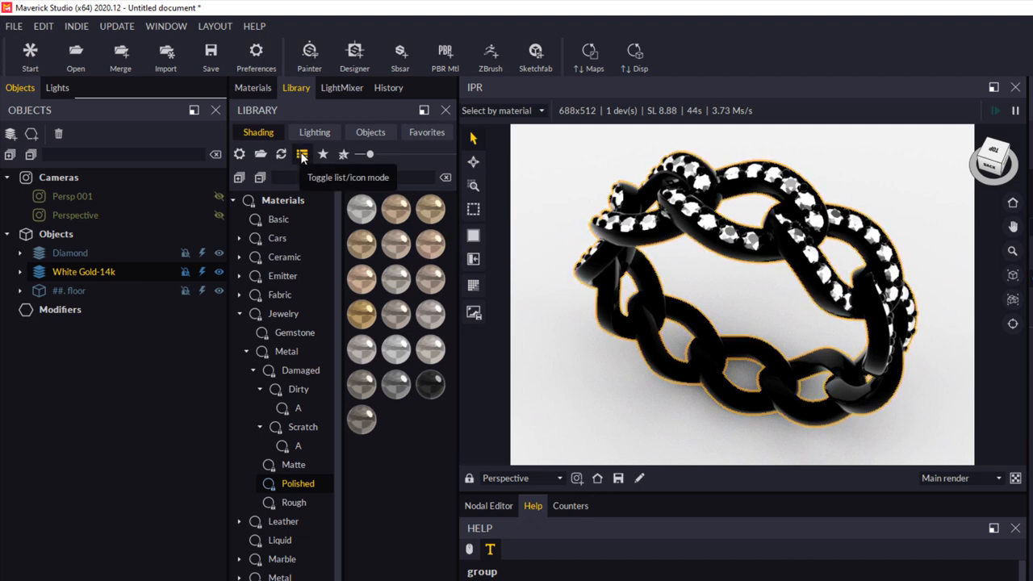
pyautogui.click(300, 155)
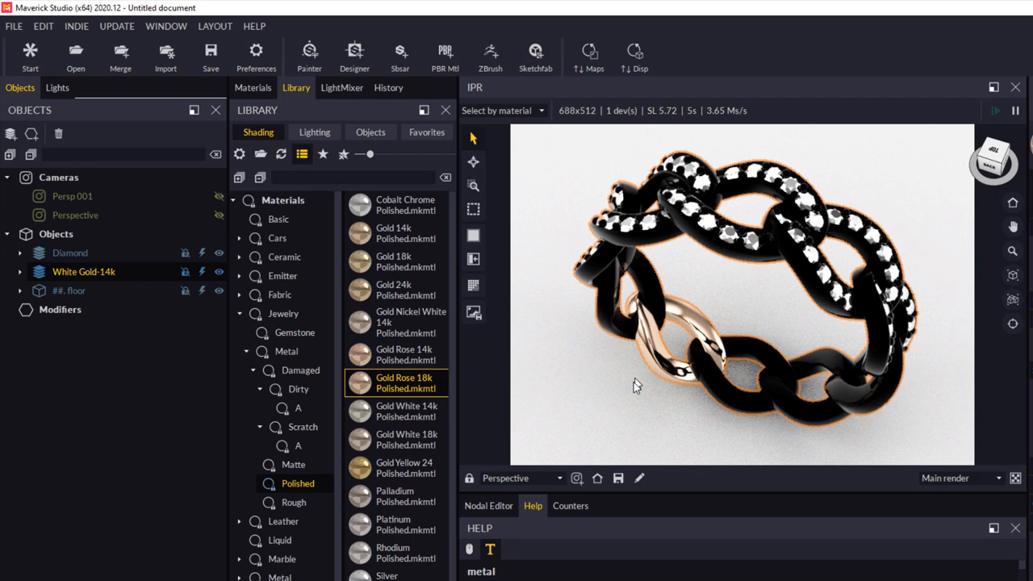
# Apply the Gold Rose 18k polished material to the selected metal band.
pyautogui.rightClick(395, 382)
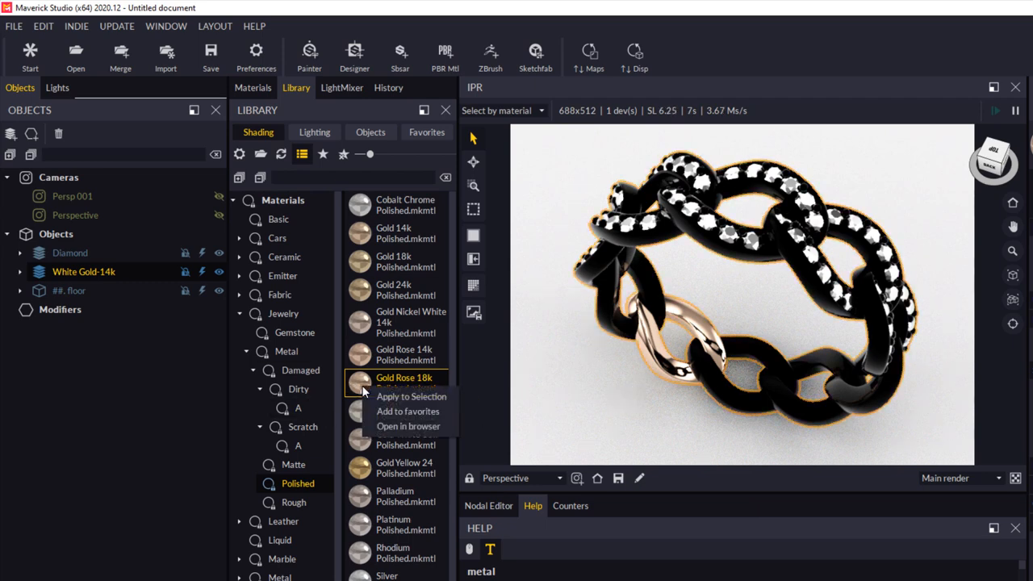
pyautogui.moveTo(411, 397)
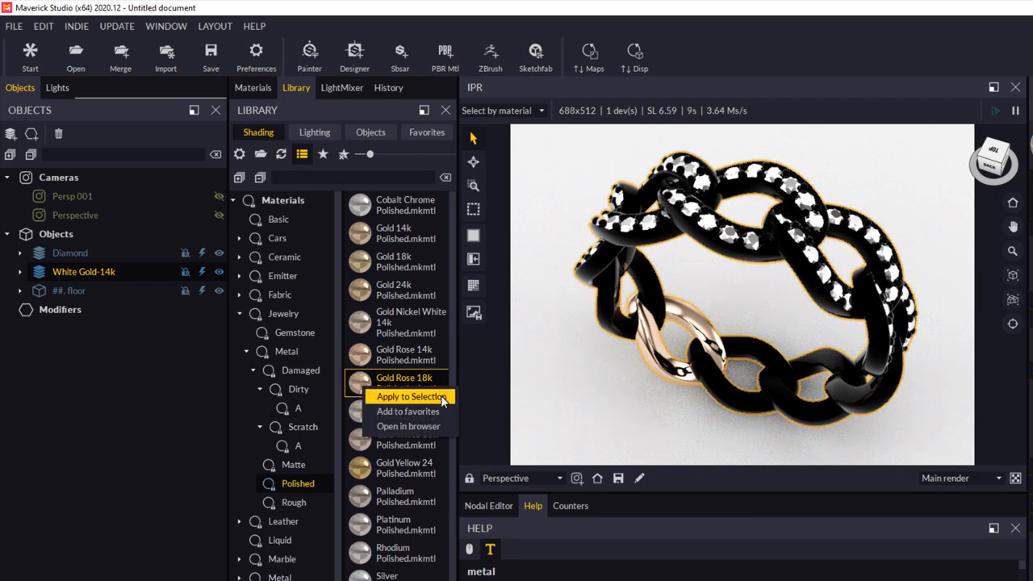
pyautogui.click(406, 397)
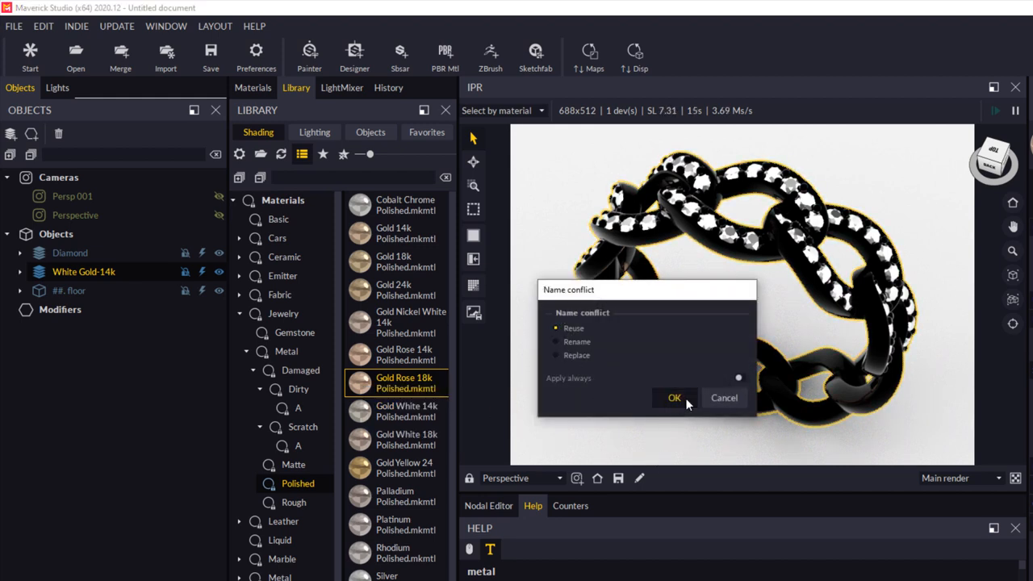
pyautogui.click(674, 397)
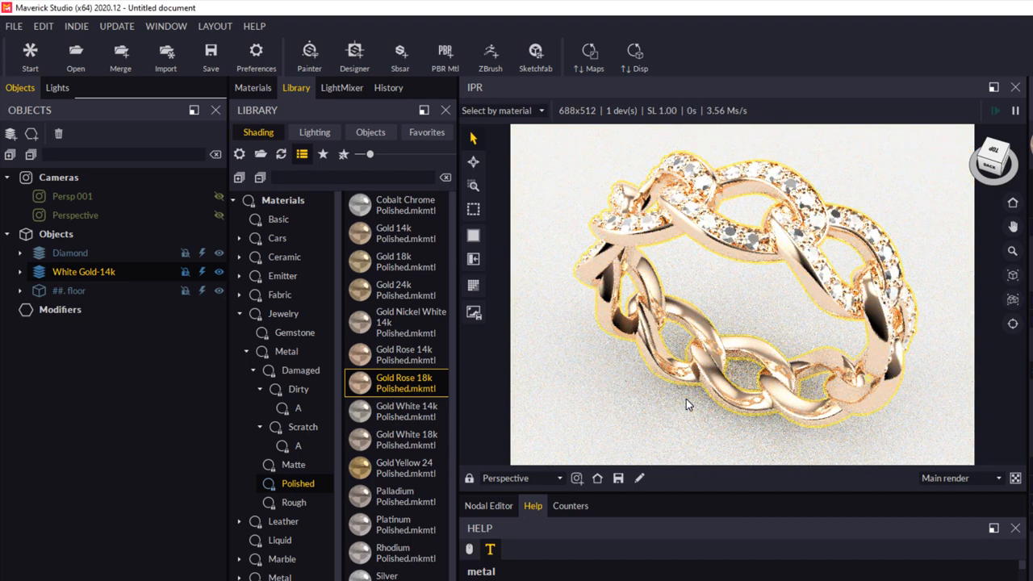
pyautogui.moveTo(541, 386)
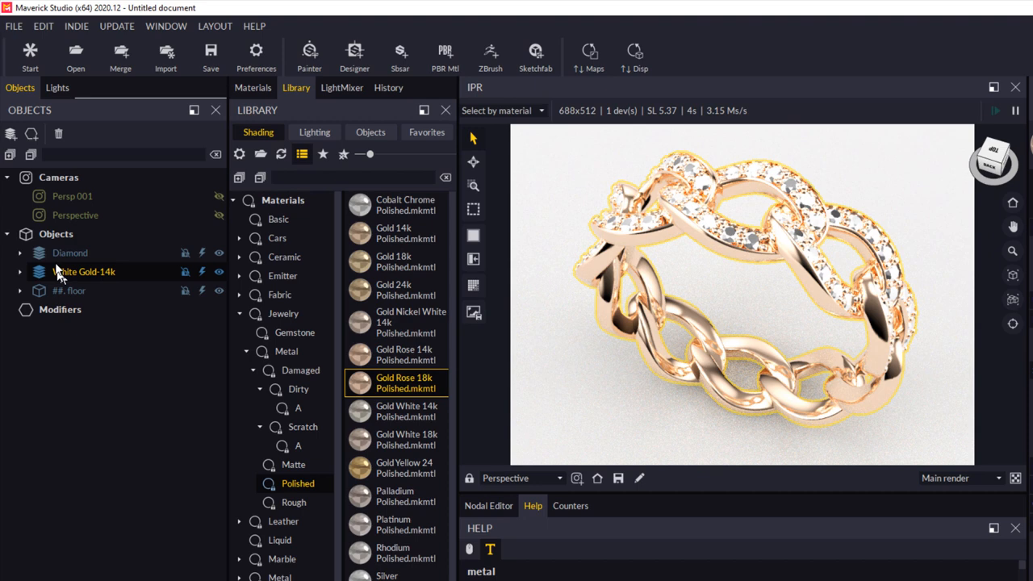
# Select the Diamond part and apply the Gemstone Diamond.mkmtl material to the stones.
pyautogui.click(69, 251)
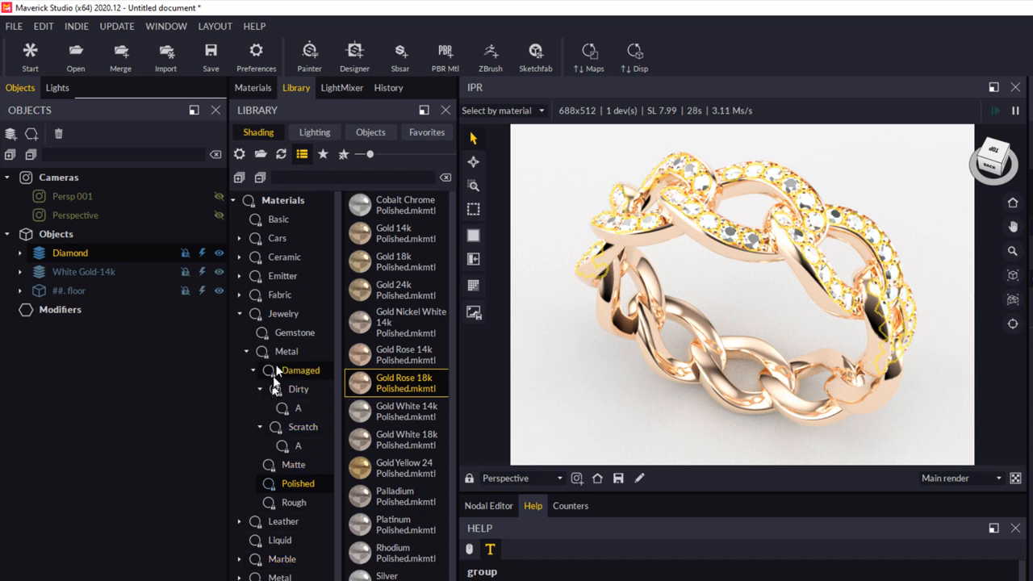
pyautogui.click(293, 333)
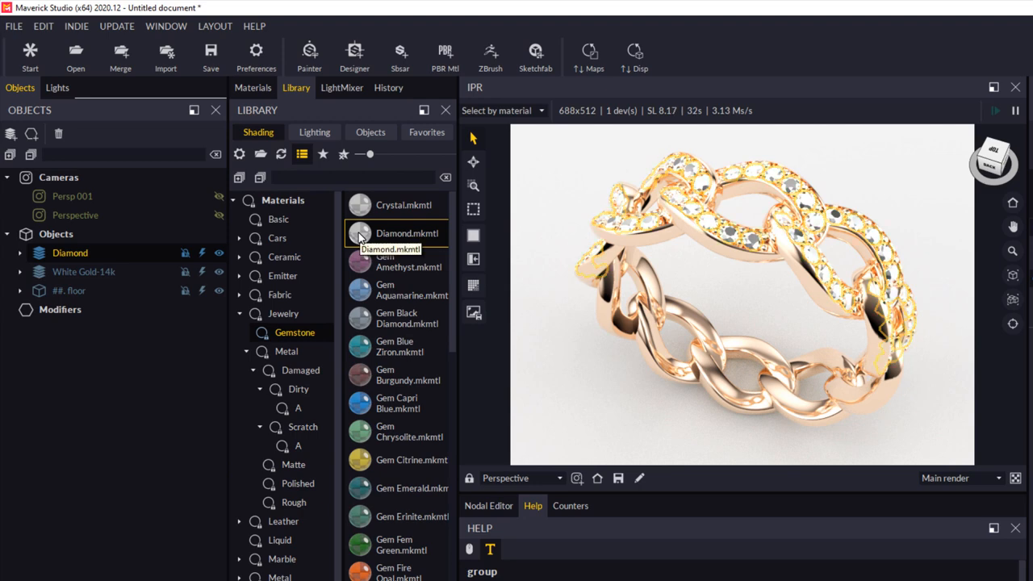
pyautogui.rightClick(395, 233)
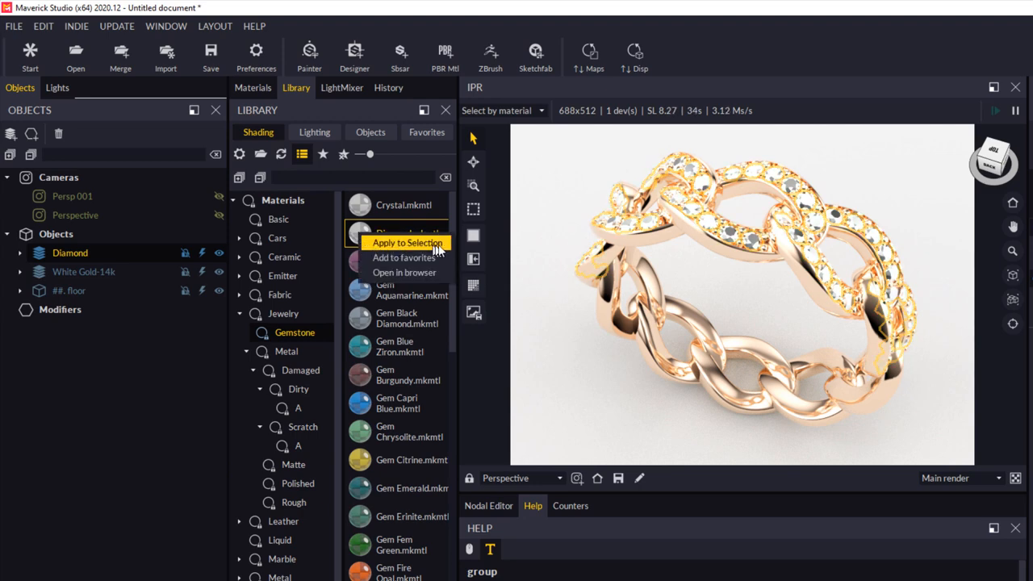
pyautogui.click(407, 242)
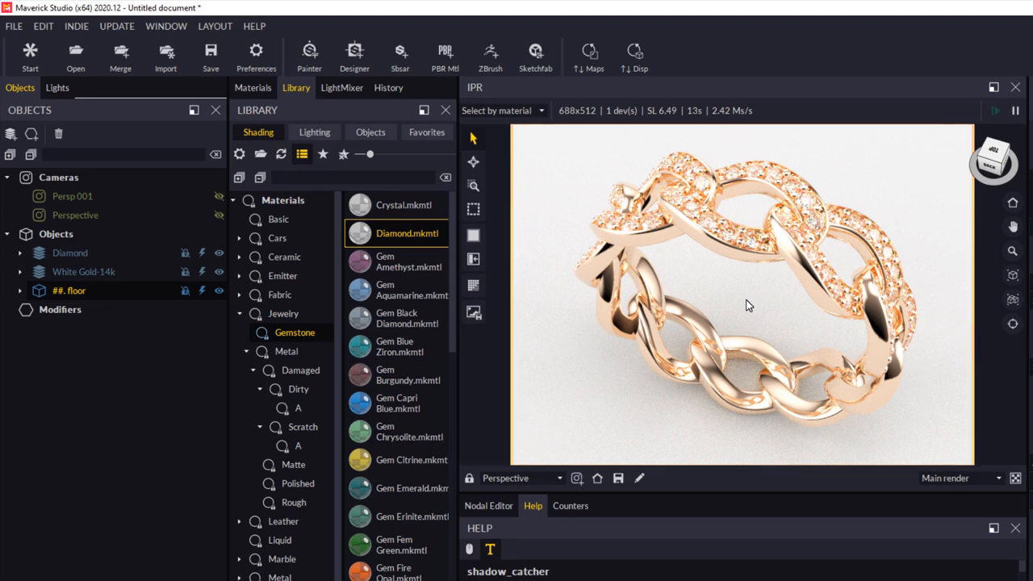
pyautogui.moveTo(342, 90)
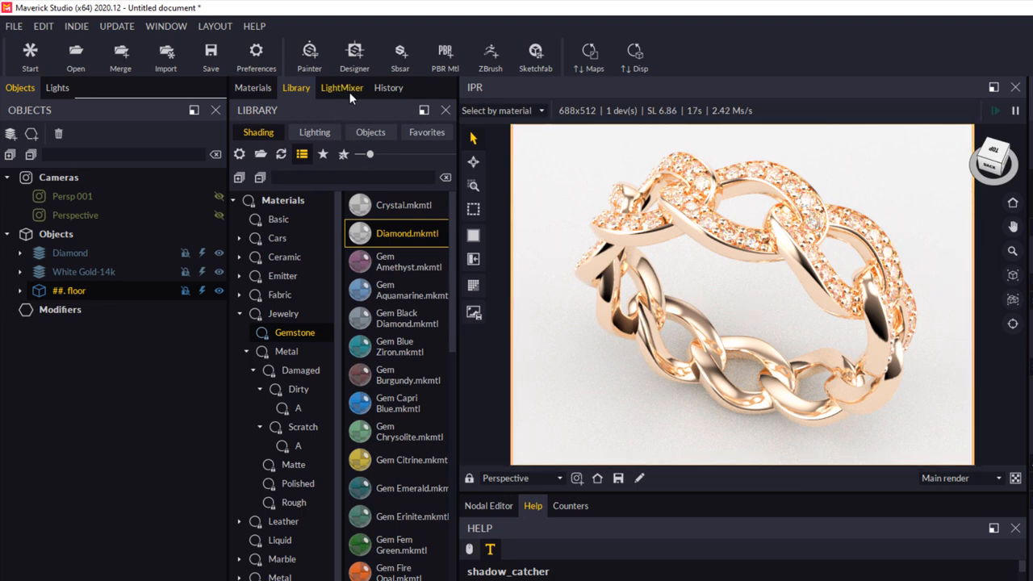
# Engage the LightMixer so ambient, sun and the four light channels can be adjusted separately.
pyautogui.click(342, 87)
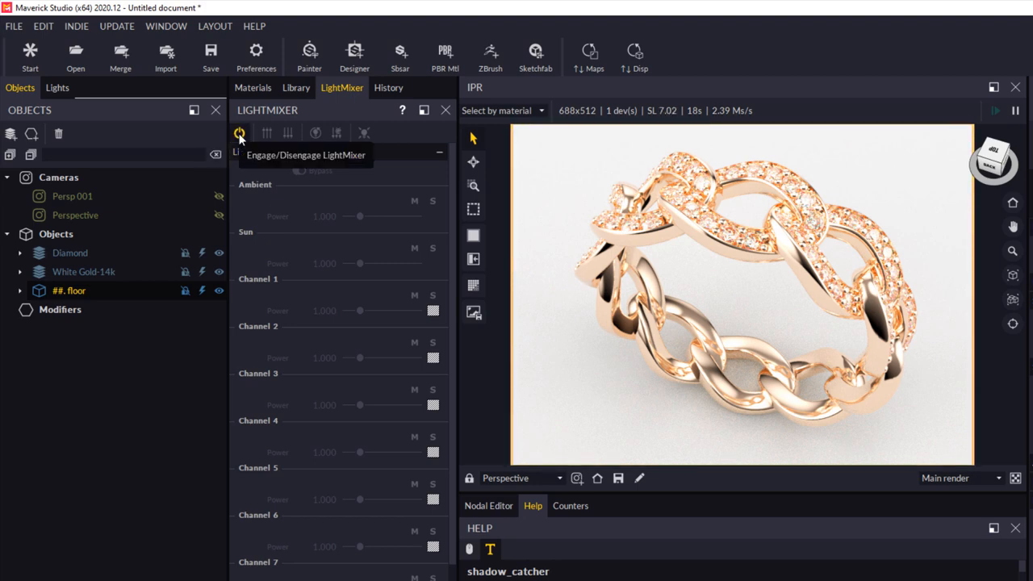
pyautogui.click(239, 132)
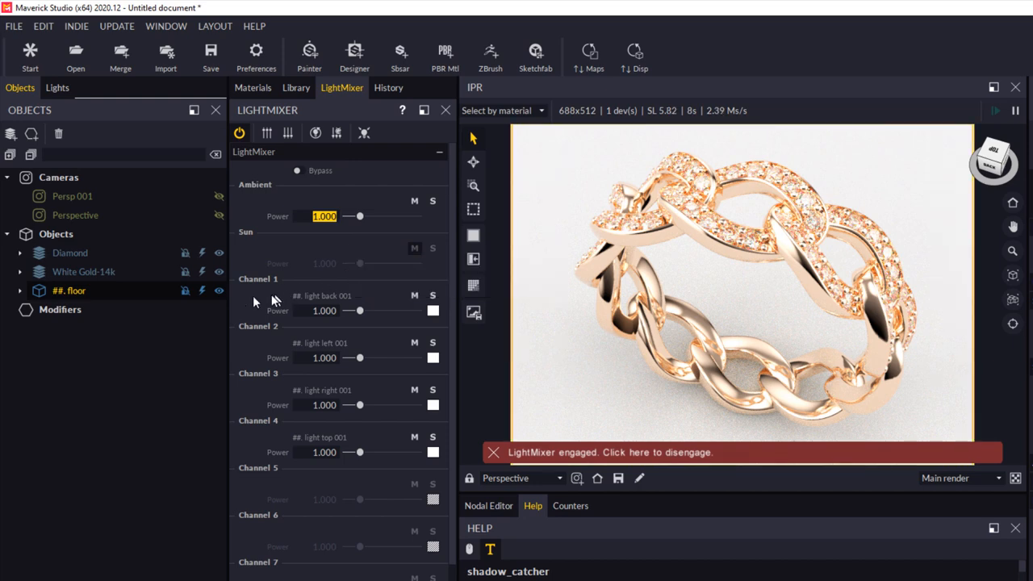
pyautogui.moveTo(303, 339)
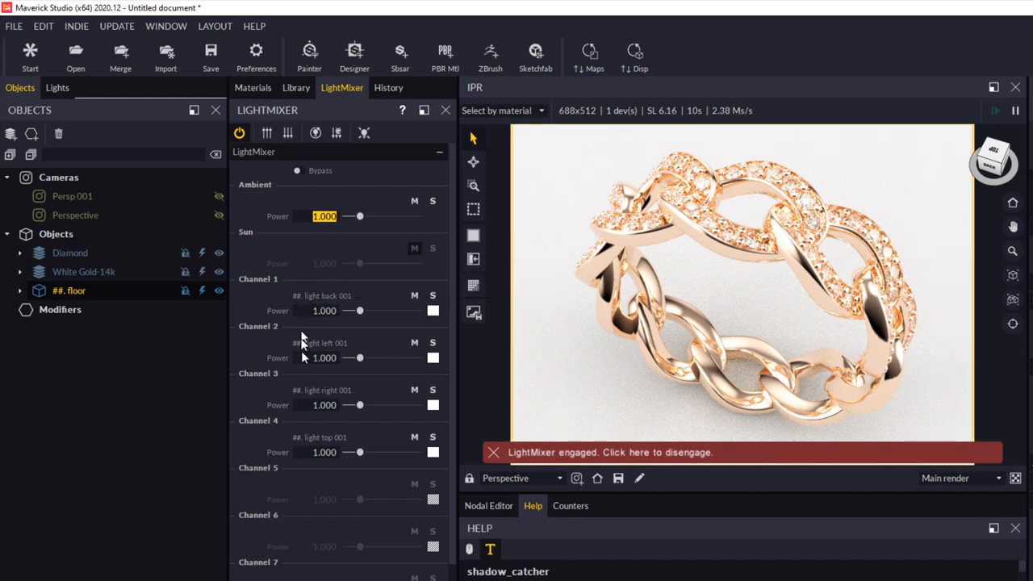
pyautogui.moveTo(305, 461)
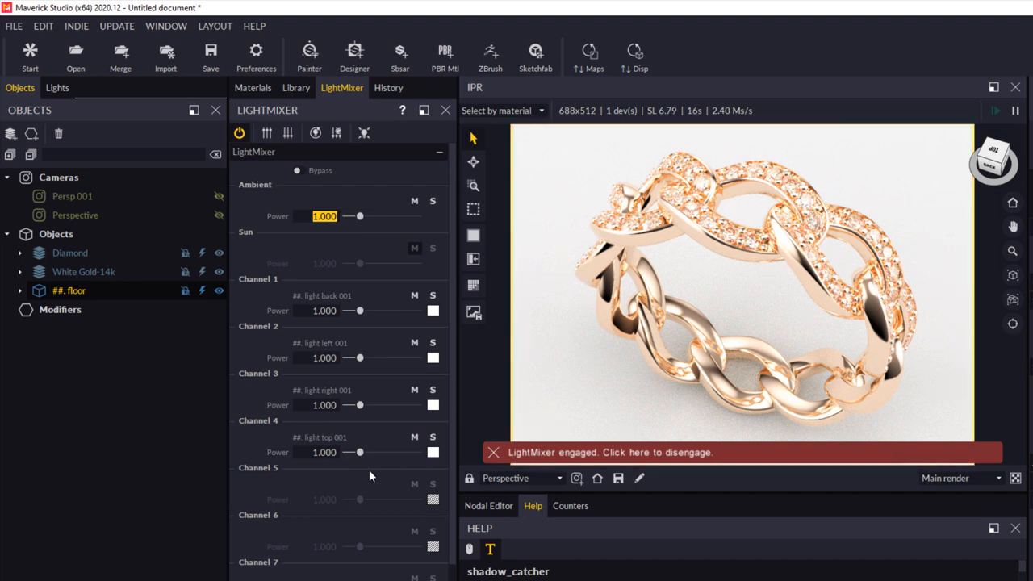
pyautogui.moveTo(358, 326)
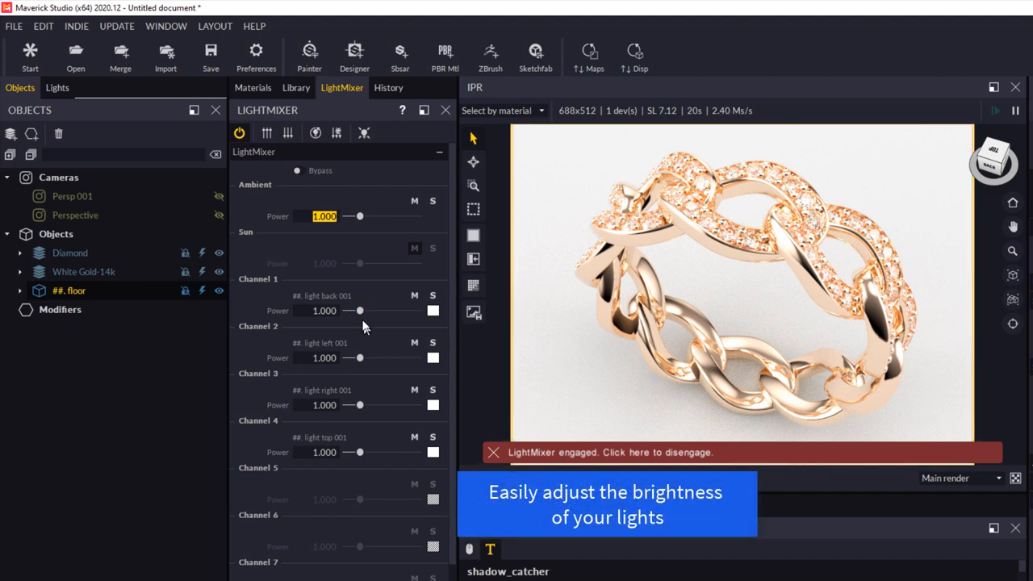
pyautogui.moveTo(372, 339)
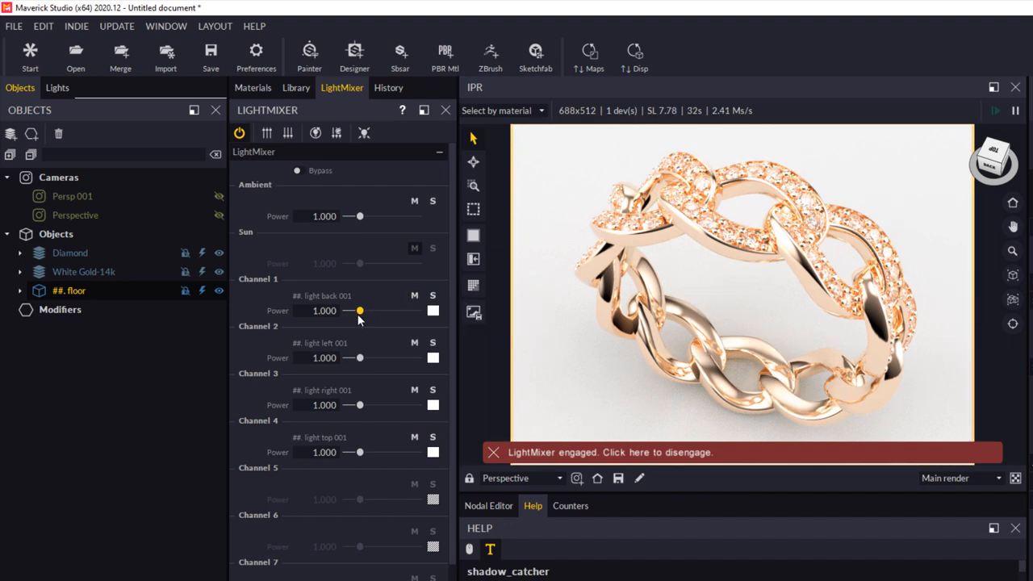
# Lower the back light channel to 0.396 power and the left channel to 0.341.
pyautogui.moveTo(360, 309); pyautogui.dragTo(355, 310)
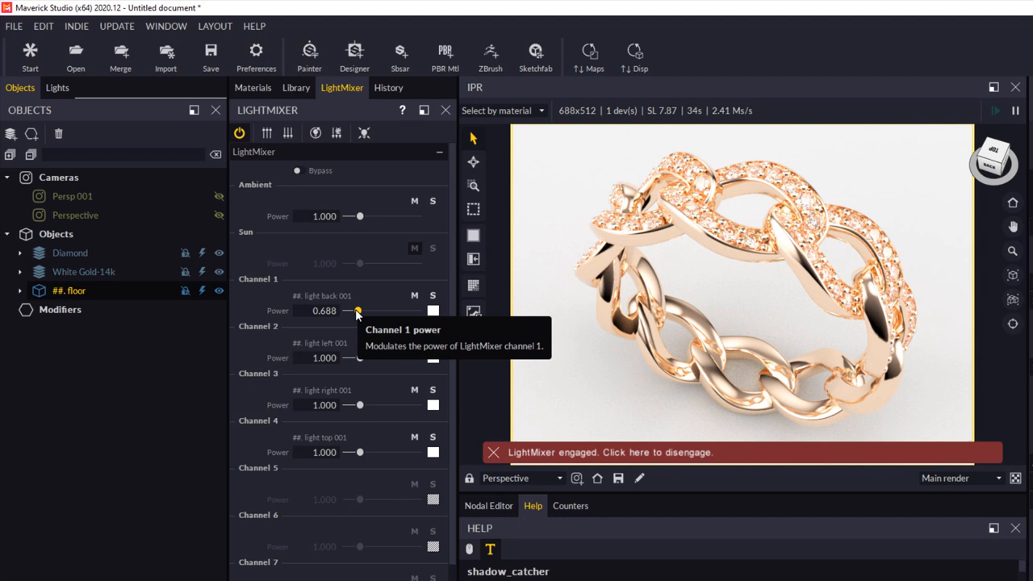
pyautogui.moveTo(357, 310); pyautogui.dragTo(350, 310)
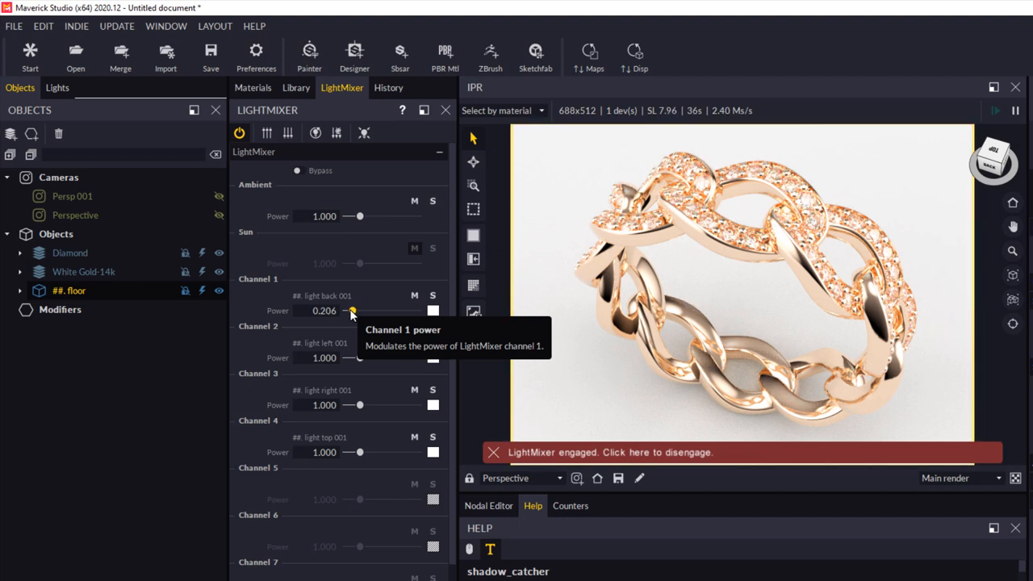
pyautogui.moveTo(345, 310); pyautogui.dragTo(352, 310)
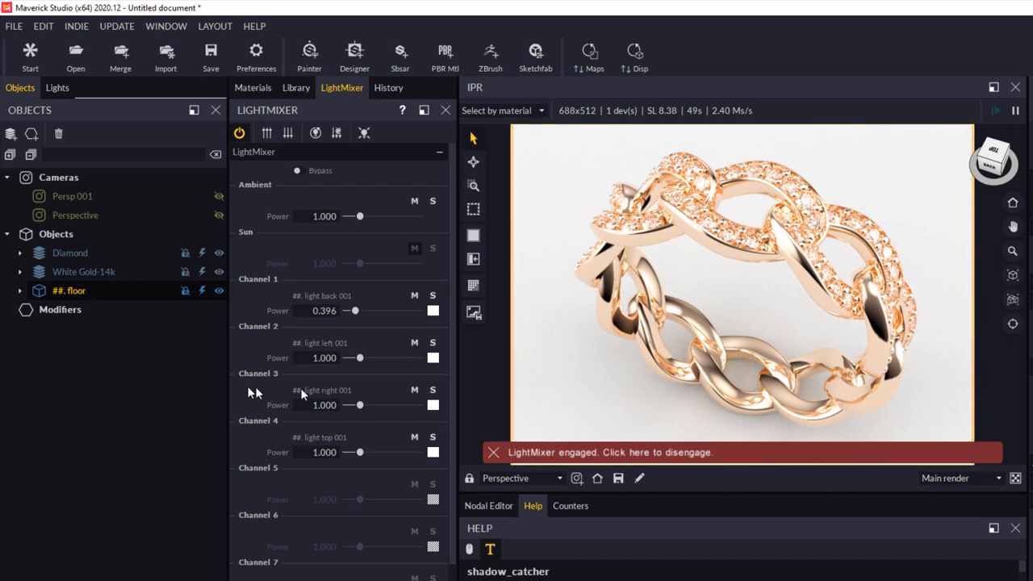
pyautogui.moveTo(360, 358); pyautogui.dragTo(353, 358)
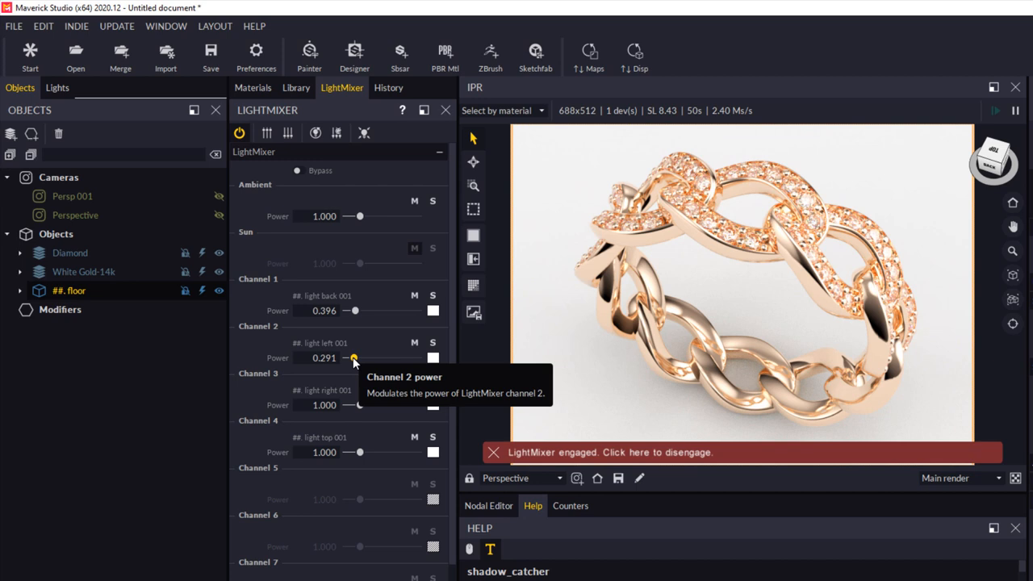
pyautogui.moveTo(351, 358); pyautogui.dragTo(354, 358)
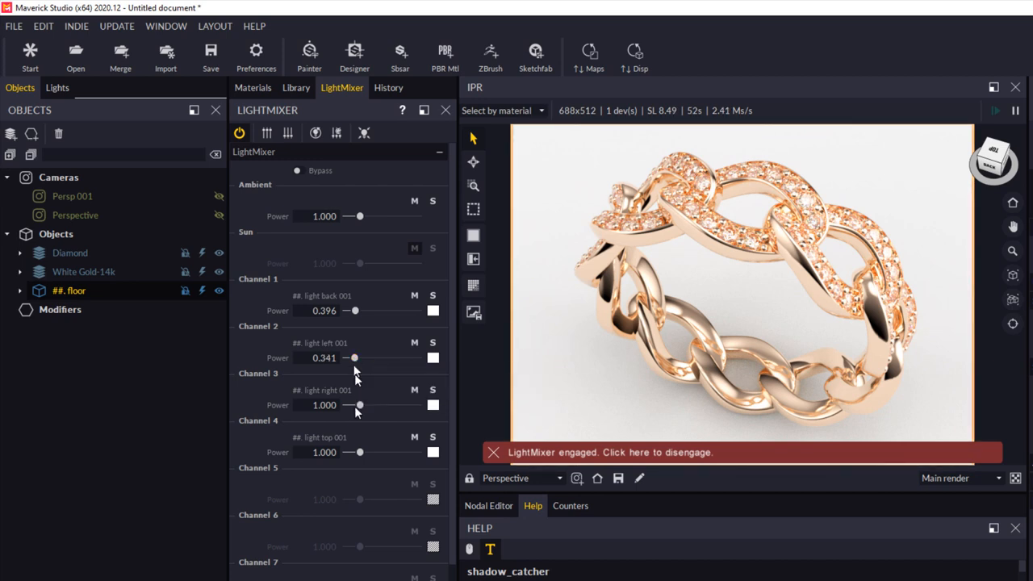
# Set the right light channel to 0.396 power and the top channel to 0.888.
pyautogui.moveTo(360, 403); pyautogui.dragTo(352, 404)
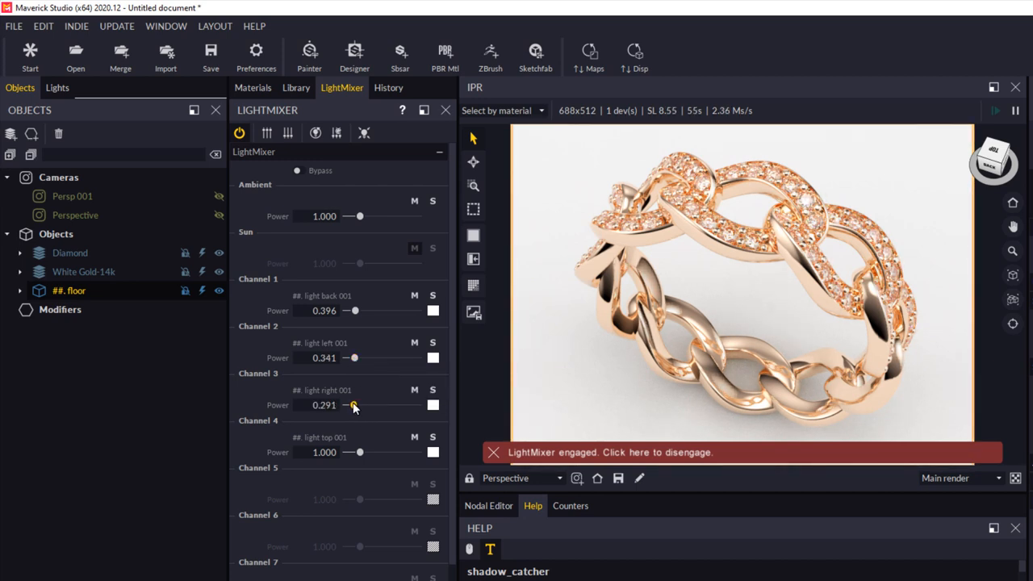
pyautogui.moveTo(355, 405); pyautogui.dragTo(349, 405)
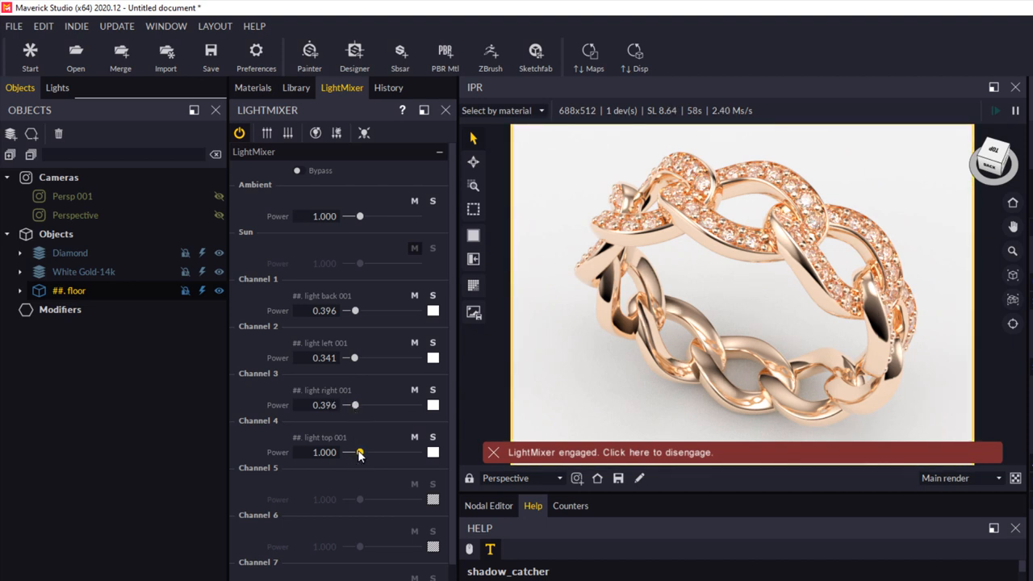
pyautogui.moveTo(360, 452); pyautogui.dragTo(355, 452)
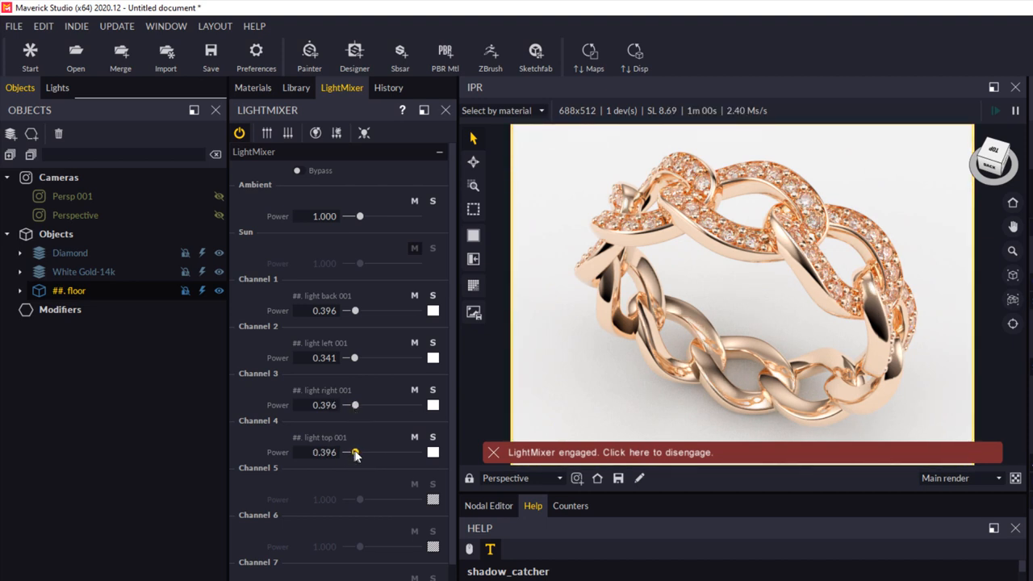
pyautogui.moveTo(352, 452); pyautogui.dragTo(358, 452)
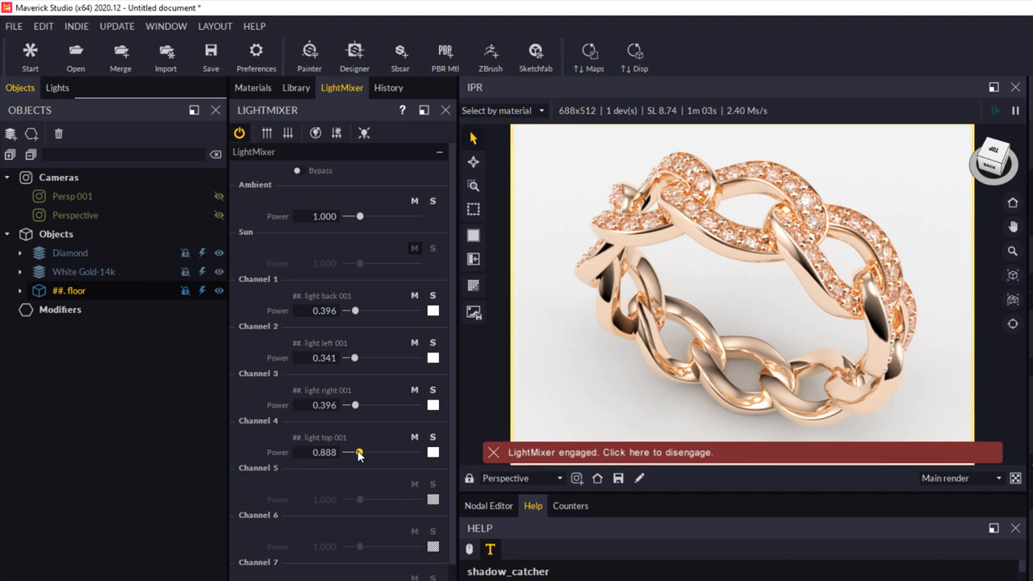
pyautogui.moveTo(708, 370)
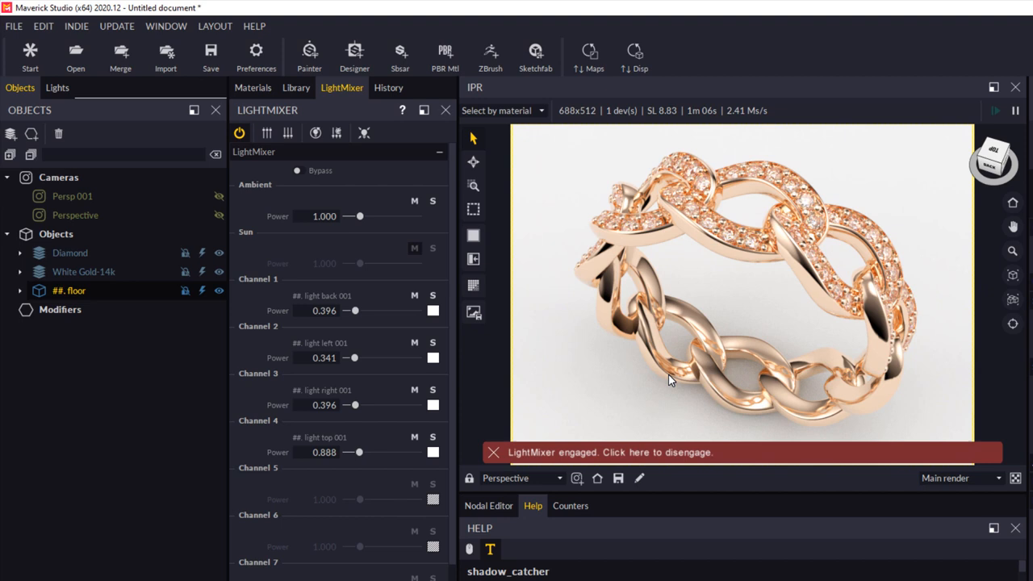
pyautogui.moveTo(492, 366)
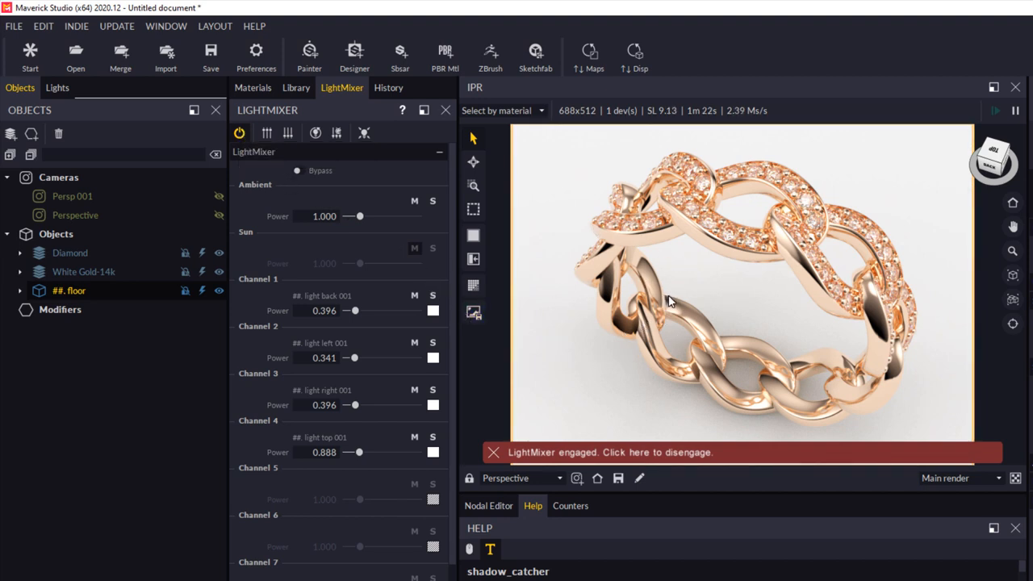
pyautogui.moveTo(682, 297)
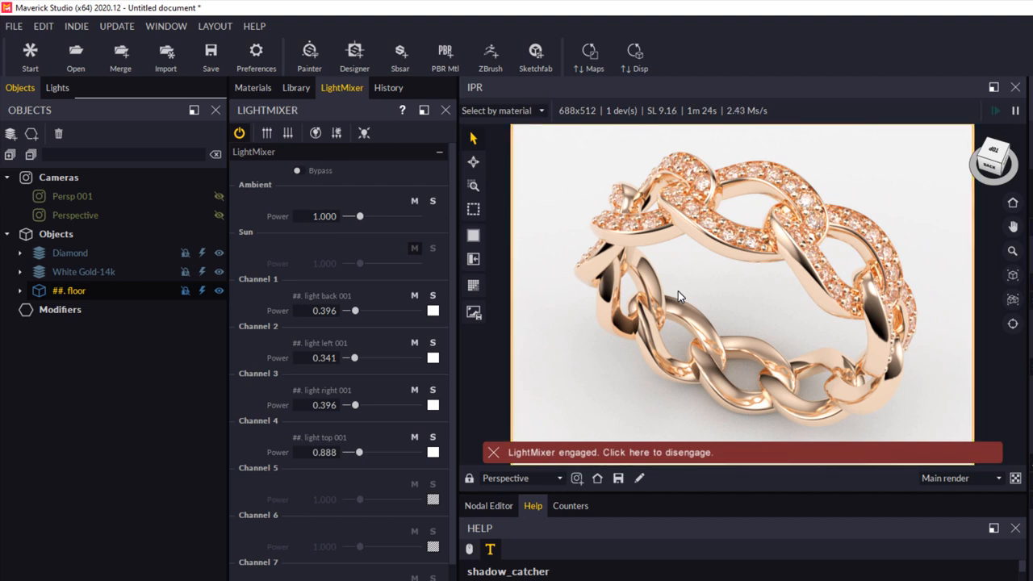
pyautogui.moveTo(311, 268)
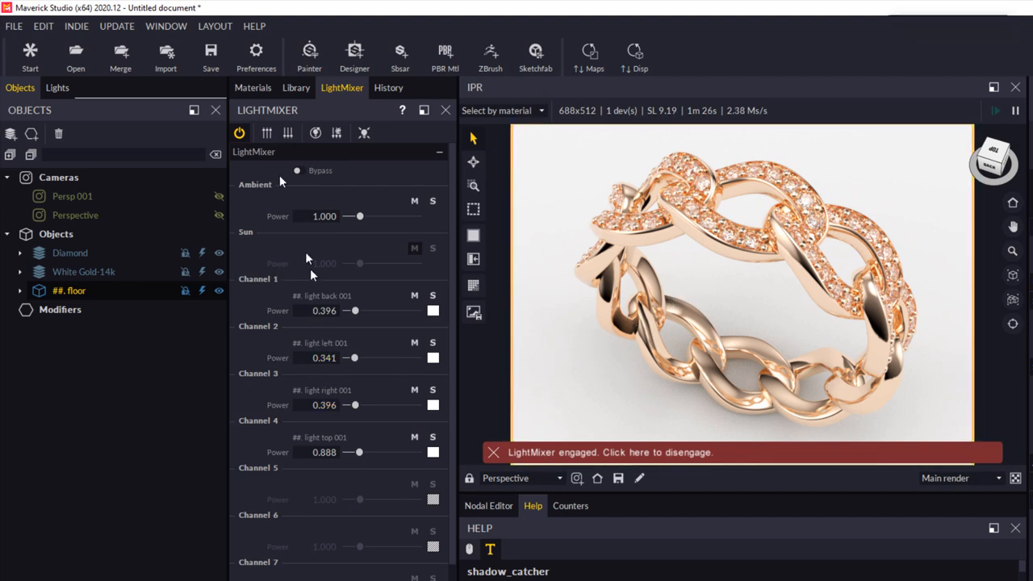
pyautogui.moveTo(239, 133)
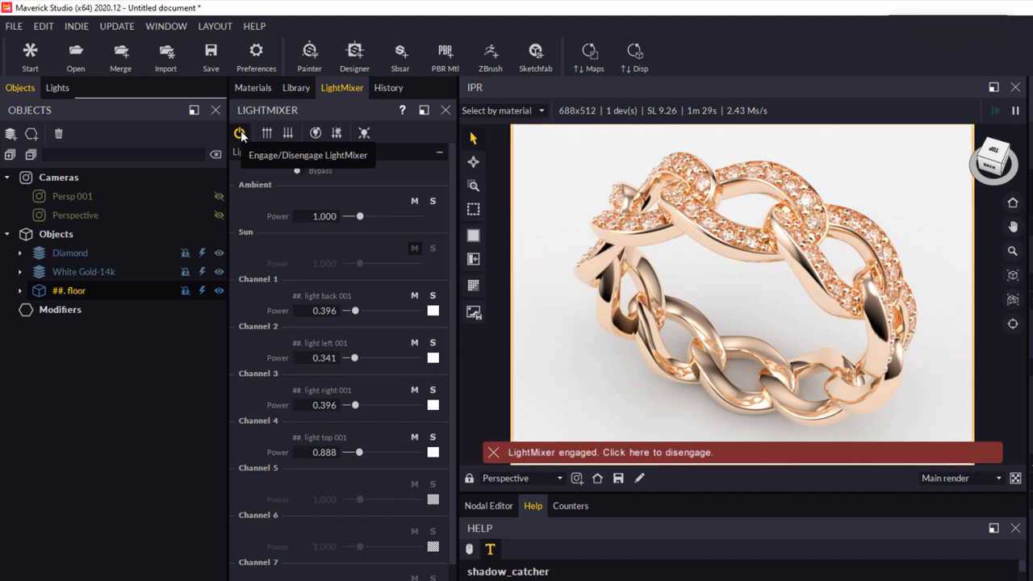
# Disengage the LightMixer and consolidate its power changes into the scene's lights.
pyautogui.click(239, 133)
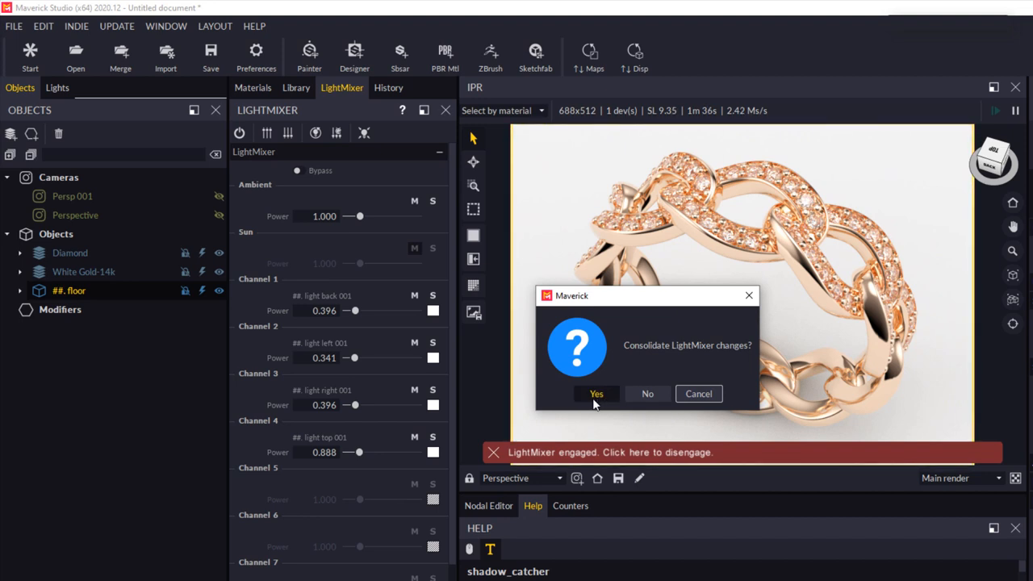
pyautogui.click(597, 394)
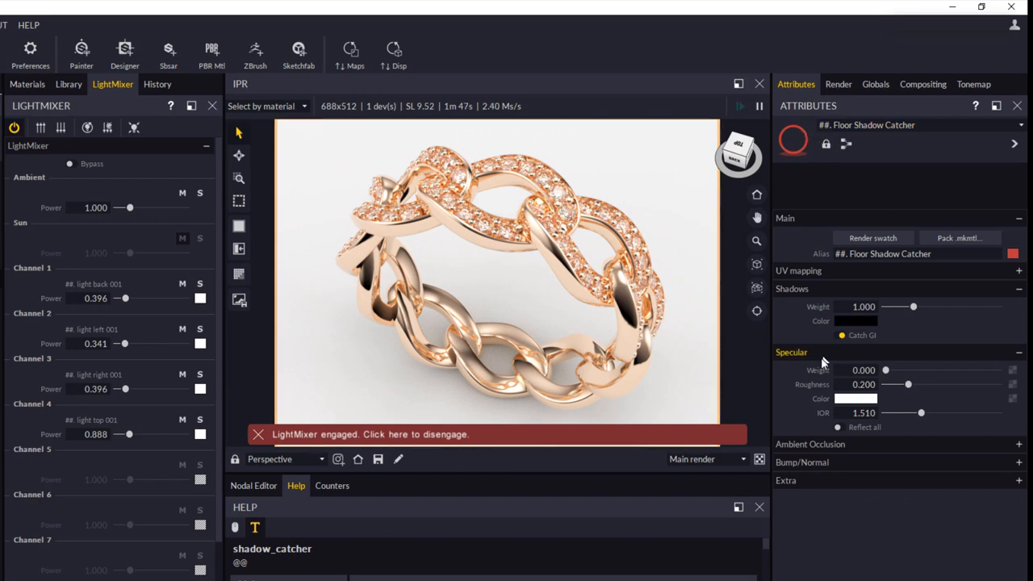
# Test the floor shadow catcher's Shadows Weight between about 1 and 3, settling back near 1.
pyautogui.moveTo(913, 307); pyautogui.dragTo(914, 307)
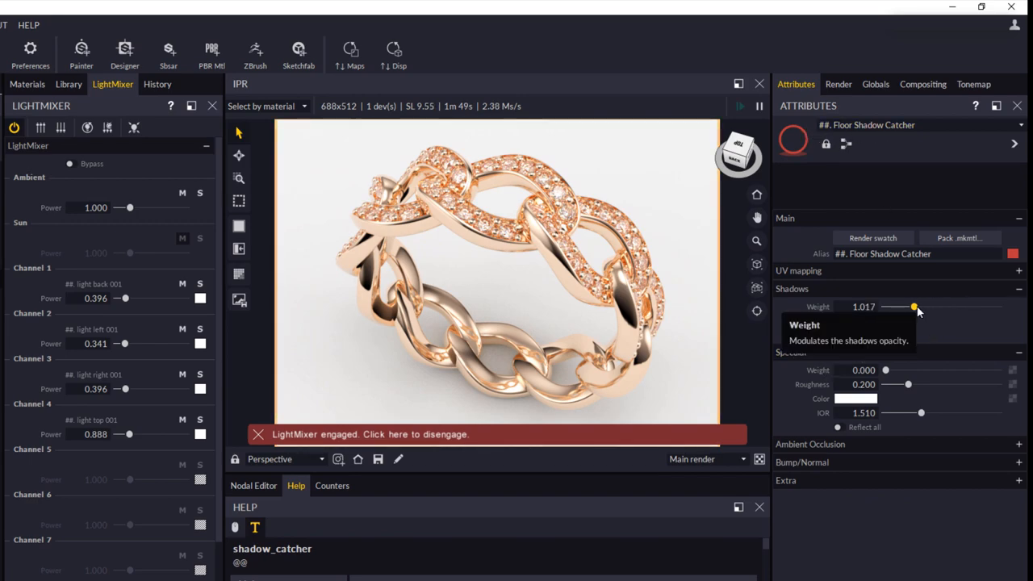
pyautogui.moveTo(914, 306); pyautogui.dragTo(937, 306)
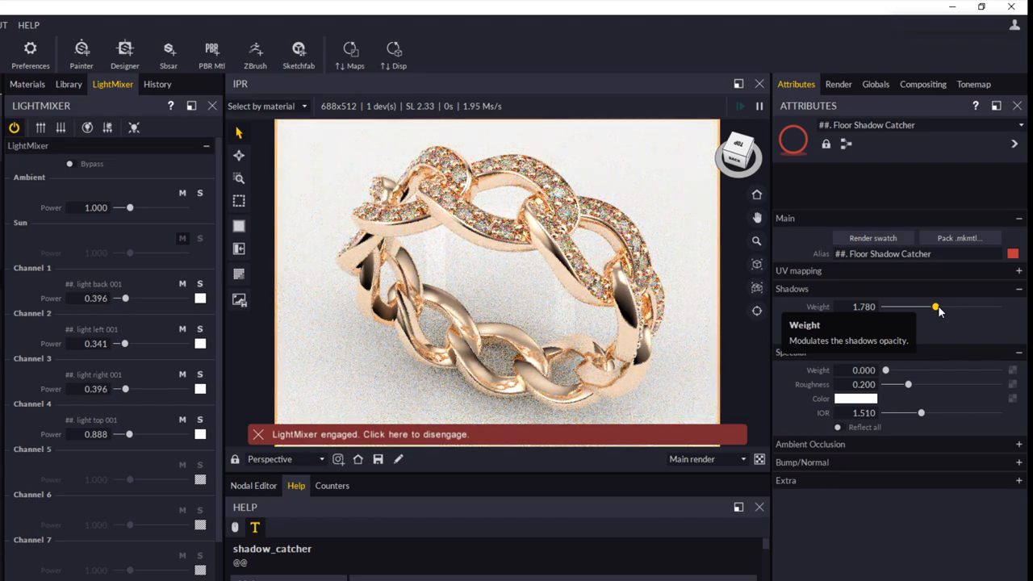
pyautogui.moveTo(936, 307); pyautogui.dragTo(944, 307)
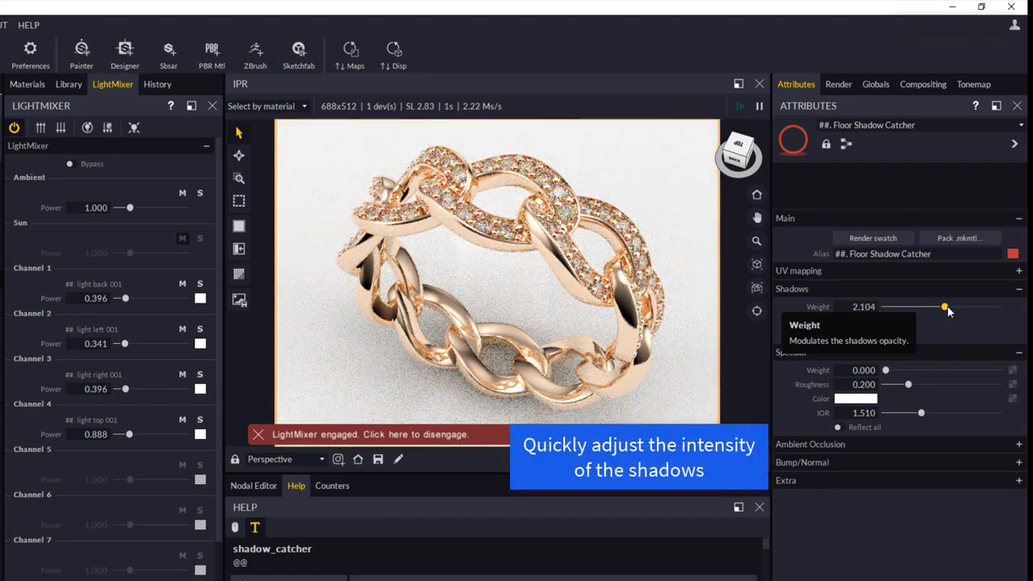
pyautogui.moveTo(944, 306); pyautogui.dragTo(940, 307)
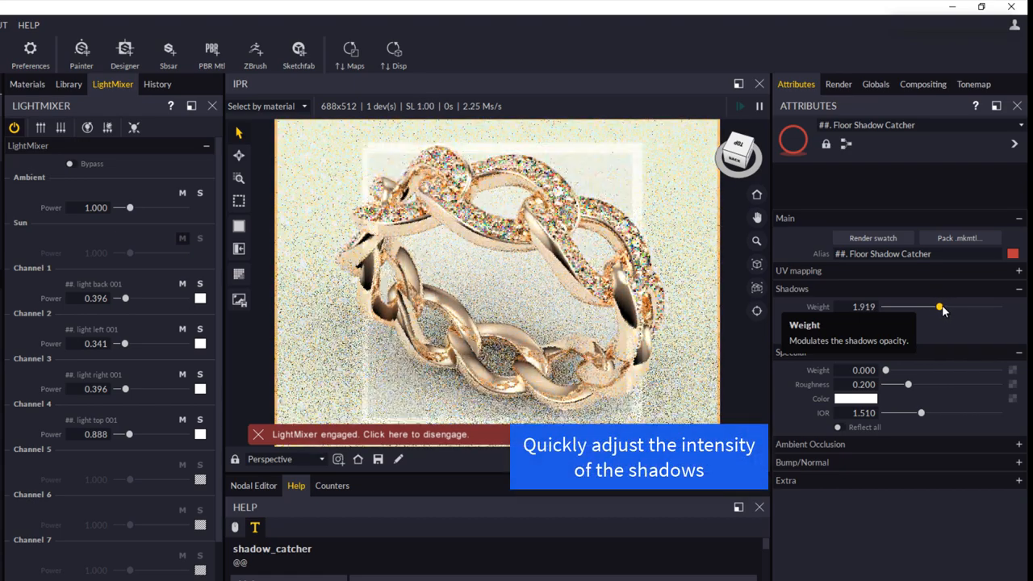
pyautogui.moveTo(939, 307); pyautogui.dragTo(949, 307)
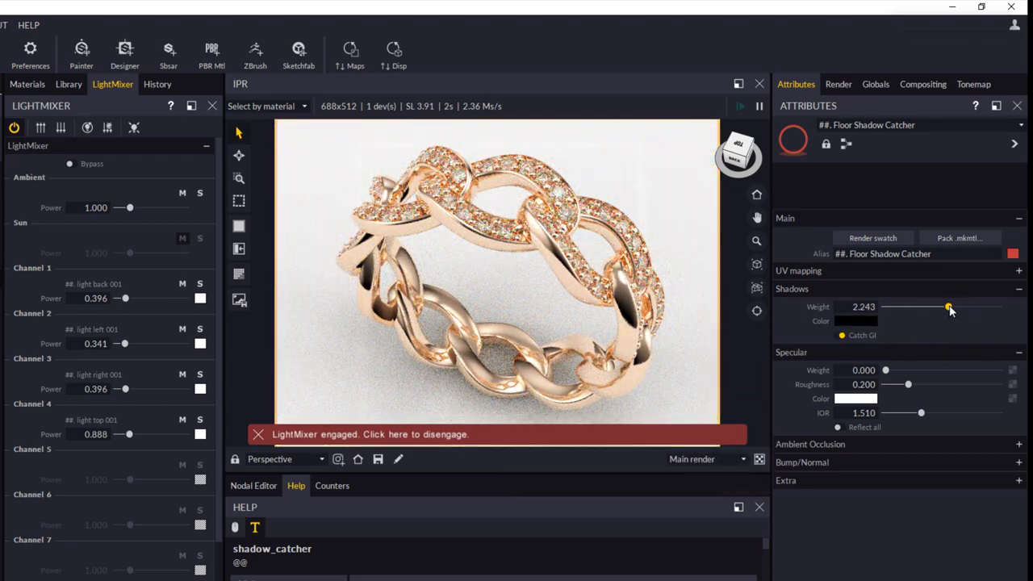
pyautogui.moveTo(949, 307); pyautogui.dragTo(971, 307)
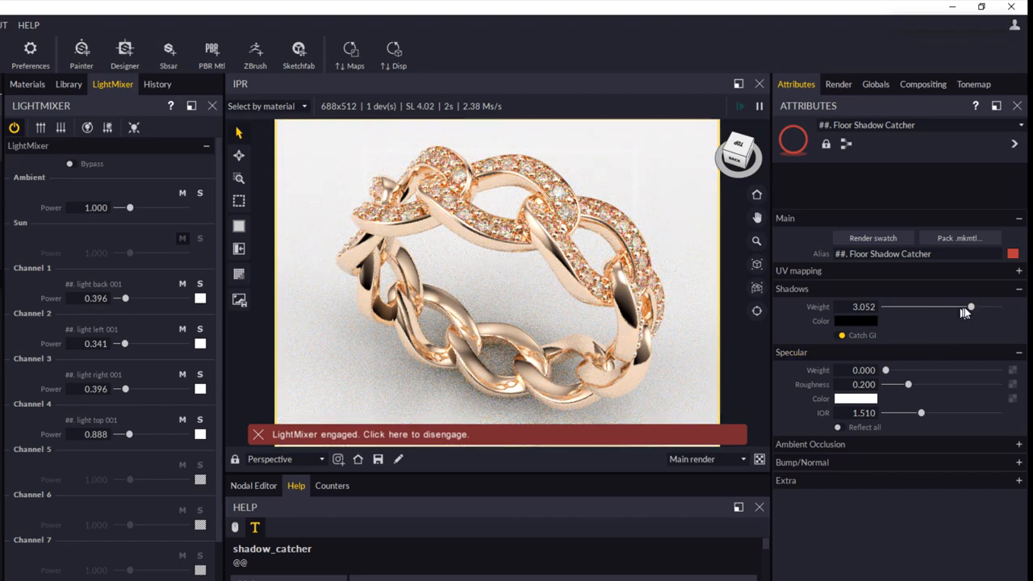
pyautogui.moveTo(970, 306); pyautogui.dragTo(914, 307)
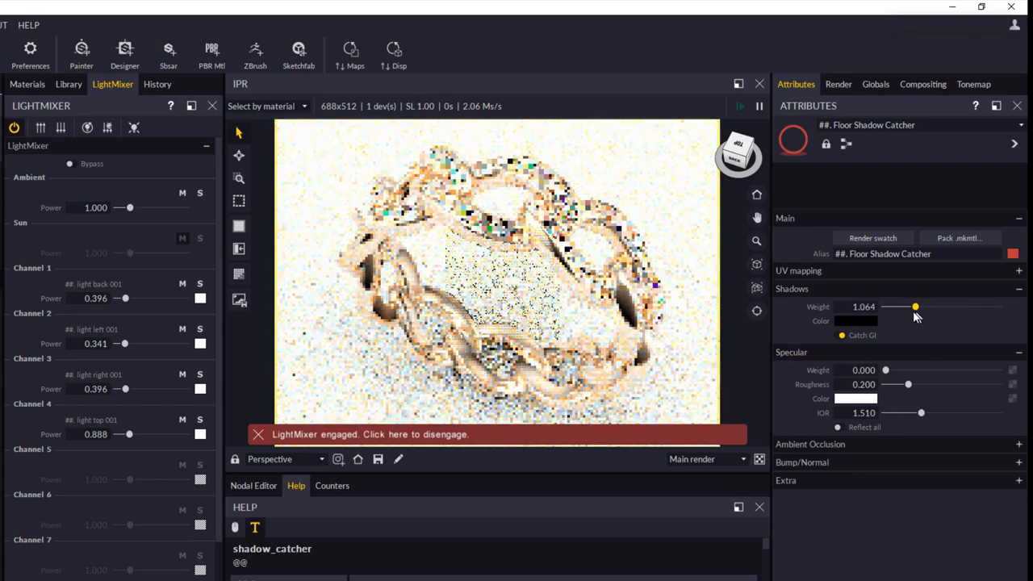
pyautogui.moveTo(916, 306); pyautogui.dragTo(907, 306)
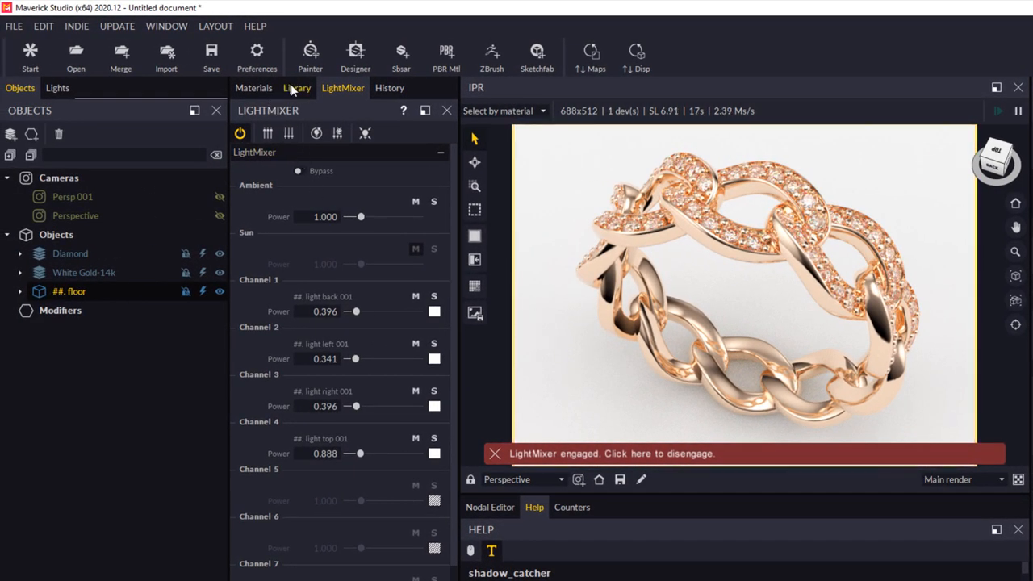
# Apply the Marble A Gray library material to the floor under the ring.
pyautogui.click(297, 87)
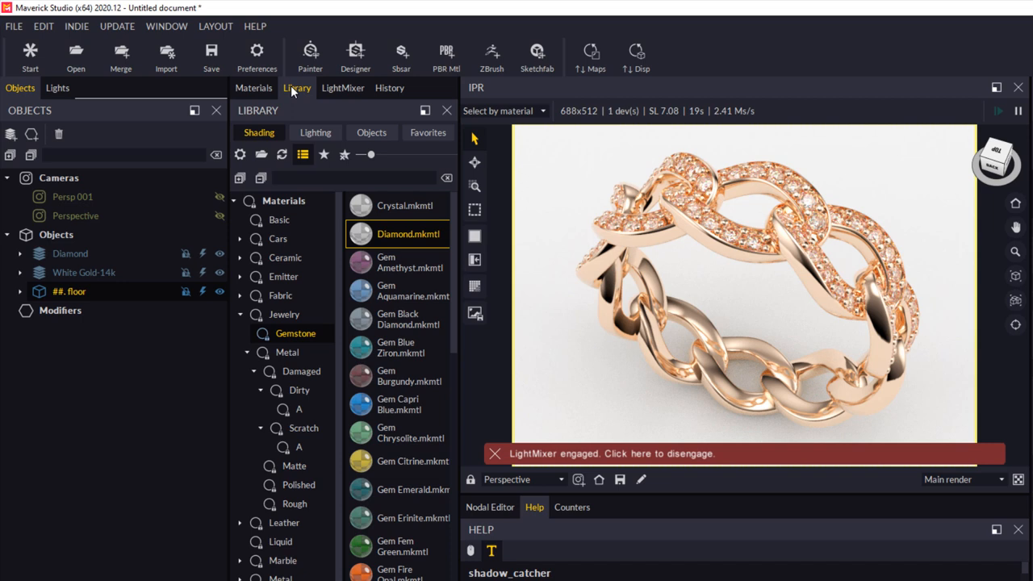
pyautogui.moveTo(245, 326)
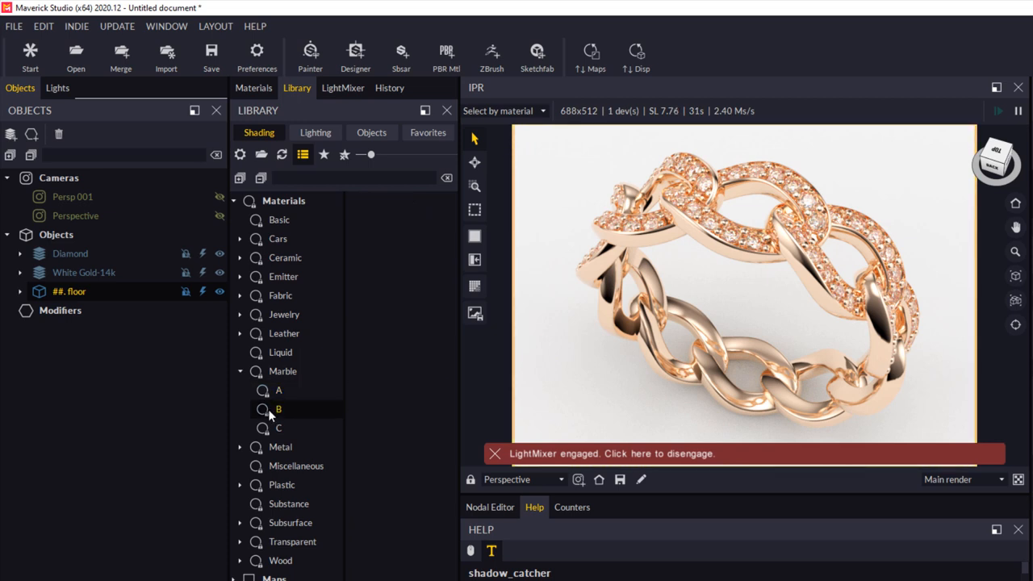
pyautogui.click(277, 428)
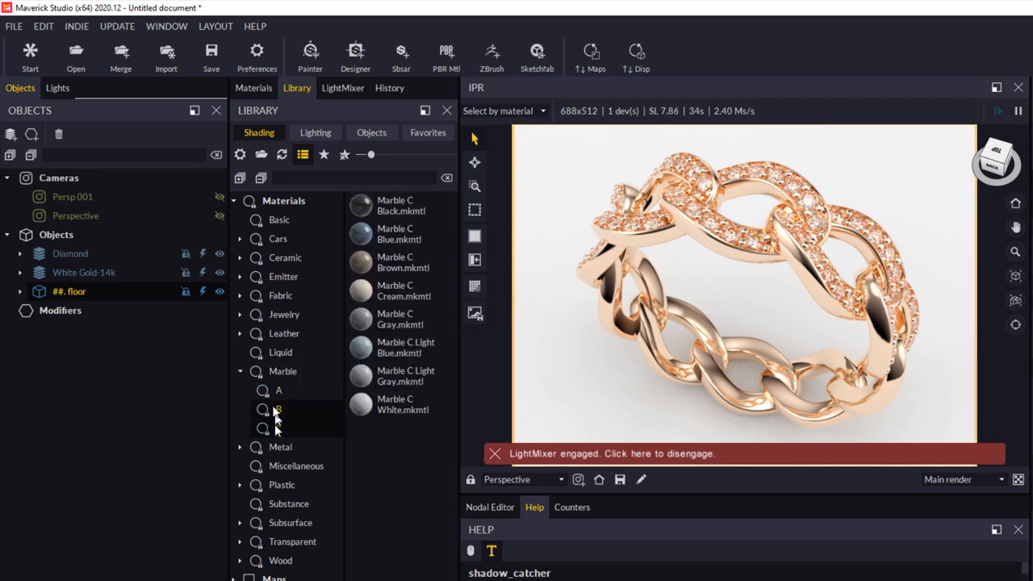
pyautogui.click(278, 389)
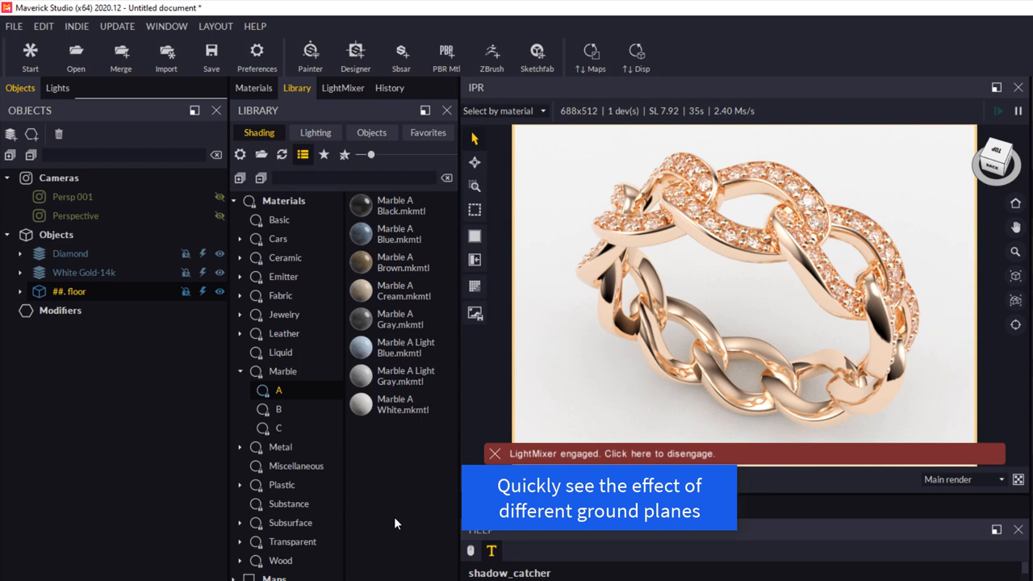
pyautogui.click(400, 375)
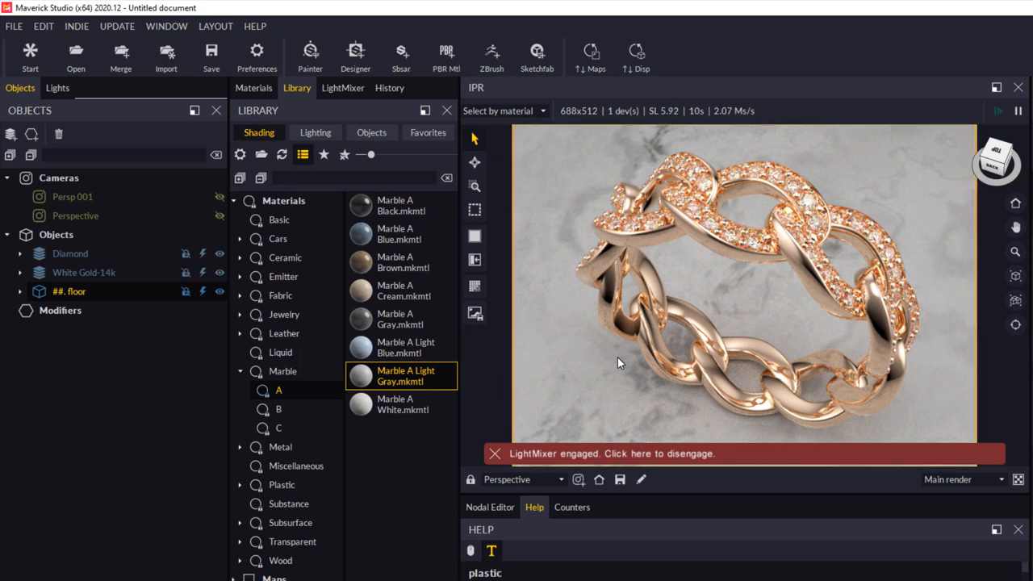
pyautogui.click(401, 319)
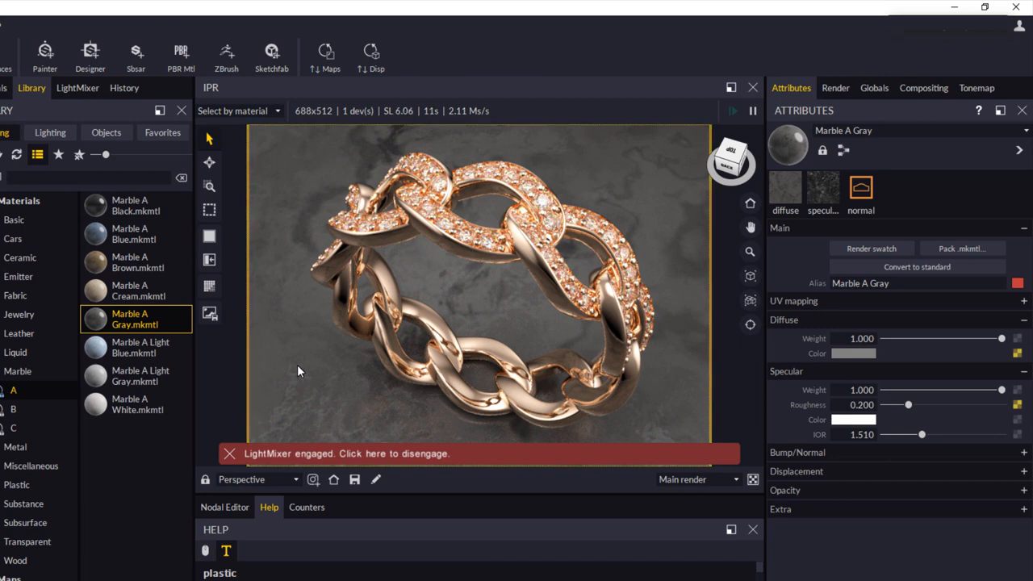
pyautogui.moveTo(381, 393)
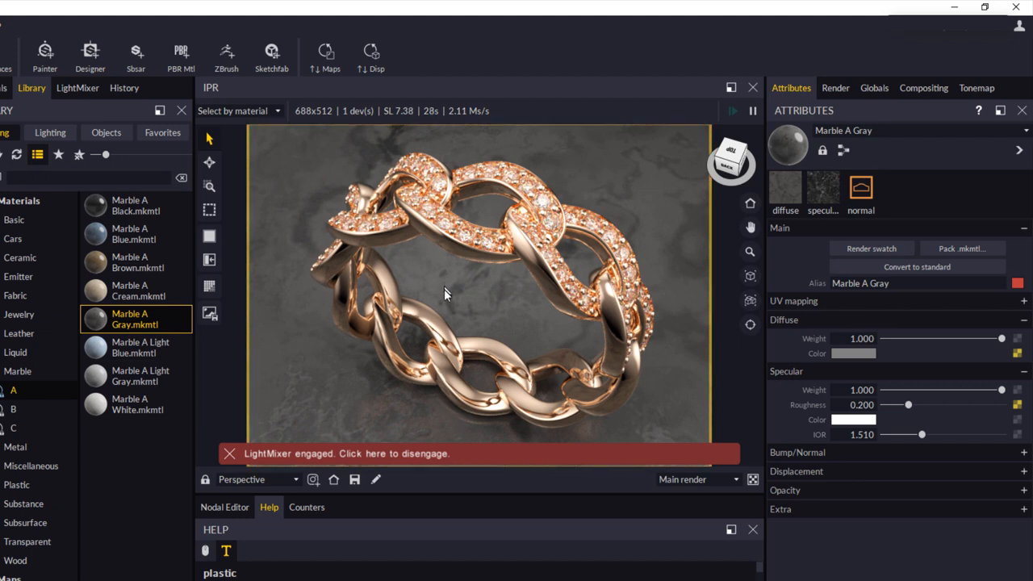
pyautogui.moveTo(474, 402)
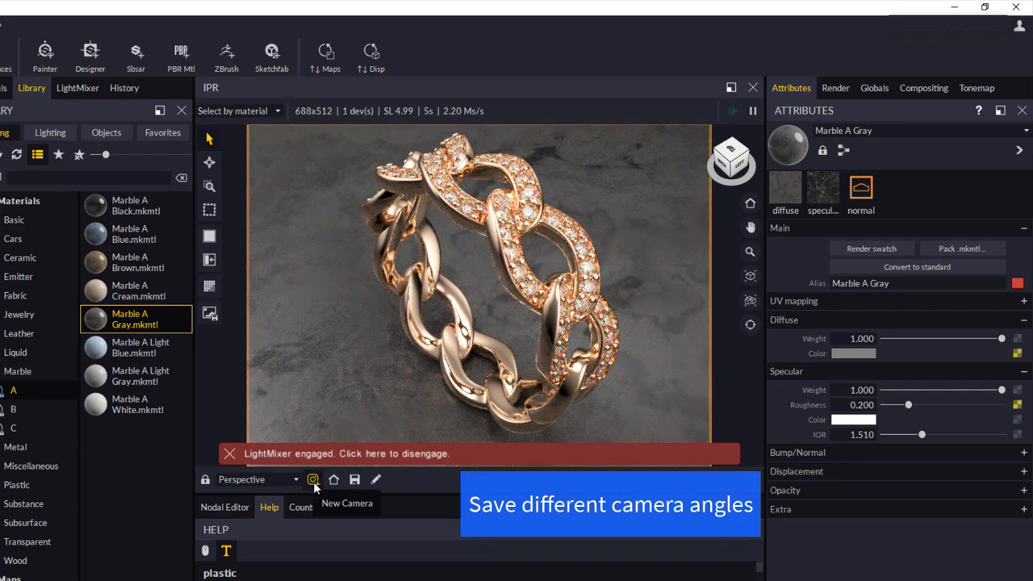
pyautogui.click(313, 479)
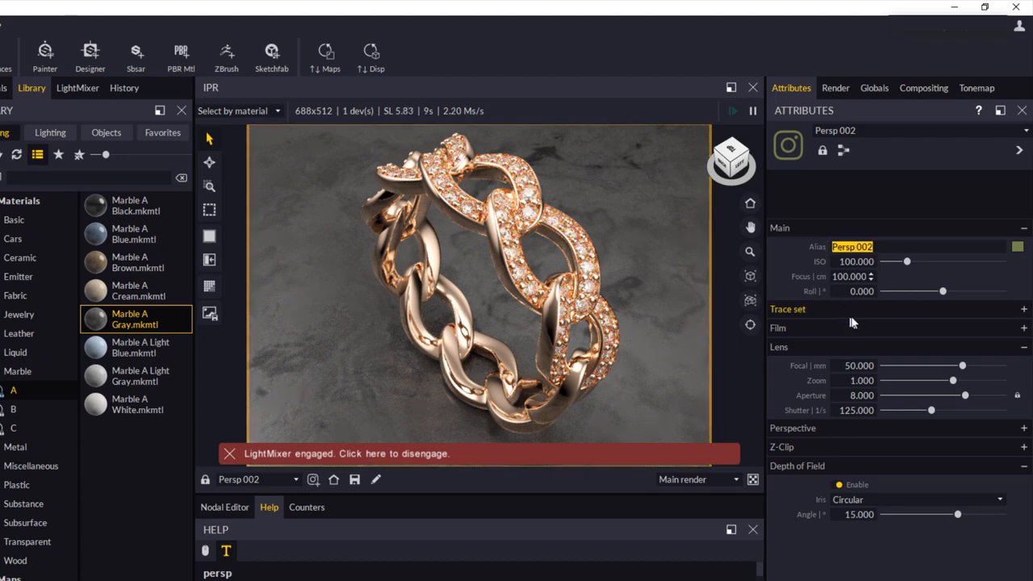
pyautogui.moveTo(371, 396)
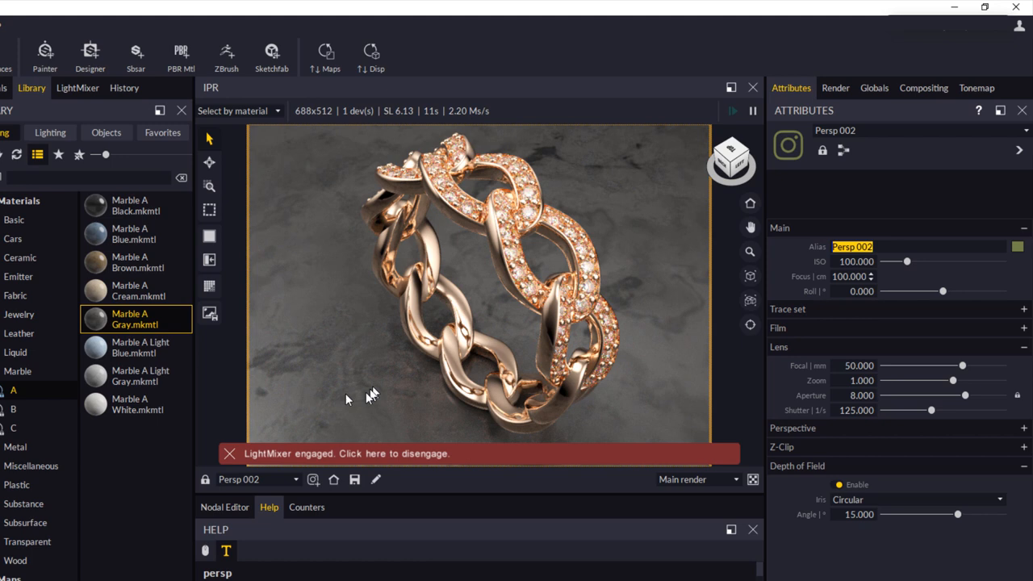
pyautogui.moveTo(355, 479)
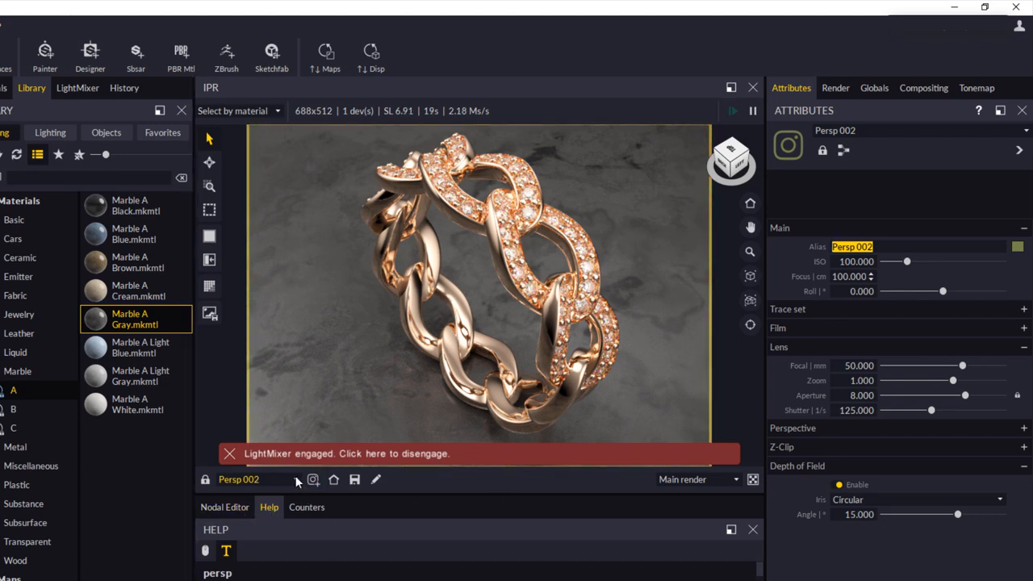
pyautogui.click(239, 478)
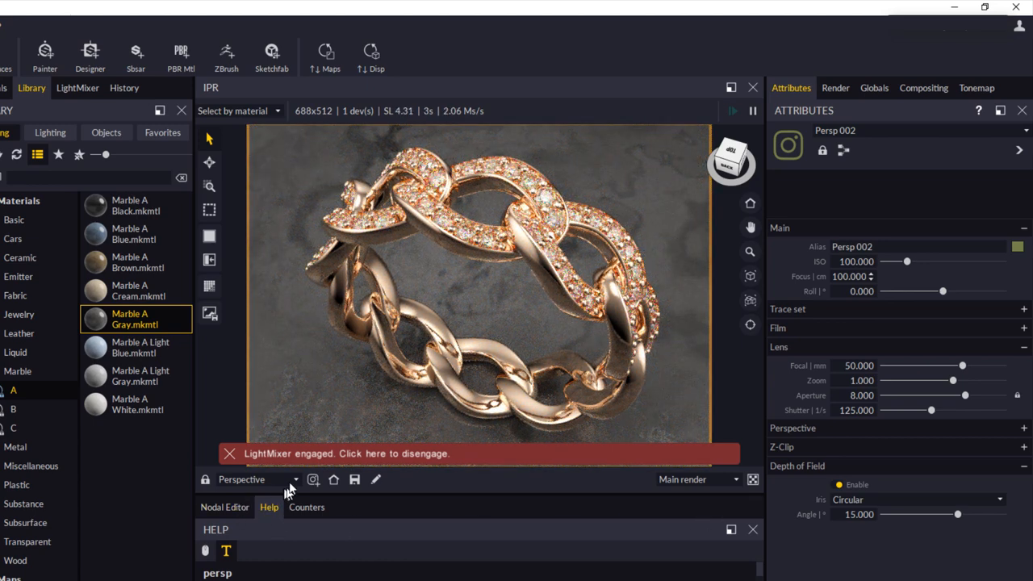
pyautogui.click(294, 479)
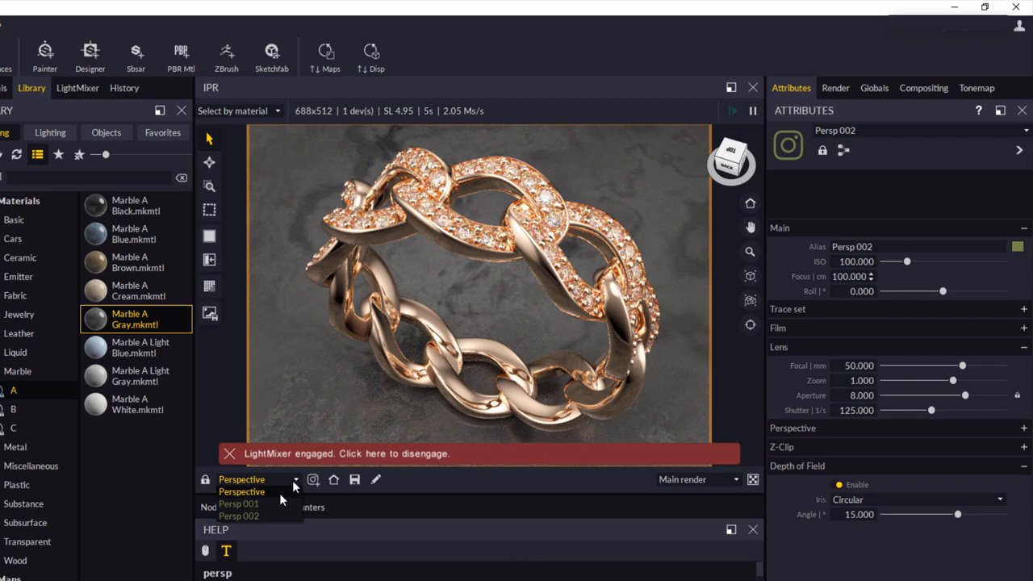
pyautogui.moveTo(239, 516)
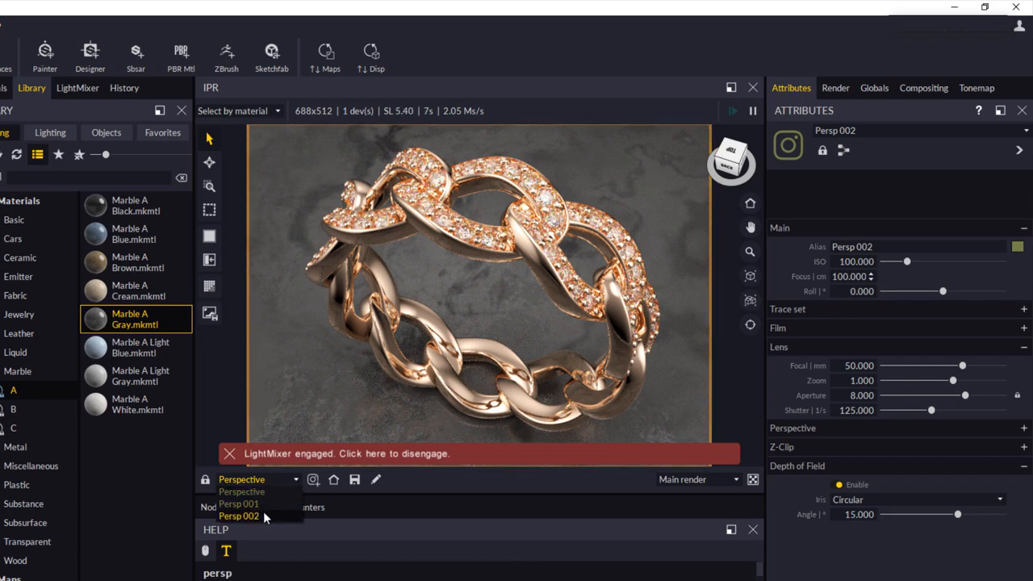
pyautogui.click(239, 517)
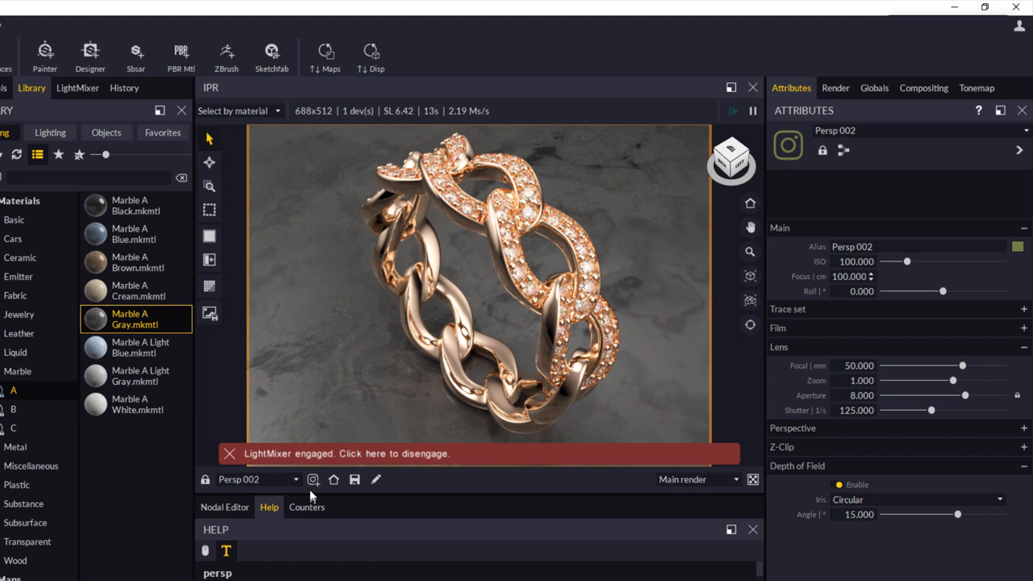
pyautogui.moveTo(313, 479)
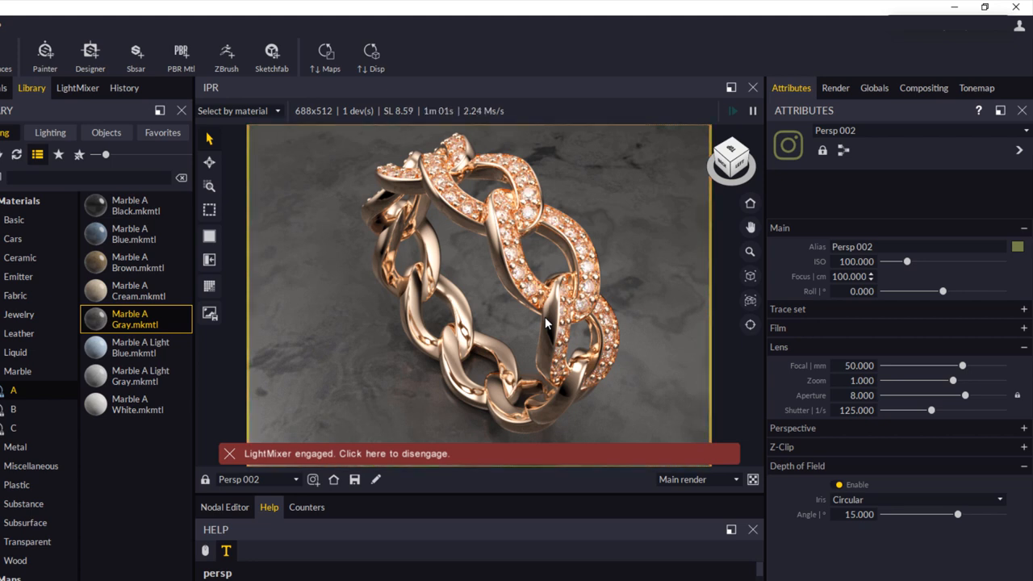
pyautogui.moveTo(497, 320)
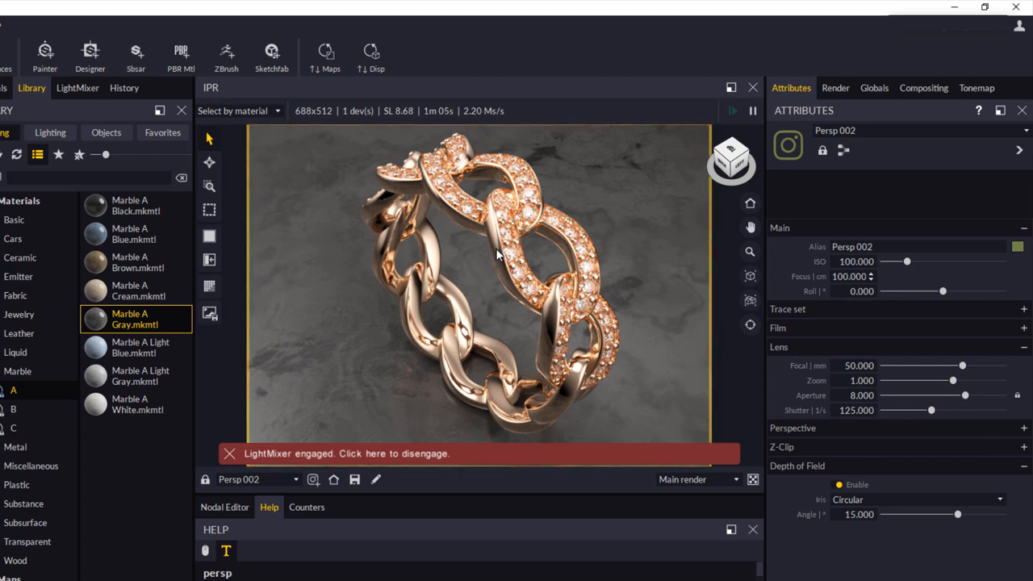
# Re-enable global DOF and set the focus distance to about 3.834 on the ring's front links.
pyautogui.rightClick(497, 255)
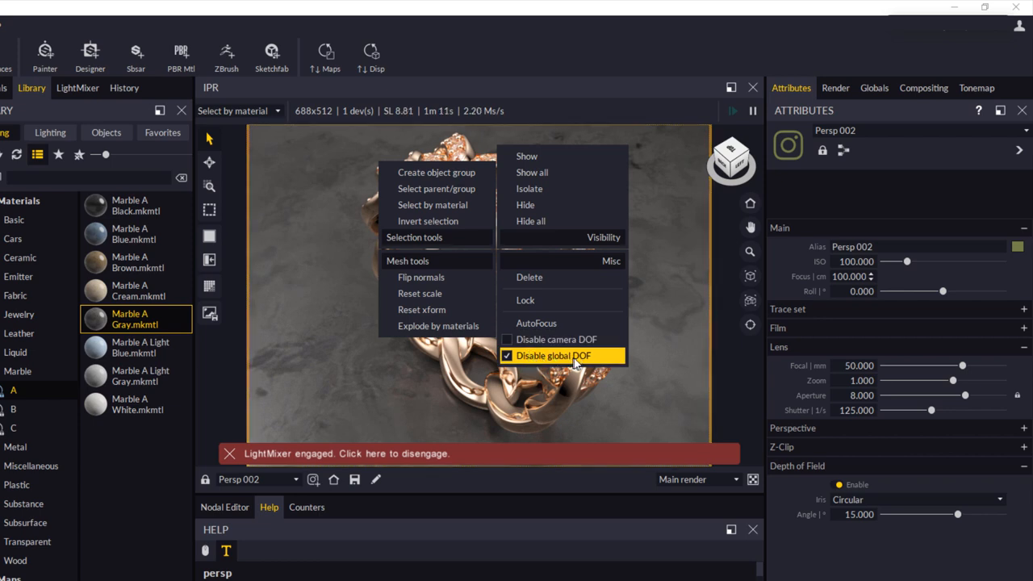
pyautogui.click(507, 356)
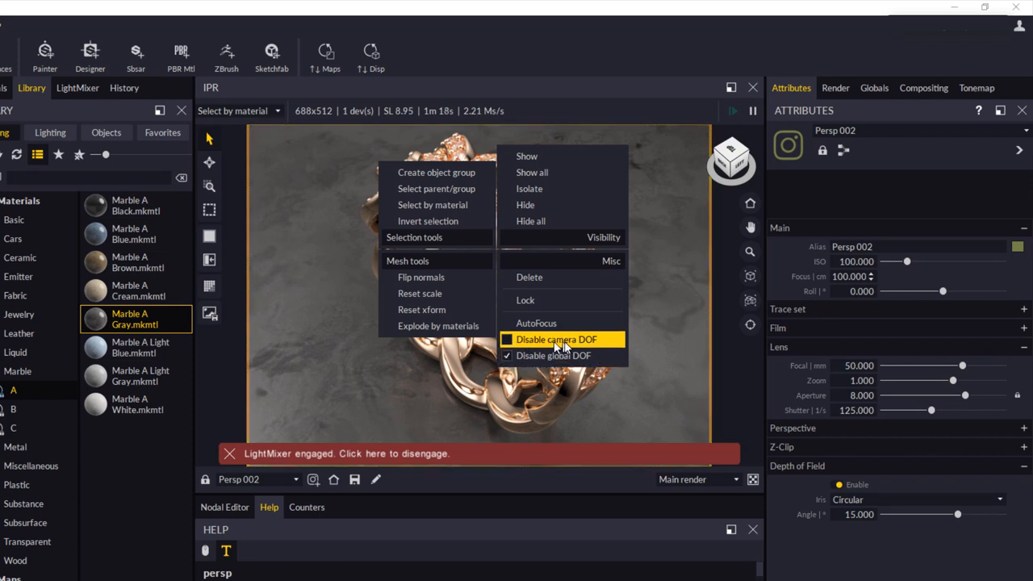
pyautogui.moveTo(553, 355)
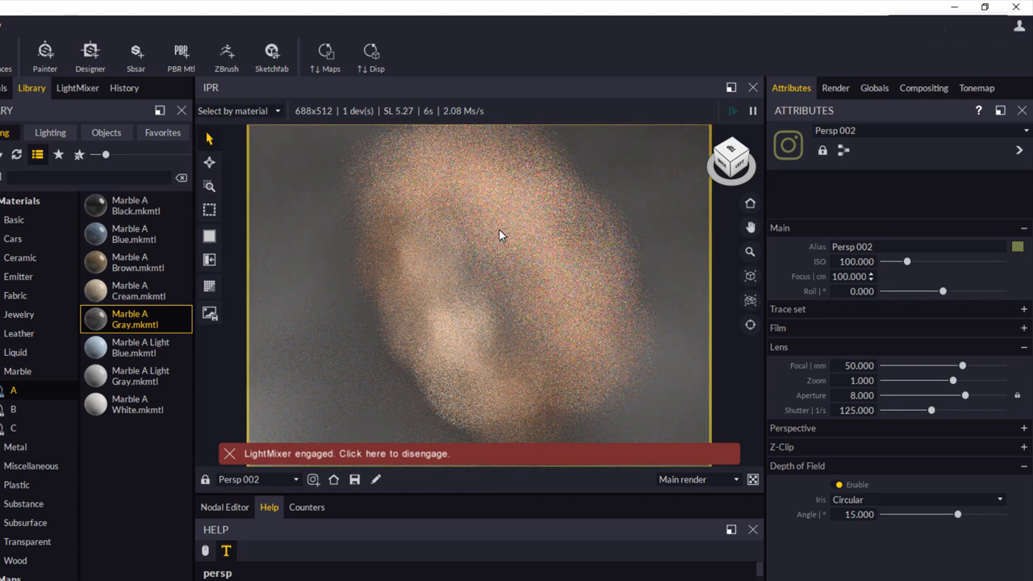
pyautogui.rightClick(499, 234)
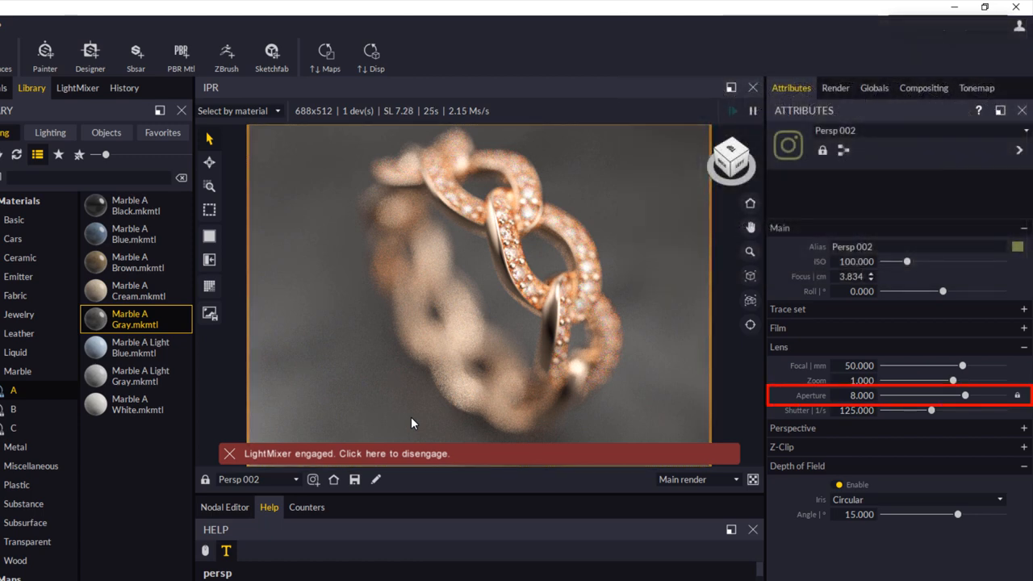
pyautogui.moveTo(508, 419)
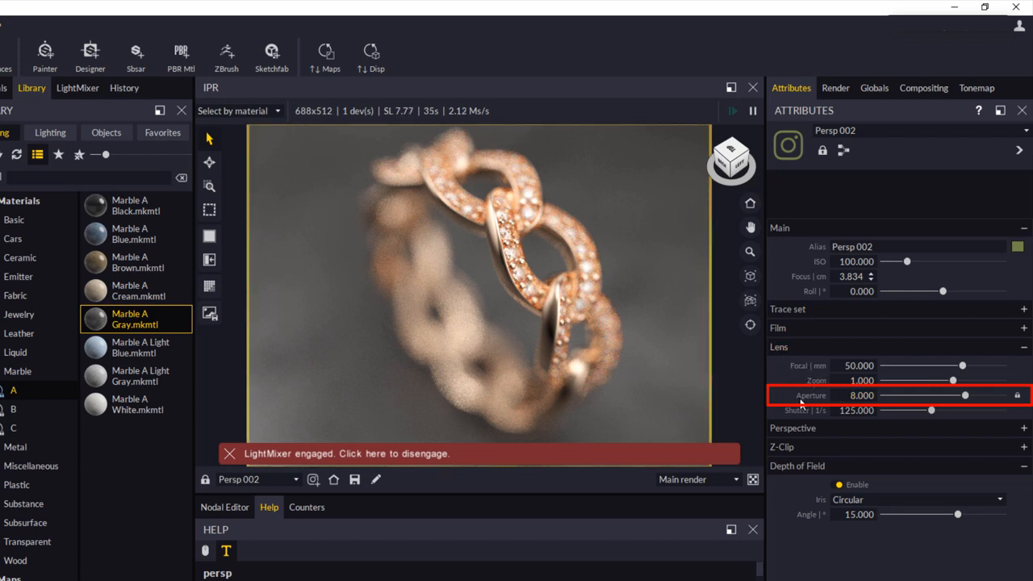
pyautogui.moveTo(811, 395)
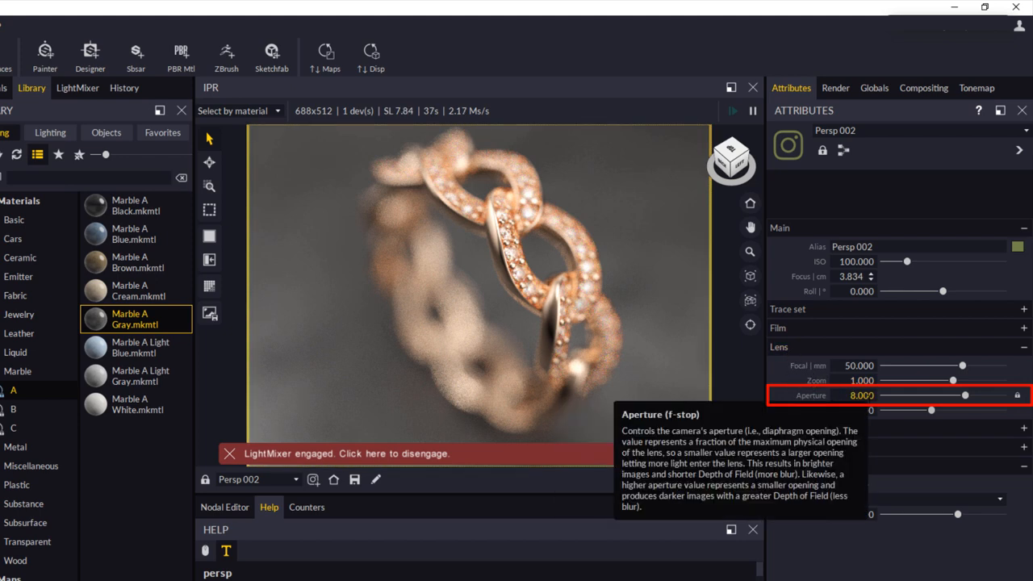
pyautogui.moveTo(1019, 394)
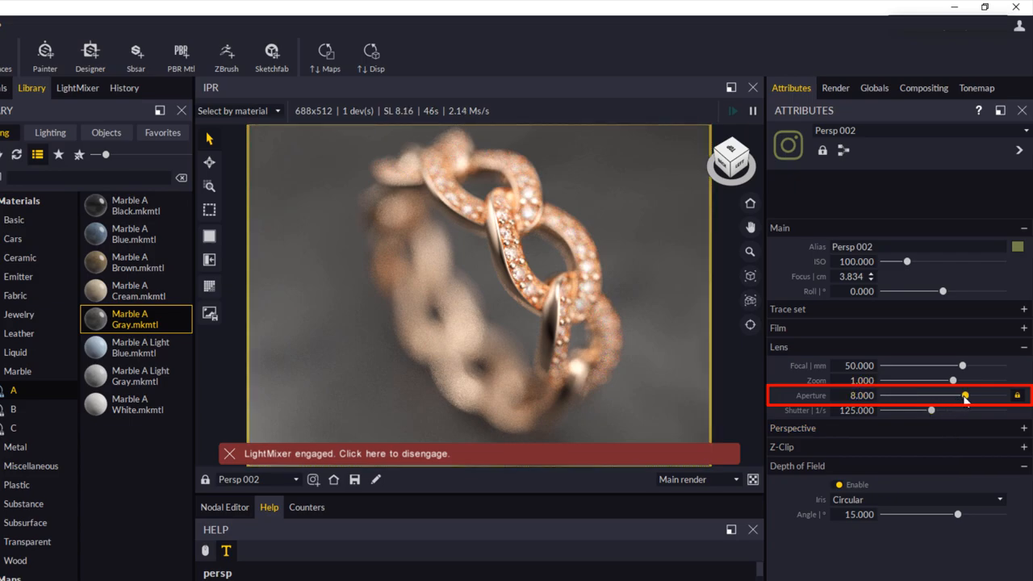
# Raise the Persp 002 aperture from 8 past 126 and settle it at about 66.652.
pyautogui.moveTo(965, 395); pyautogui.dragTo(978, 395)
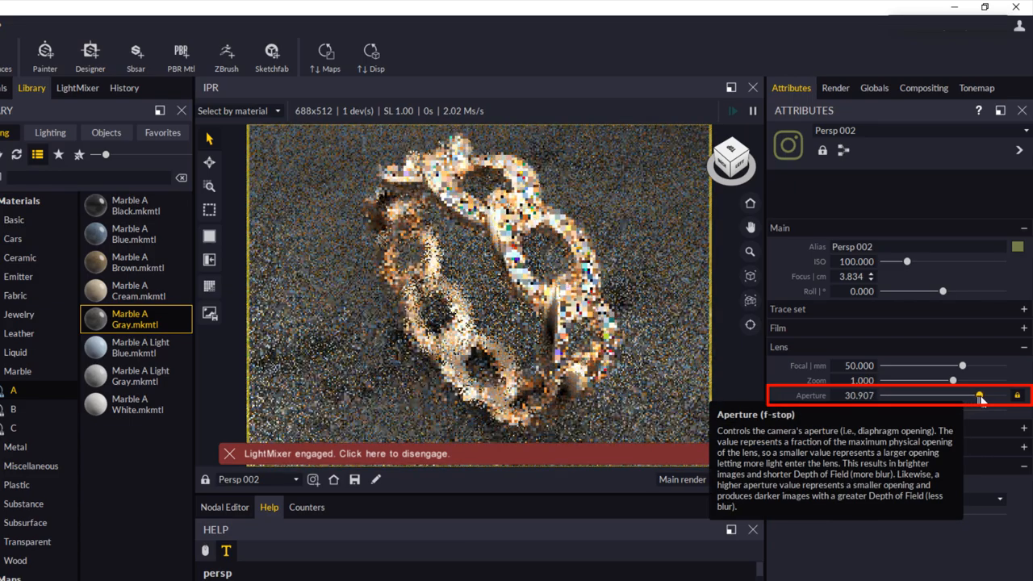
pyautogui.moveTo(978, 395); pyautogui.dragTo(985, 395)
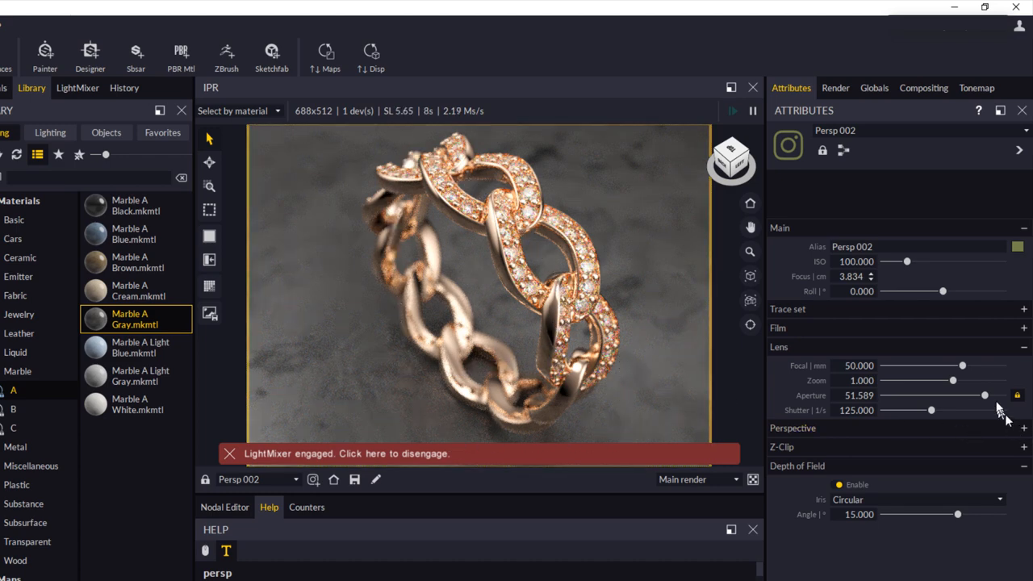
pyautogui.moveTo(985, 396); pyautogui.dragTo(988, 395)
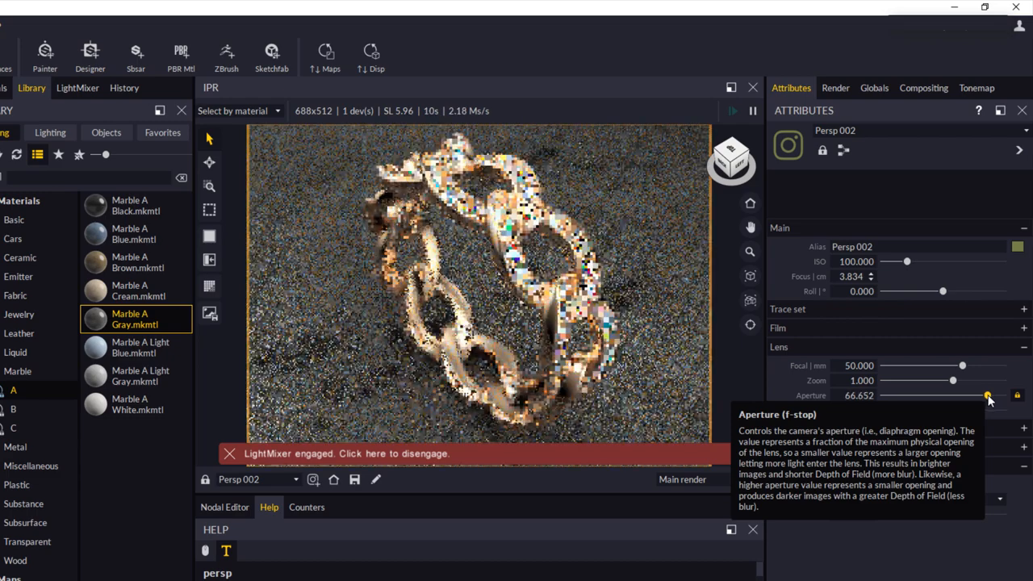
pyautogui.moveTo(988, 395); pyautogui.dragTo(994, 395)
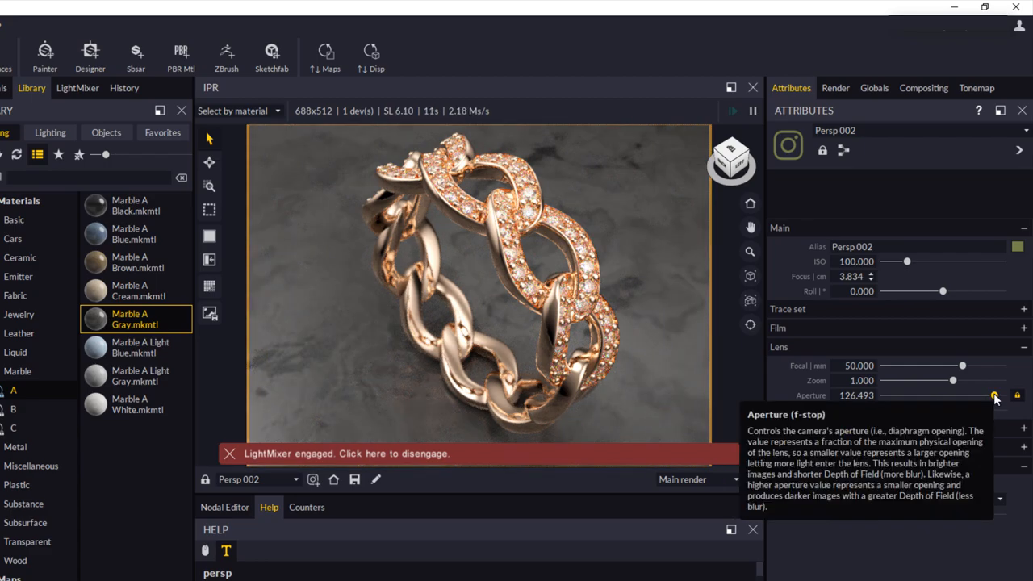
pyautogui.moveTo(994, 396); pyautogui.dragTo(988, 395)
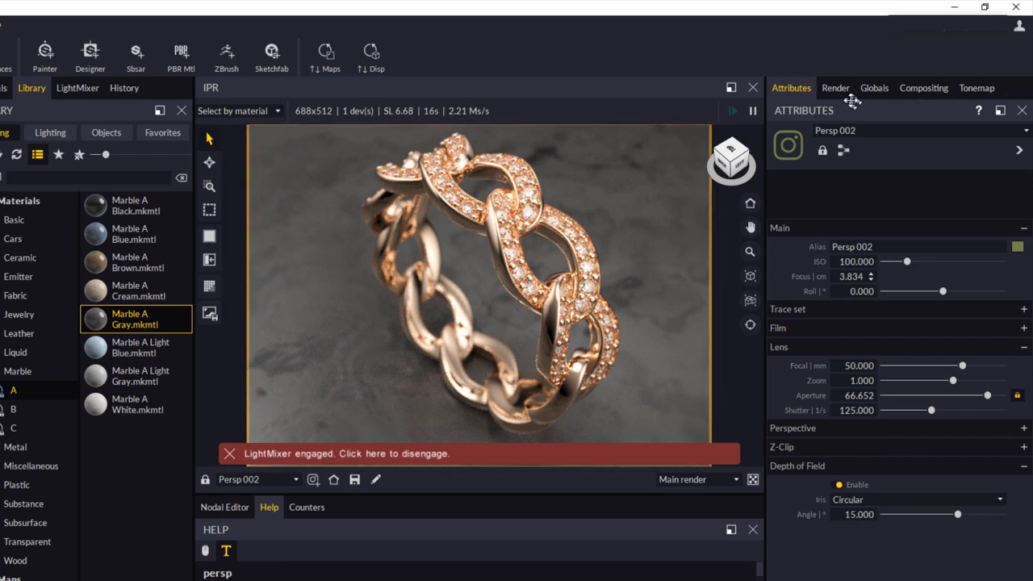
# Review the 800×600 resolution and 12,000 sampling target, then list the output pixel formats.
pyautogui.click(836, 87)
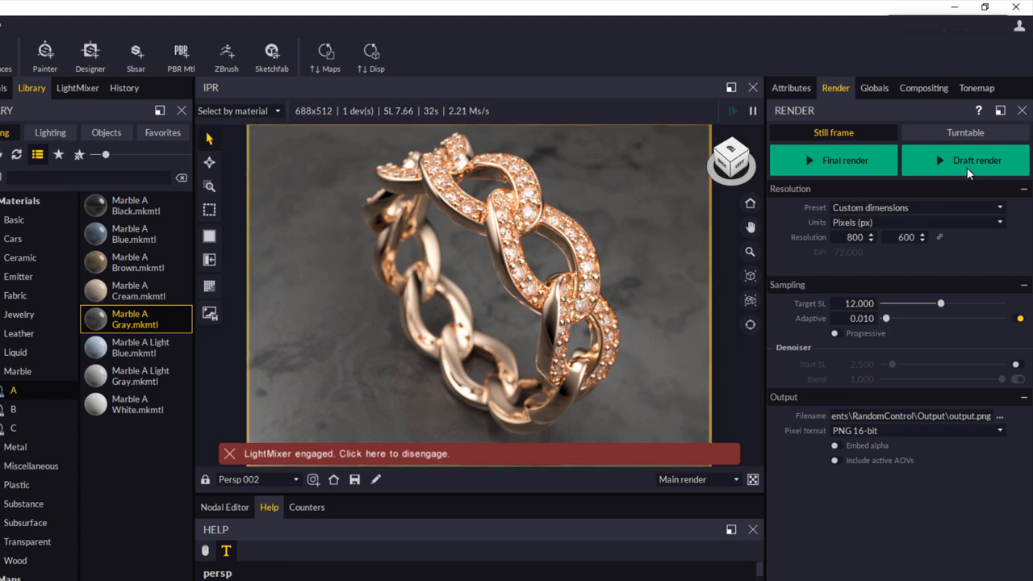
pyautogui.moveTo(807, 203)
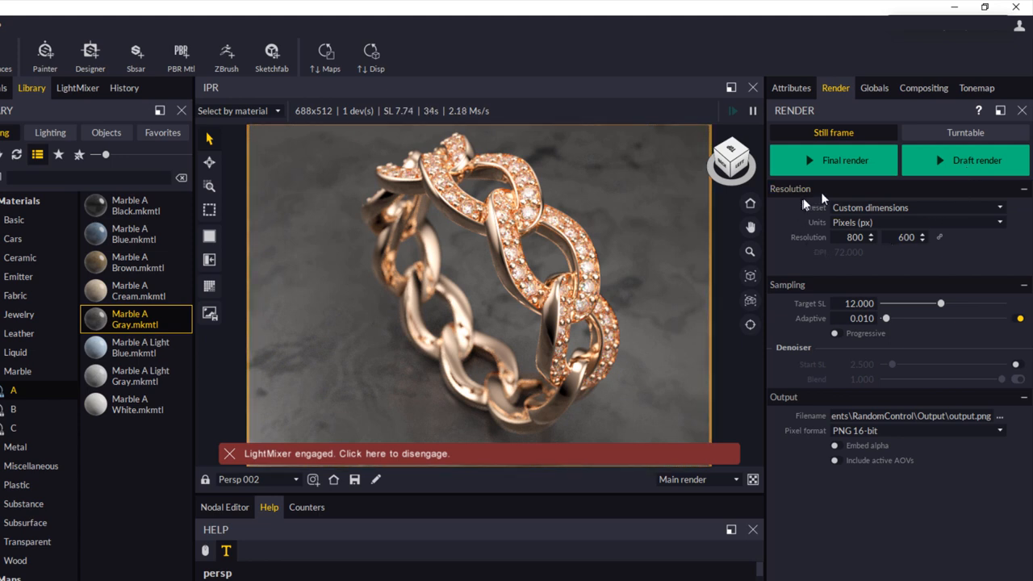
pyautogui.moveTo(864, 274)
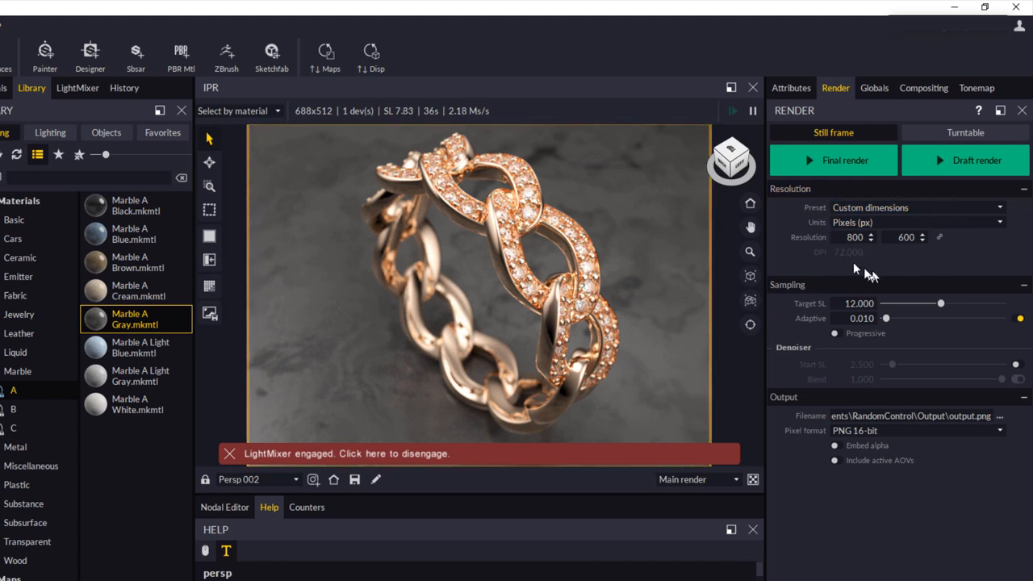
pyautogui.click(856, 235)
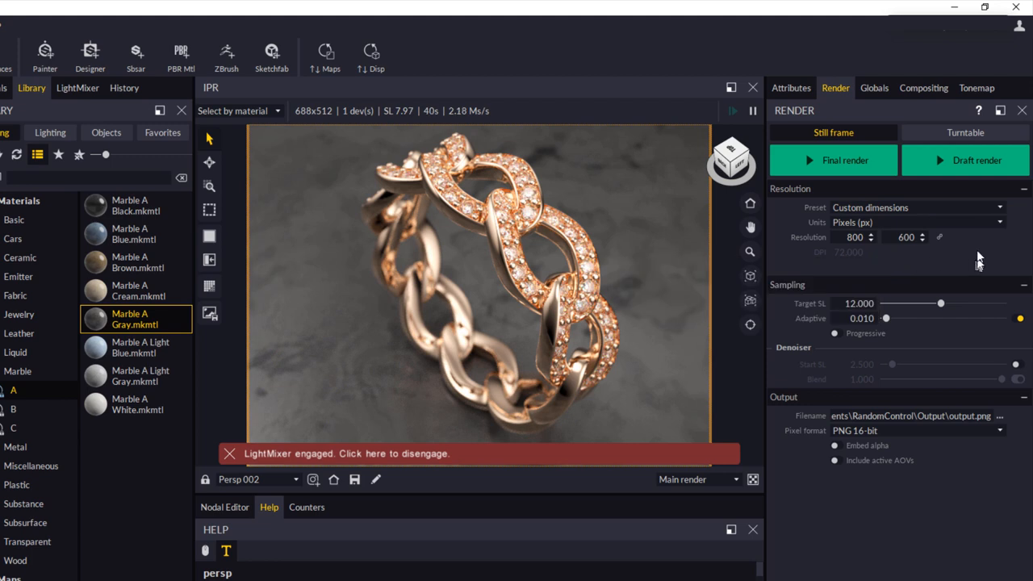
pyautogui.moveTo(862, 318)
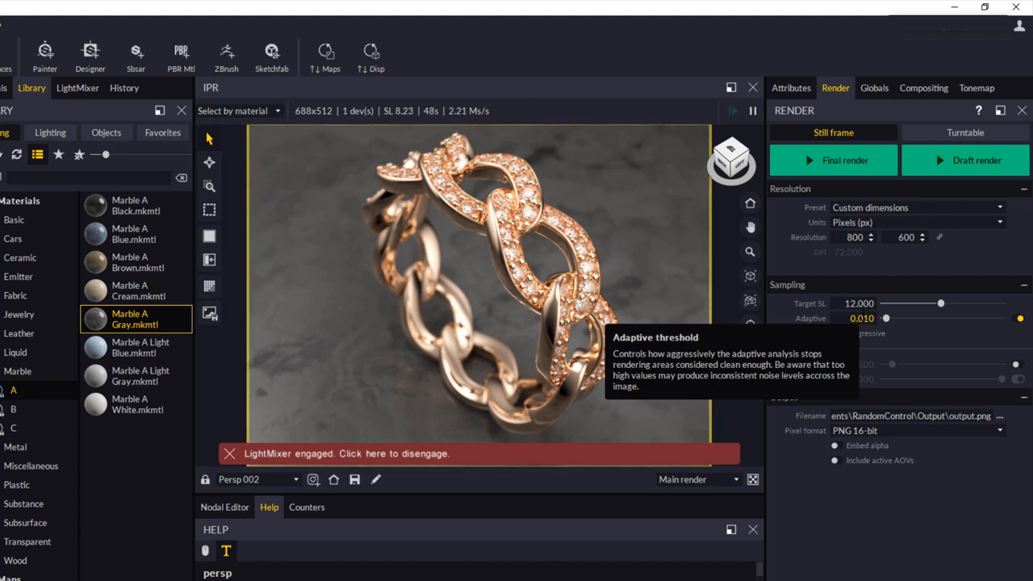
pyautogui.moveTo(880, 275)
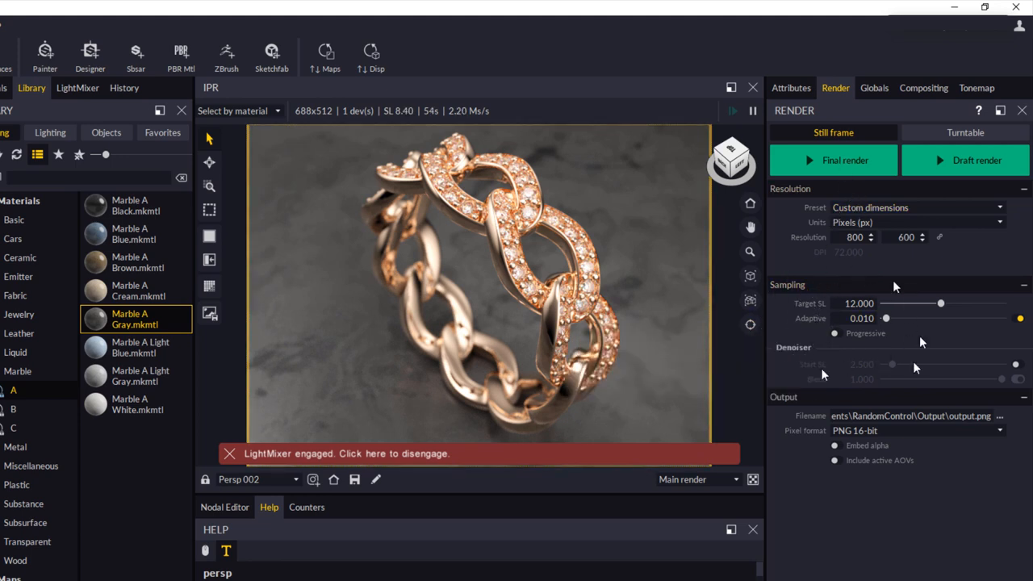
pyautogui.moveTo(865, 333)
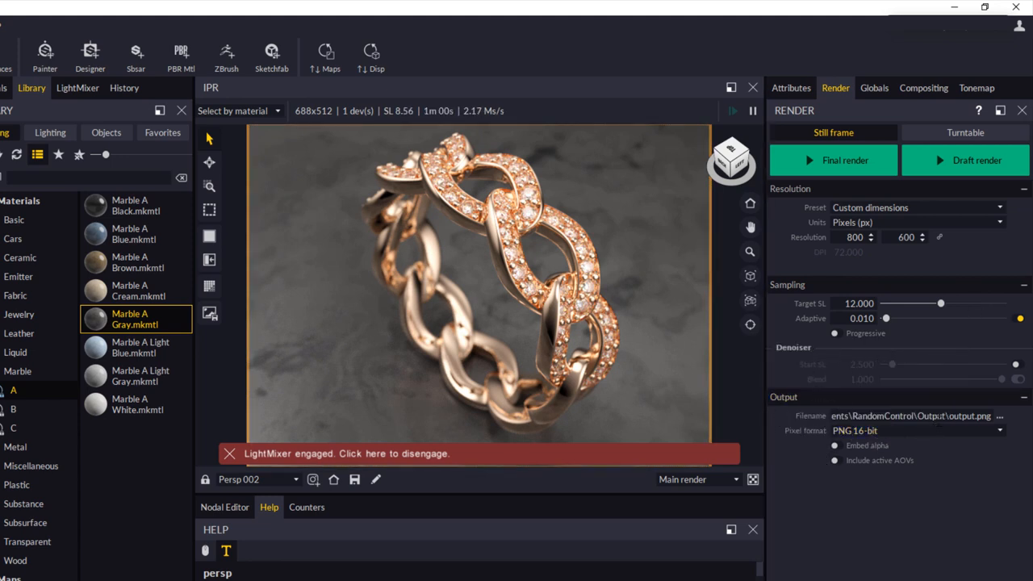
pyautogui.moveTo(836, 446)
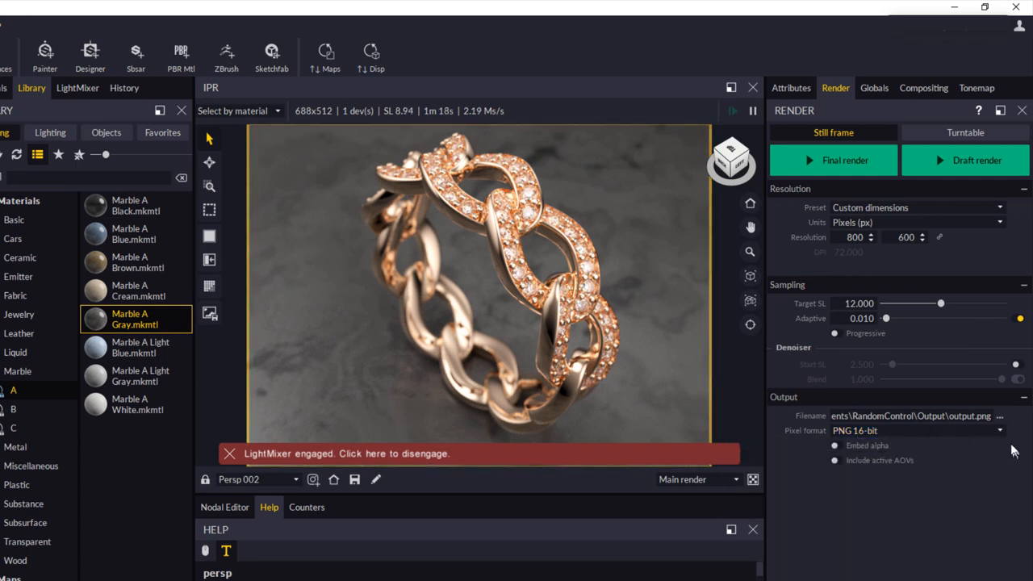
pyautogui.click(916, 429)
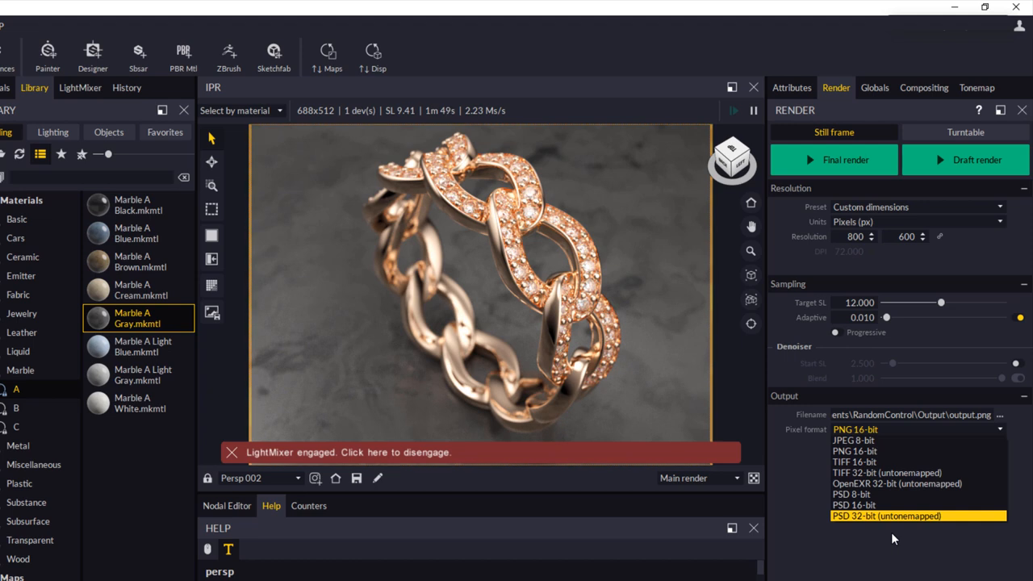
pyautogui.moveTo(879, 451)
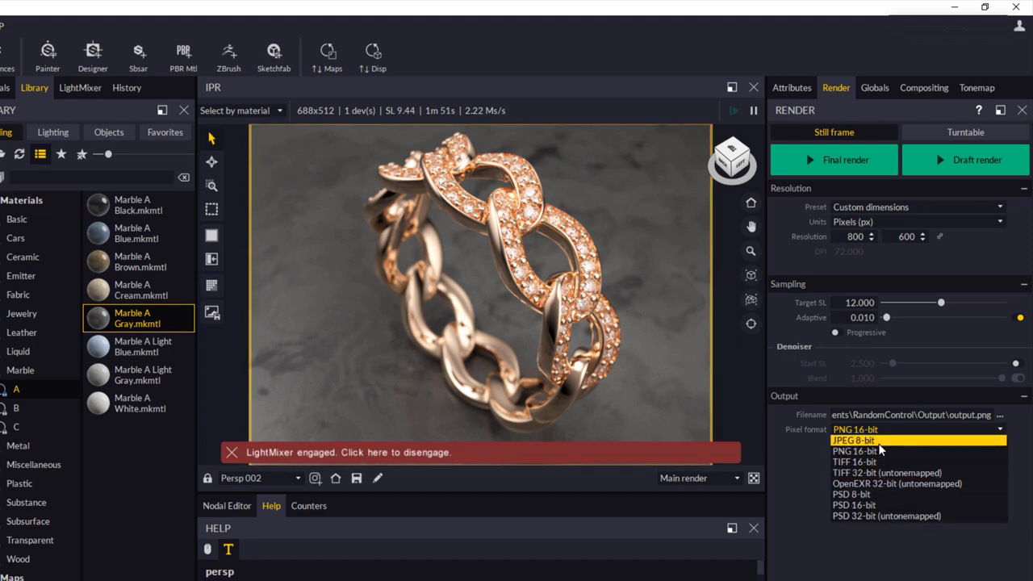
# Set the render output format to JPEG 8-bit so the filename ends in .jpg.
pyautogui.click(852, 439)
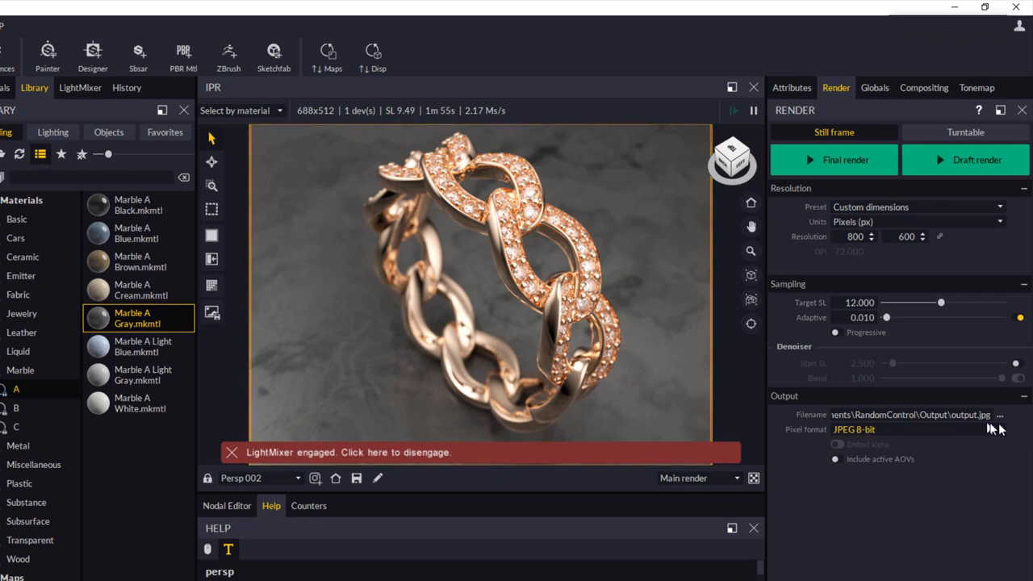
pyautogui.click(1000, 415)
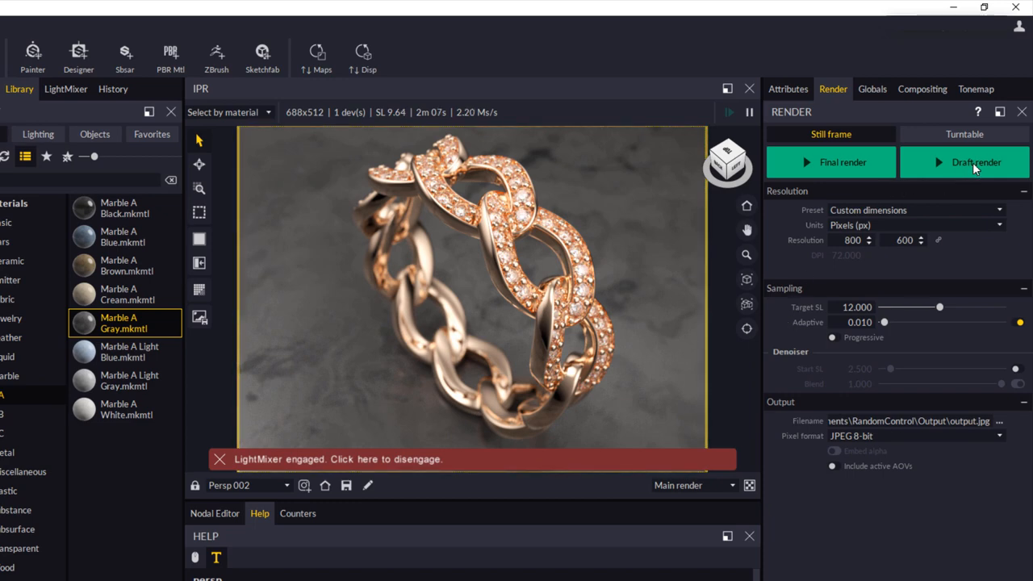
# Run a draft still-frame render of the ring and dismiss the finished results.
pyautogui.click(974, 161)
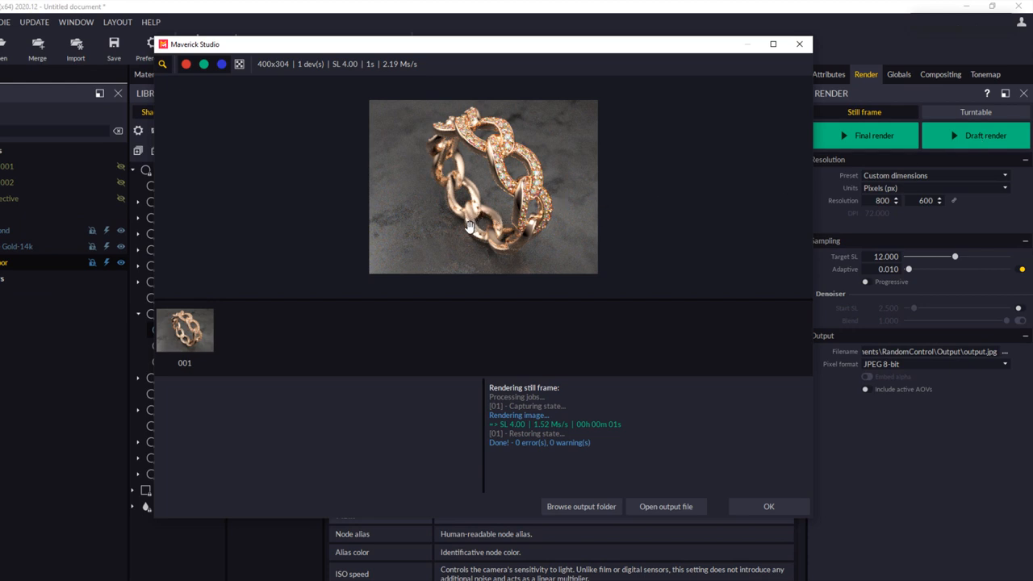
pyautogui.moveTo(458, 213)
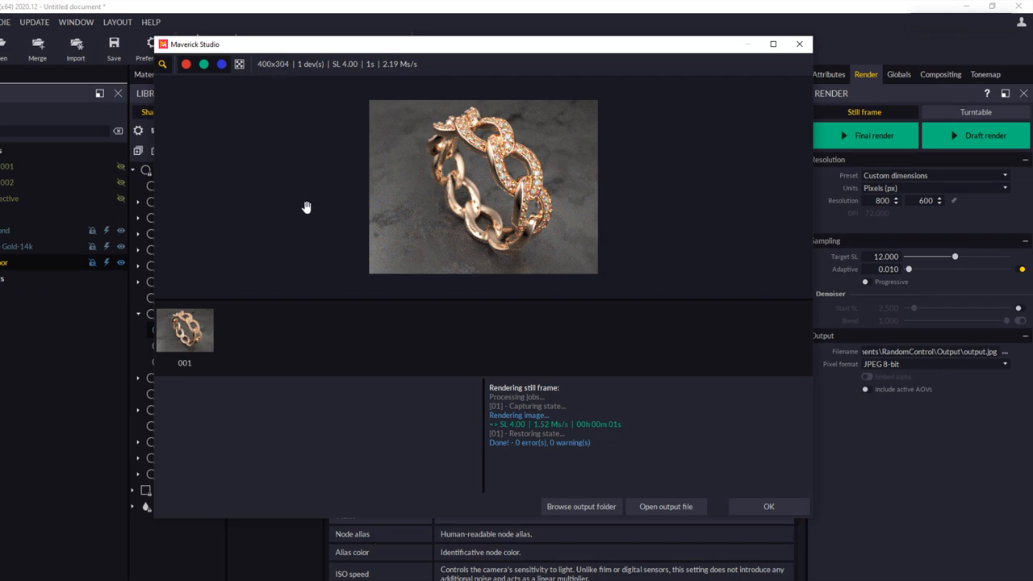
pyautogui.moveTo(768, 507)
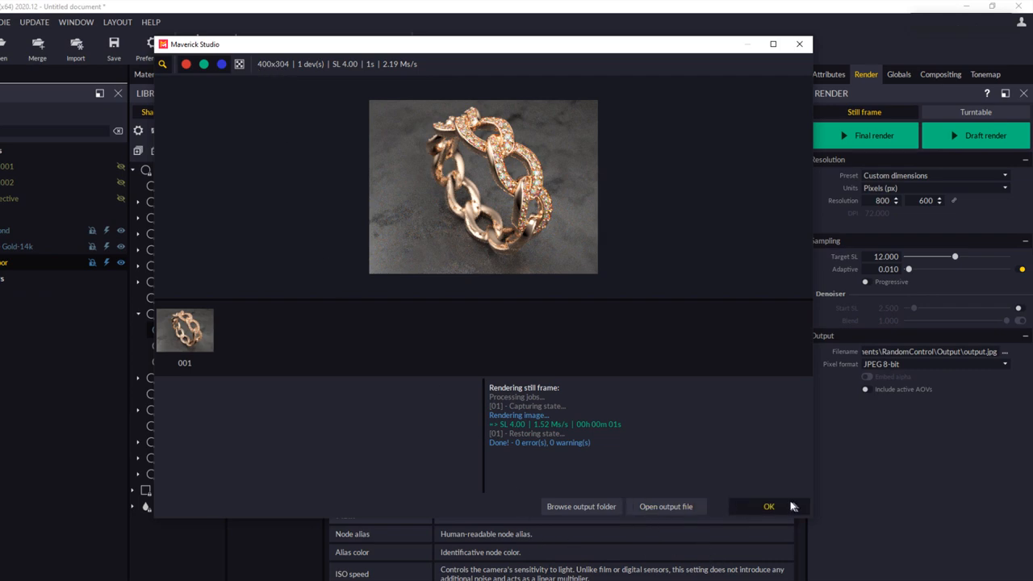
pyautogui.click(769, 507)
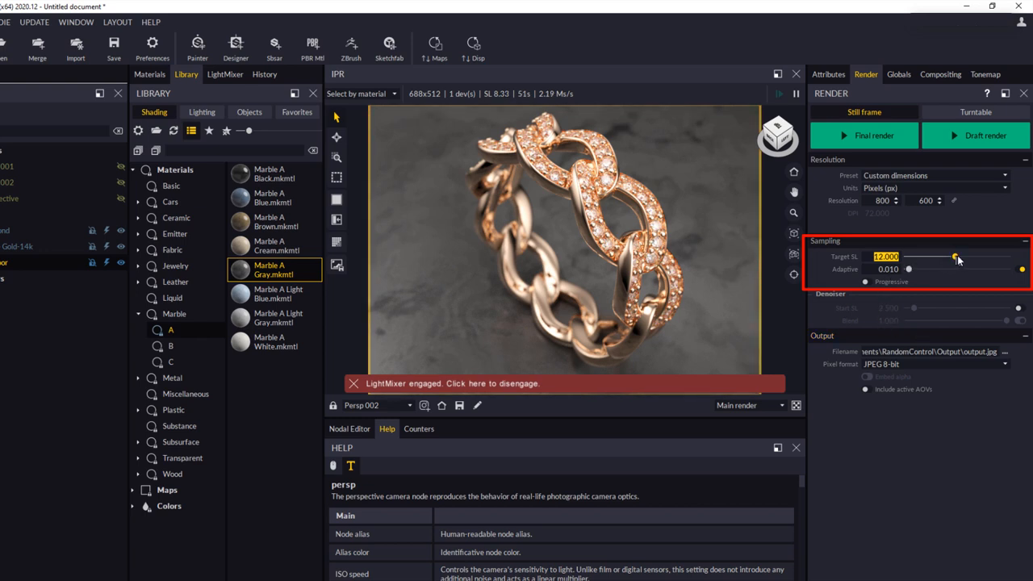
# Drag the Target SL slider down from 12 to 9.376 while the ring keeps rendering.
pyautogui.moveTo(955, 257); pyautogui.dragTo(946, 256)
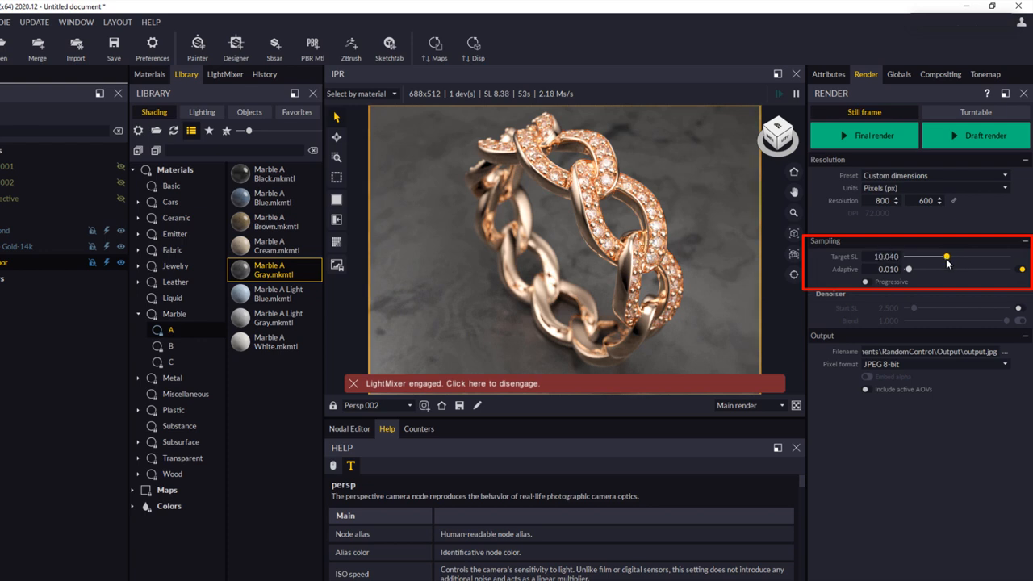
pyautogui.moveTo(946, 255); pyautogui.dragTo(942, 255)
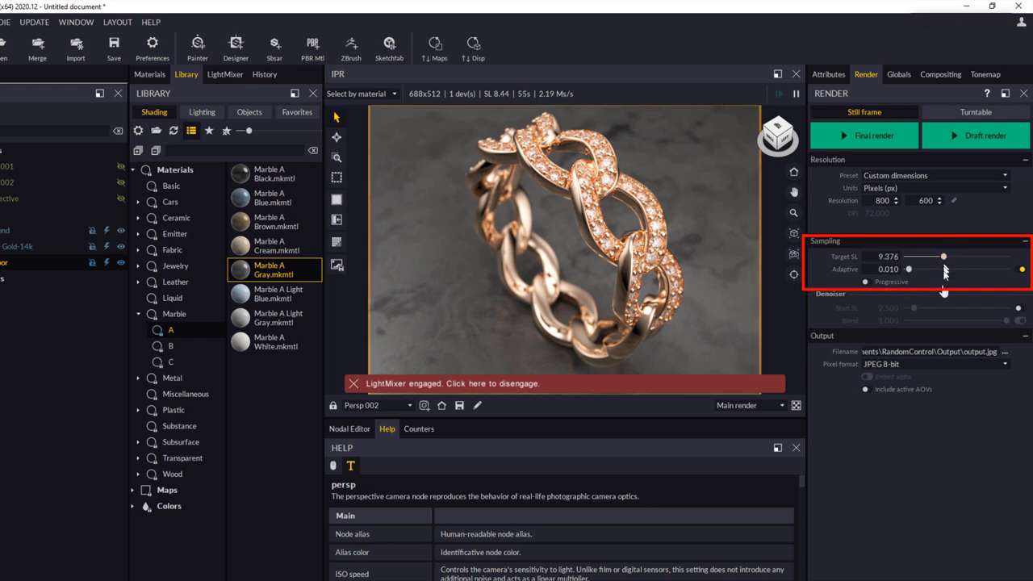
pyautogui.moveTo(936, 315)
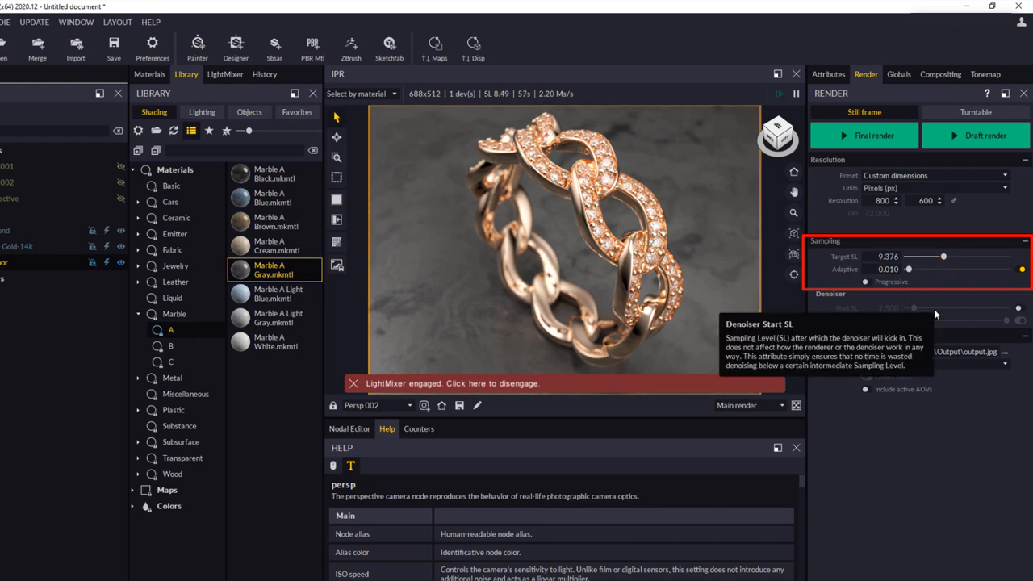
pyautogui.moveTo(969, 436)
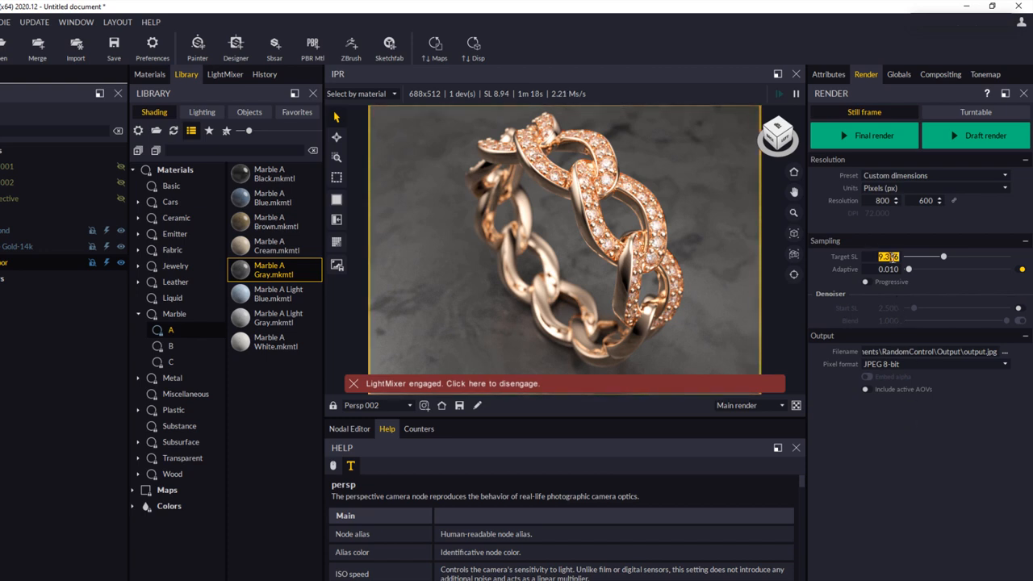
pyautogui.moveTo(871, 442)
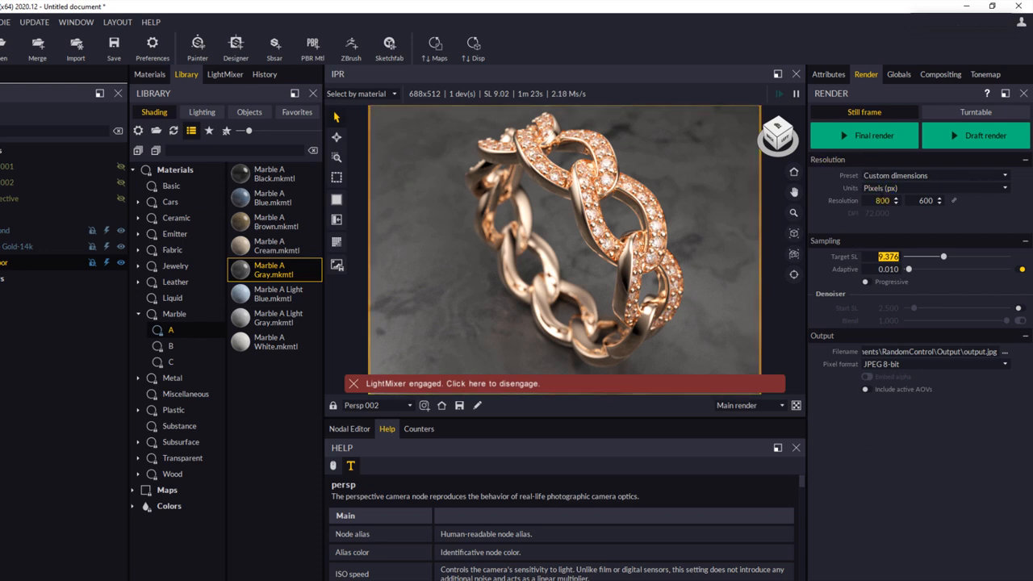
pyautogui.moveTo(884, 200)
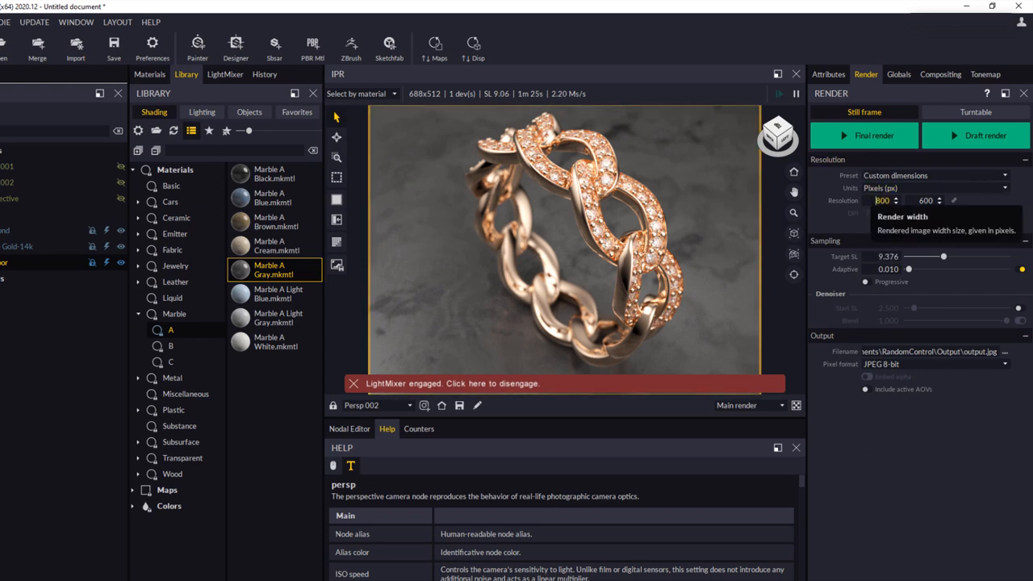
# Show the Resolution Preset list to pick 1920 x 1080 Full HD.
pyautogui.click(933, 174)
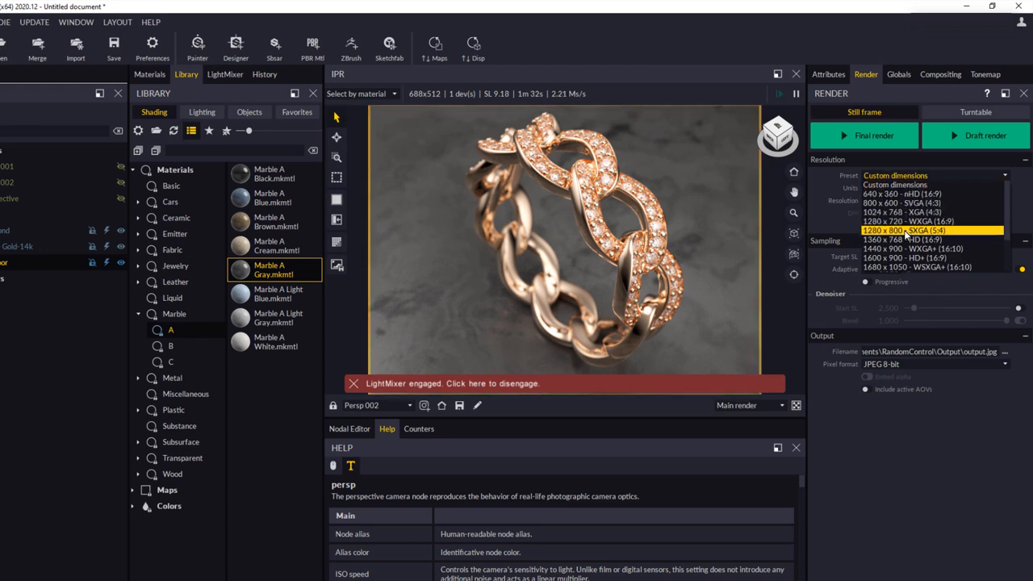
pyautogui.moveTo(895, 249)
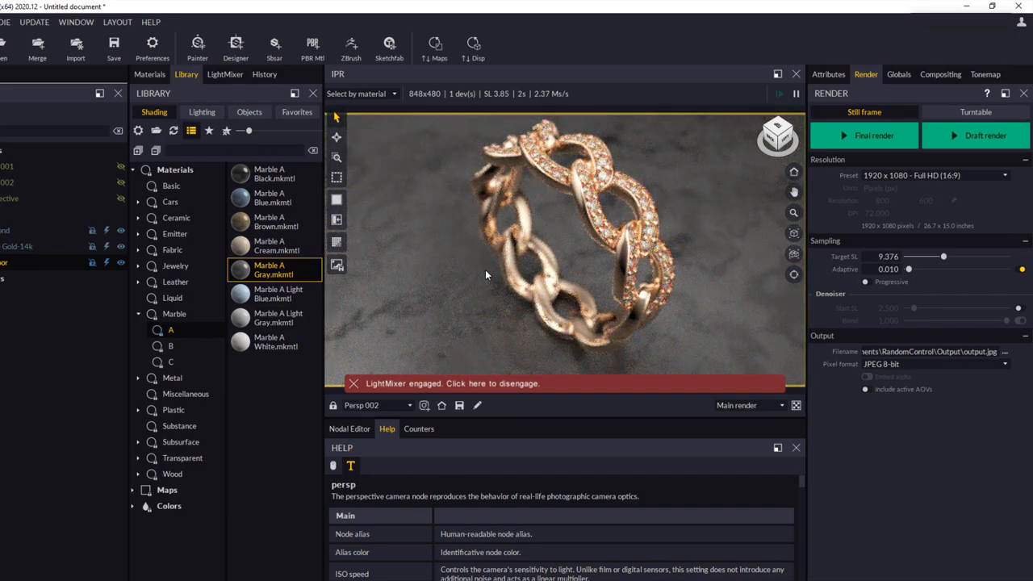
# Begin navigating the IPR camera closer to the ring with Shift held.
pyautogui.press('shift')
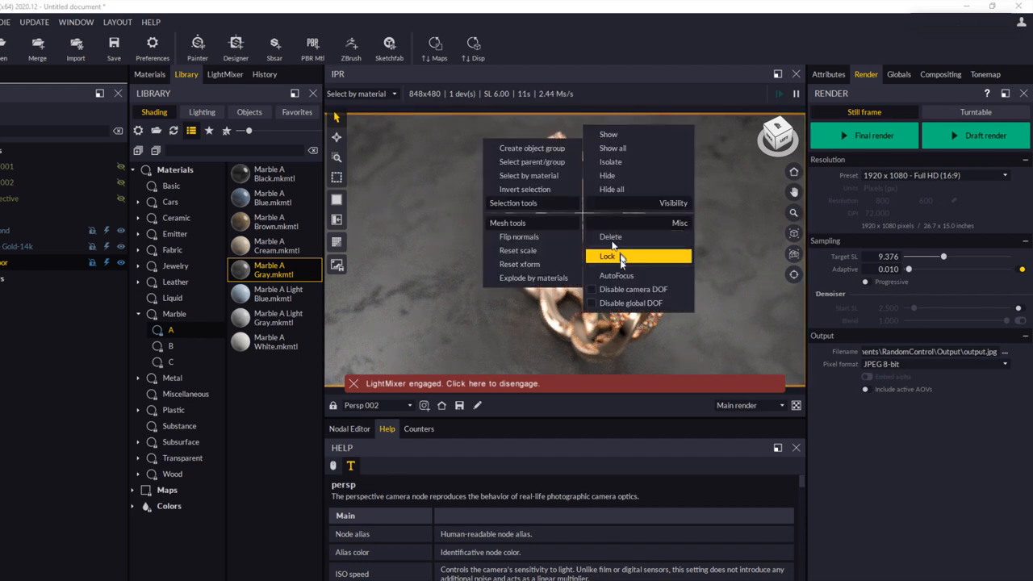
pyautogui.moveTo(638, 274)
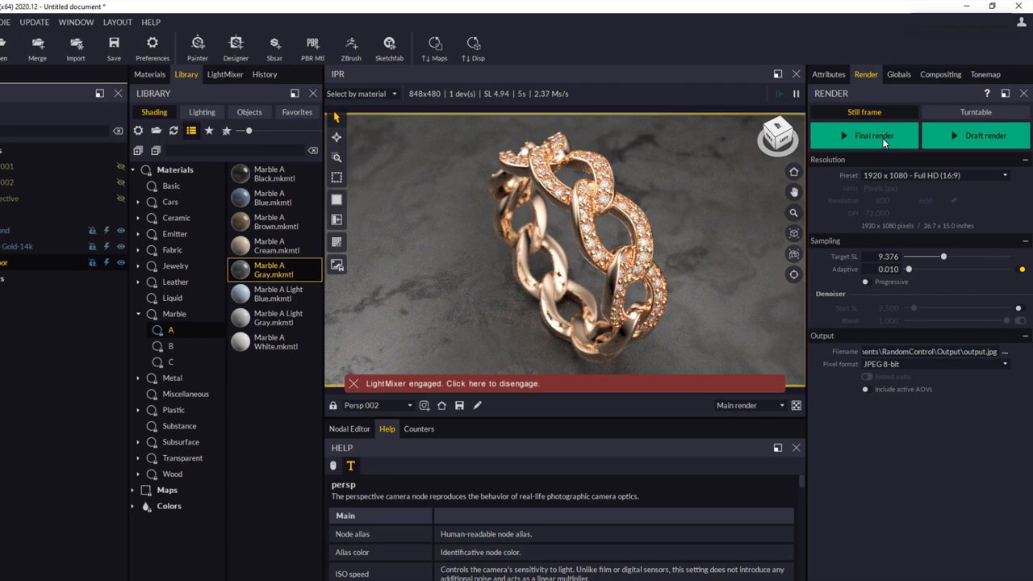
# Launch the Final render at 1920 x 1080 and maximize the render progress window.
pyautogui.click(864, 135)
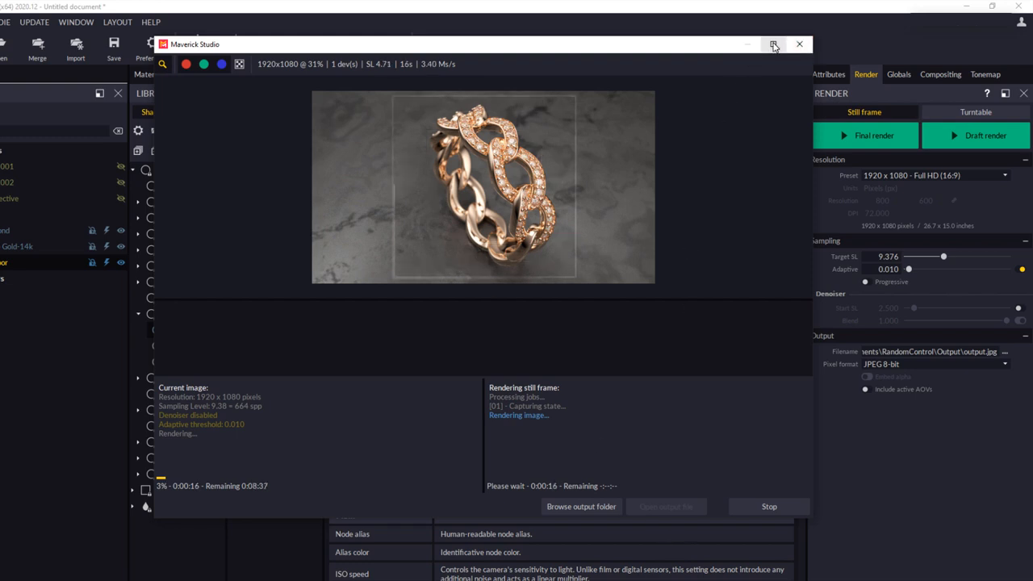
pyautogui.click(771, 45)
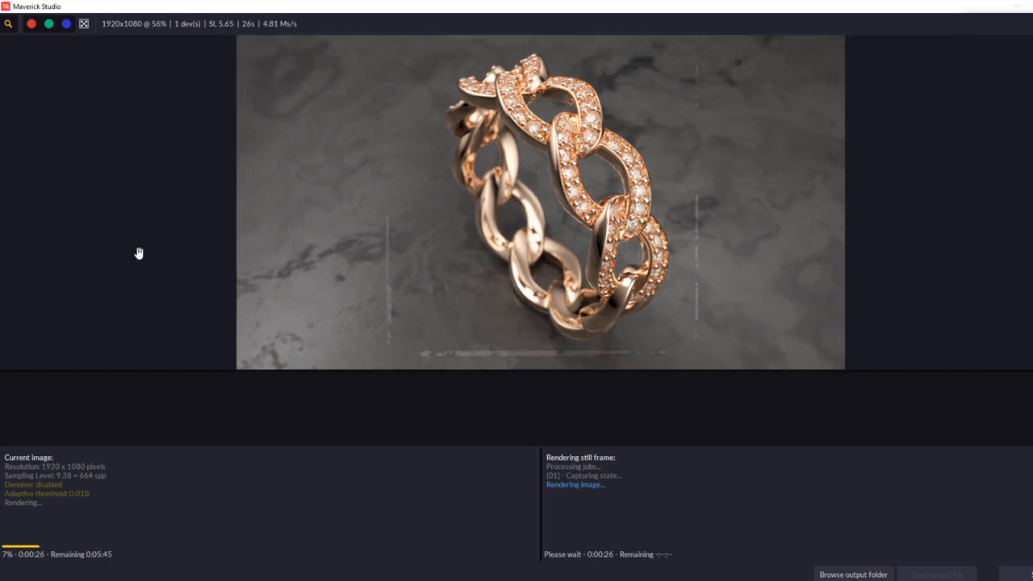
pyautogui.moveTo(133, 271)
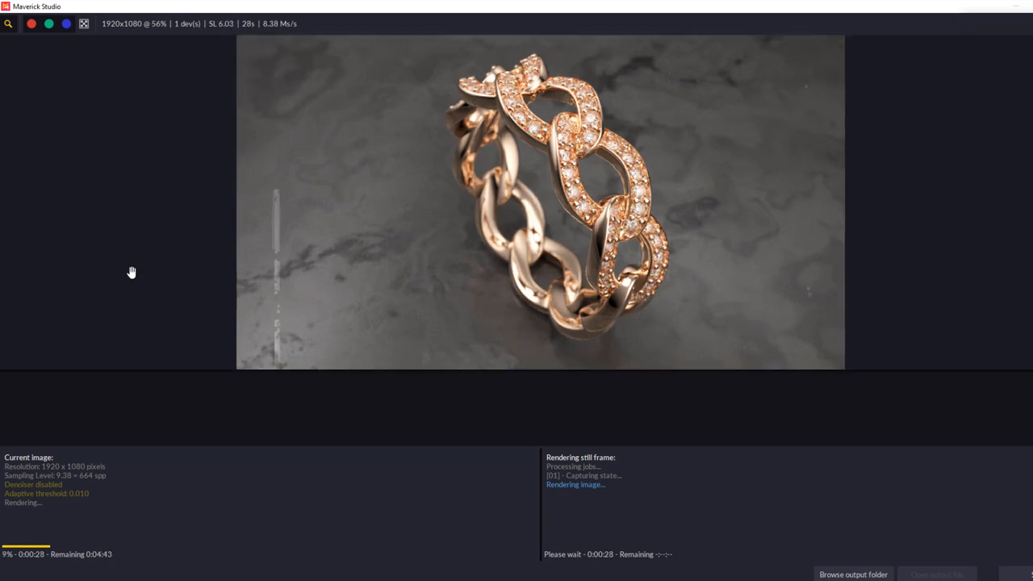
pyautogui.moveTo(104, 578)
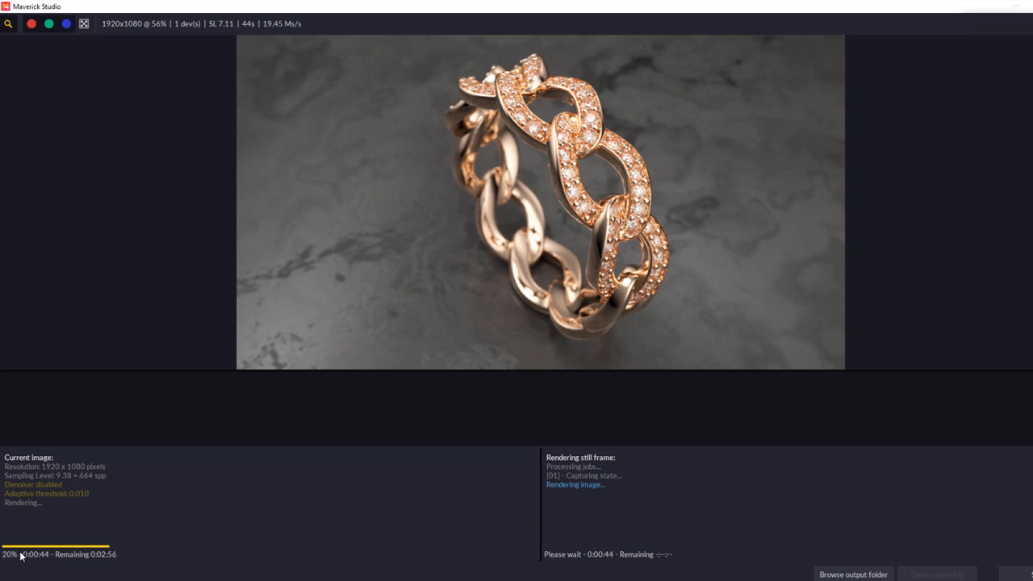
pyautogui.moveTo(113, 552)
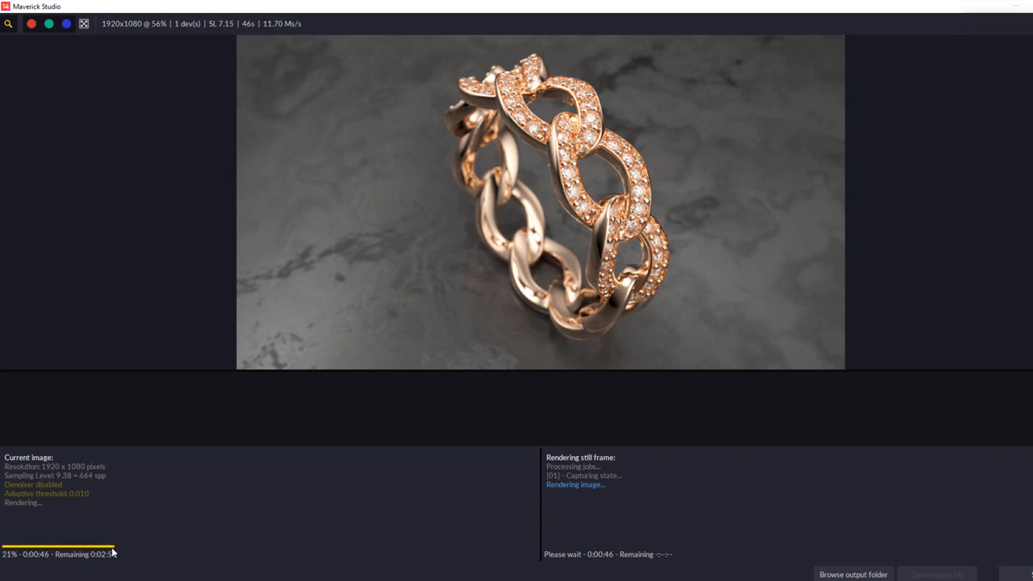
pyautogui.moveTo(126, 574)
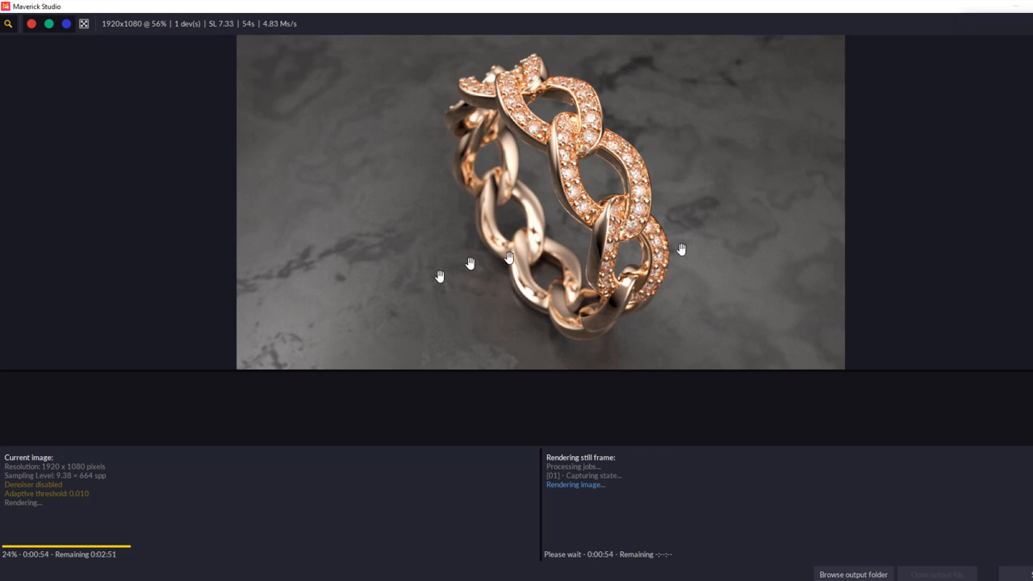
pyautogui.moveTo(879, 218)
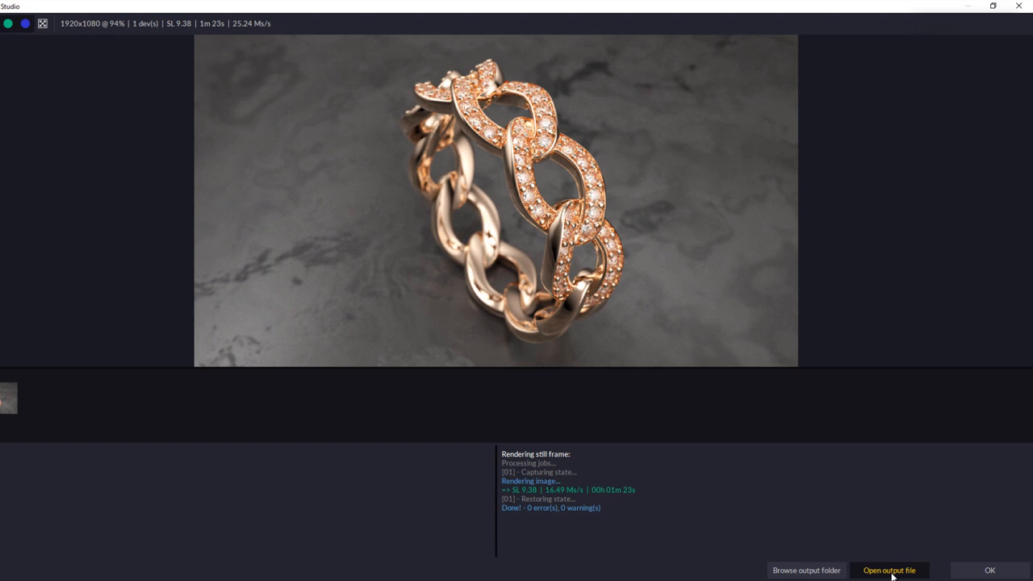
# View output.jpg of the ring in Windows Photos maximized to fill the screen.
pyautogui.click(888, 572)
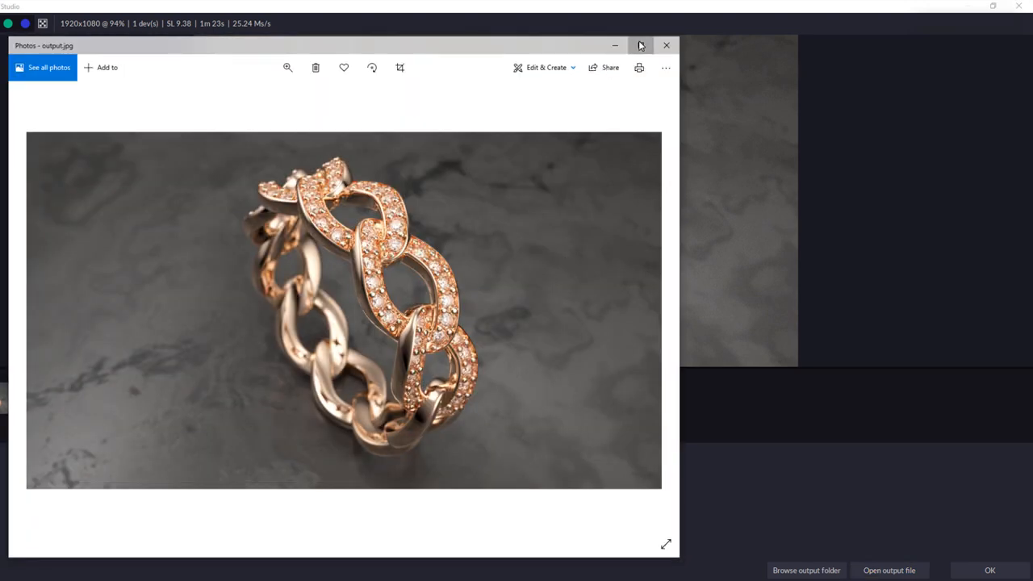
pyautogui.click(639, 45)
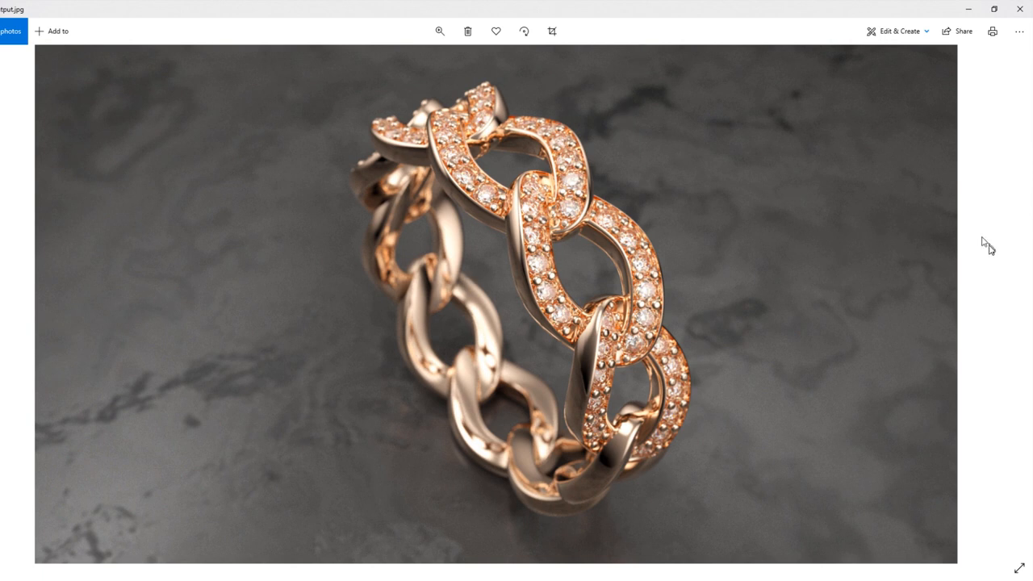
pyautogui.moveTo(347, 310)
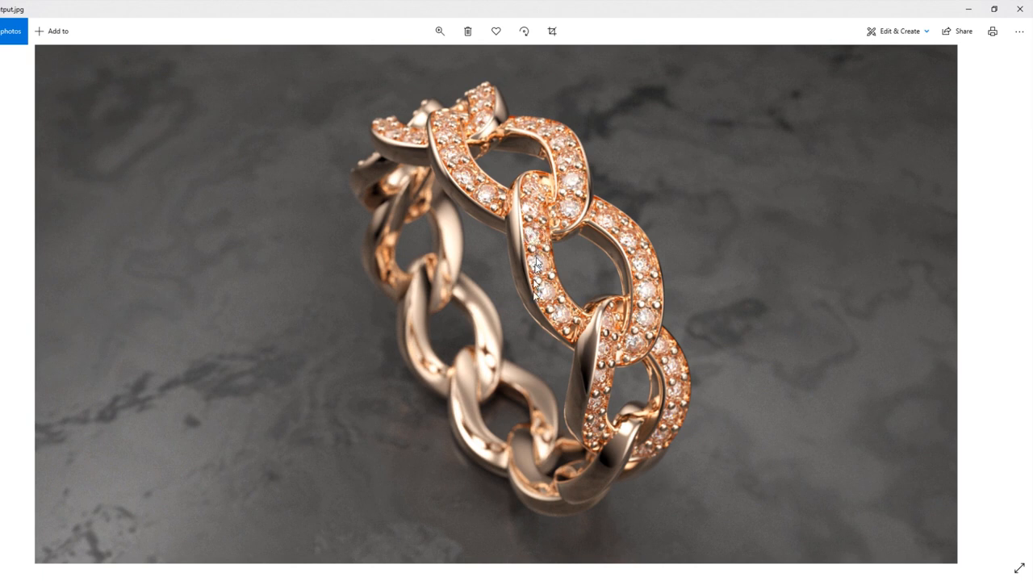
pyautogui.moveTo(555, 271)
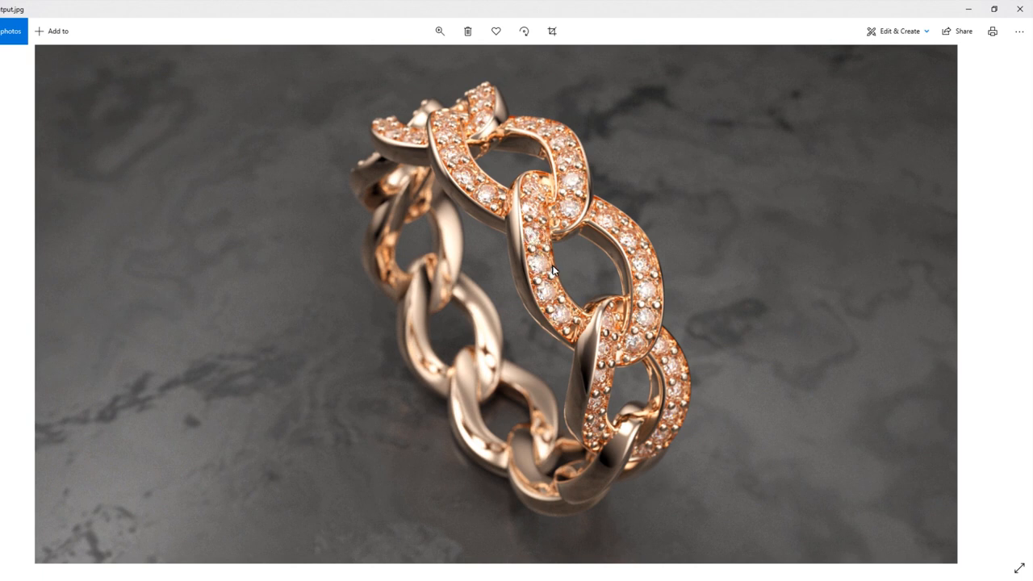
pyautogui.moveTo(532, 250)
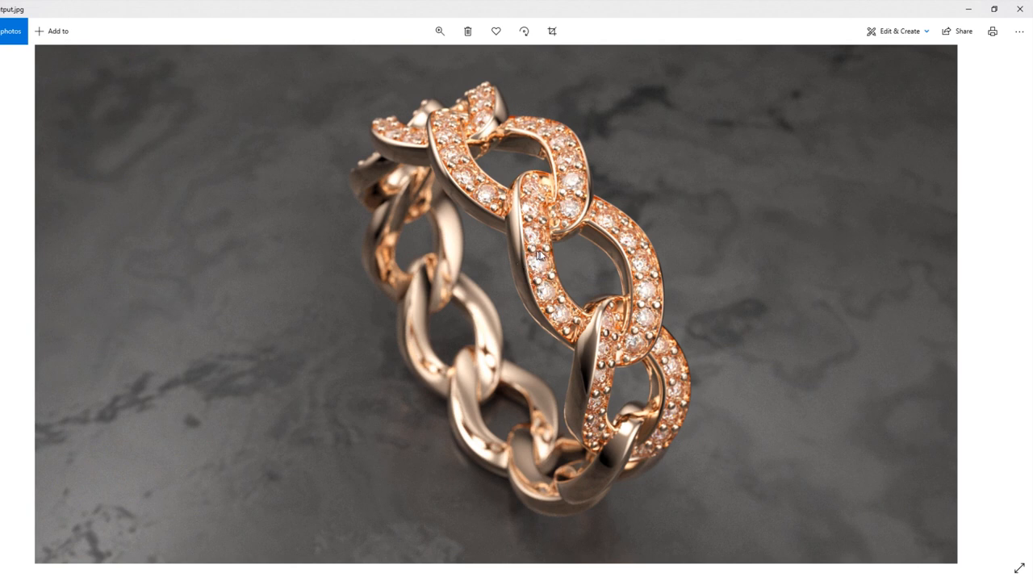
pyautogui.moveTo(543, 283)
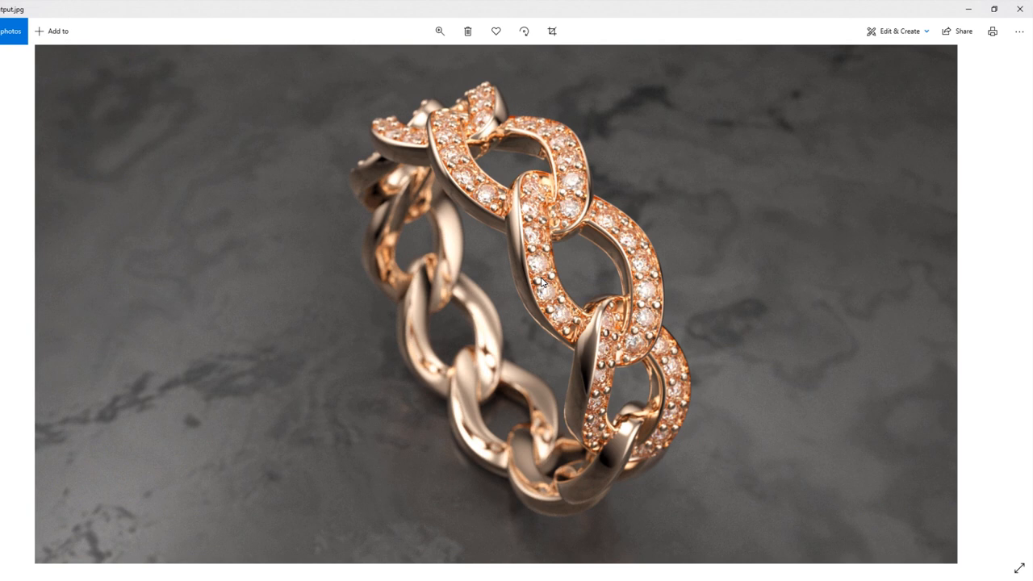
pyautogui.moveTo(565, 281)
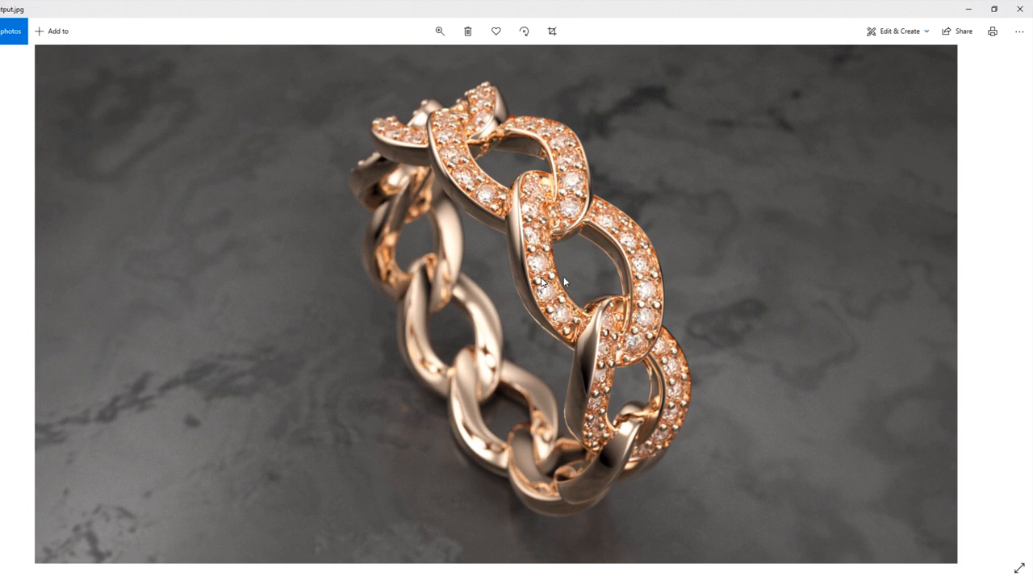
pyautogui.moveTo(727, 293)
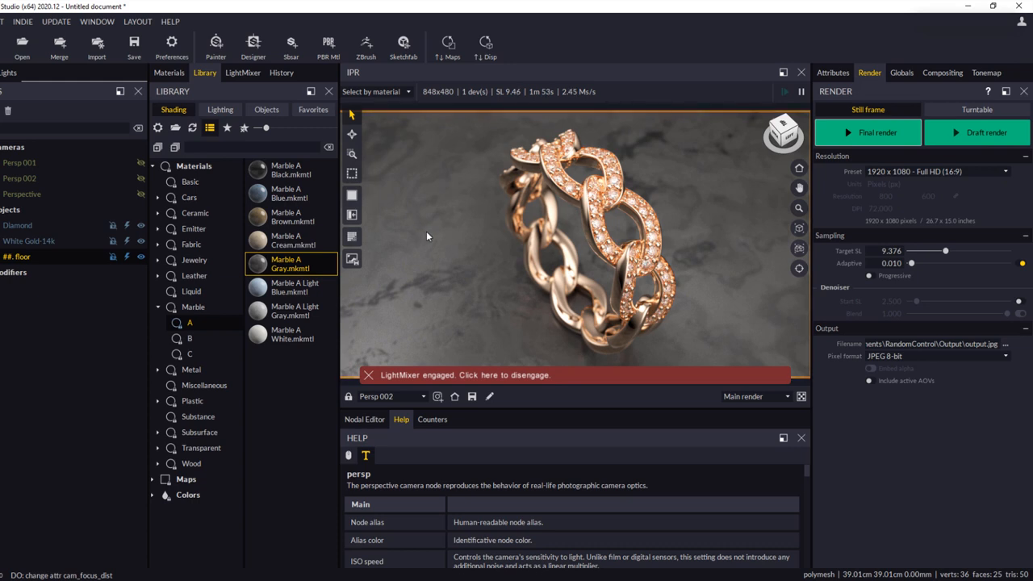
pyautogui.moveTo(486, 239)
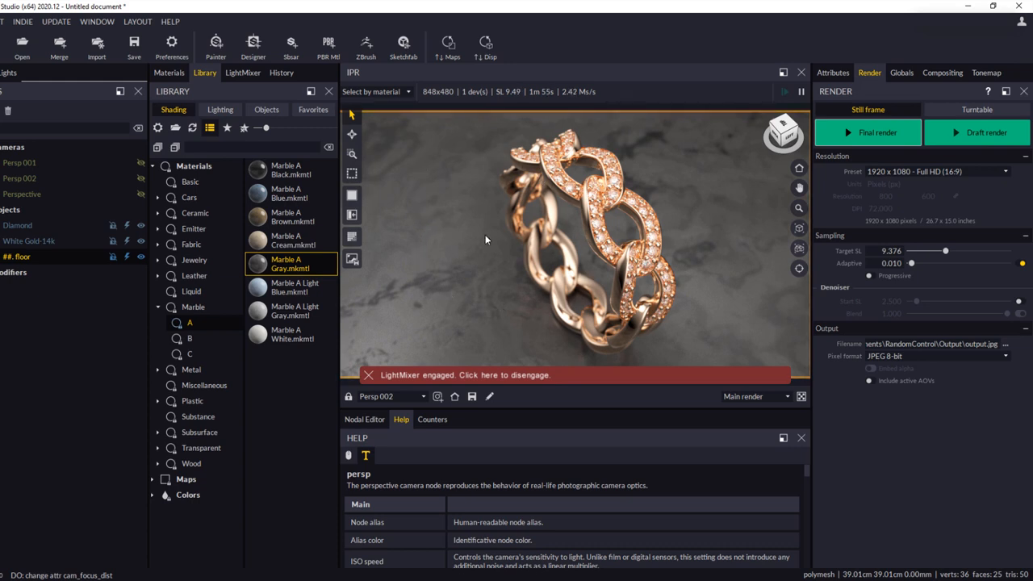